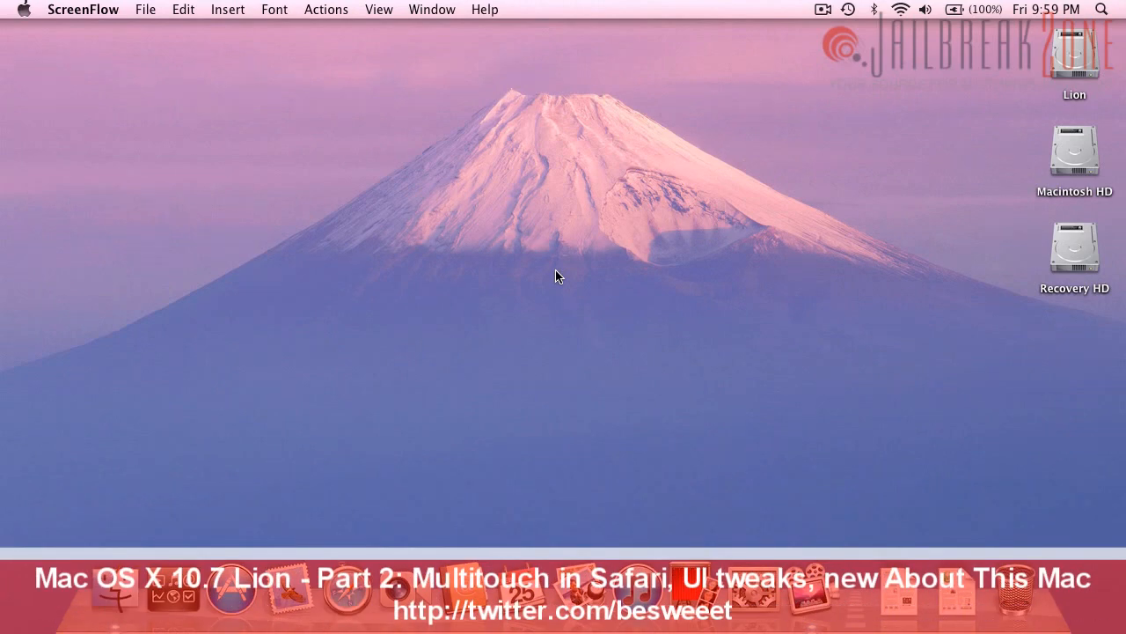
mouse_move(359, 549)
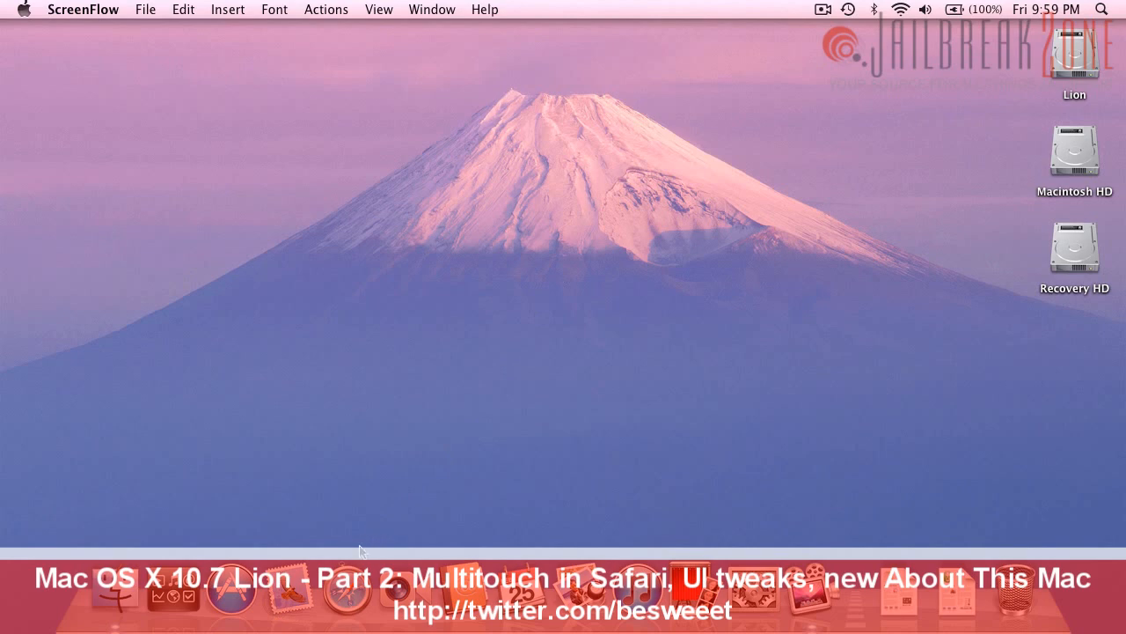
mouse_move(348, 597)
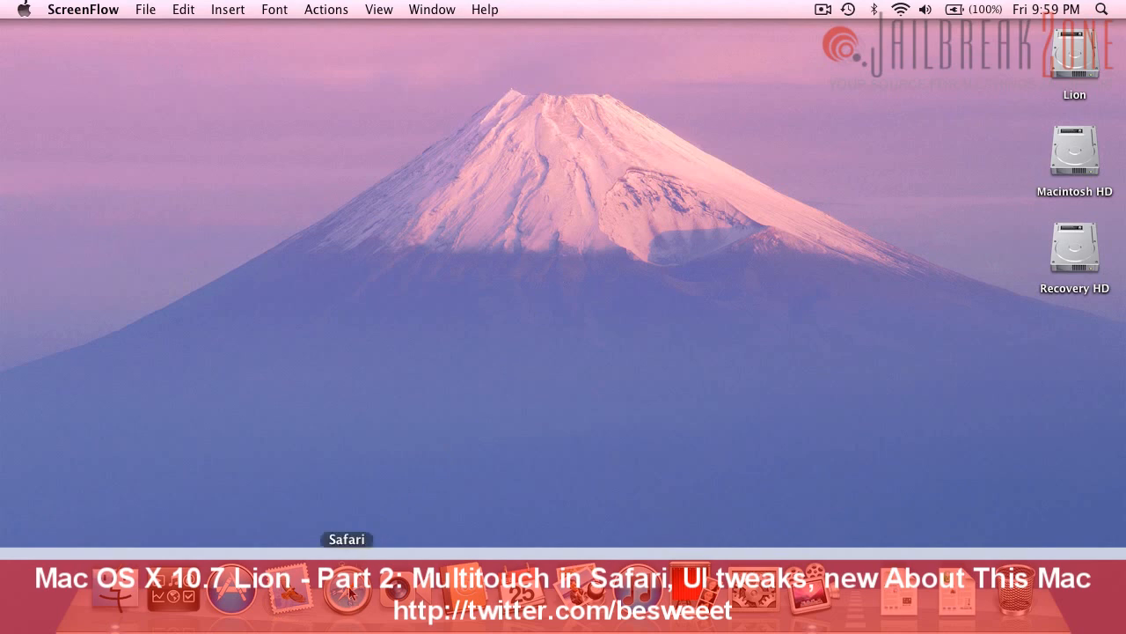
mouse_move(250, 257)
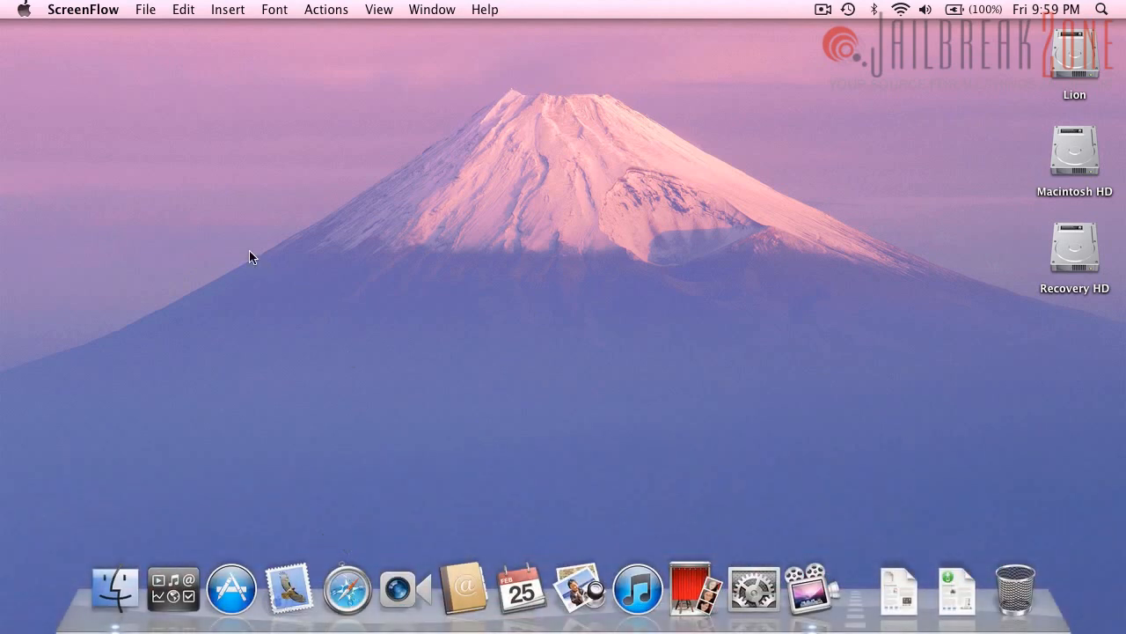
mouse_move(244, 271)
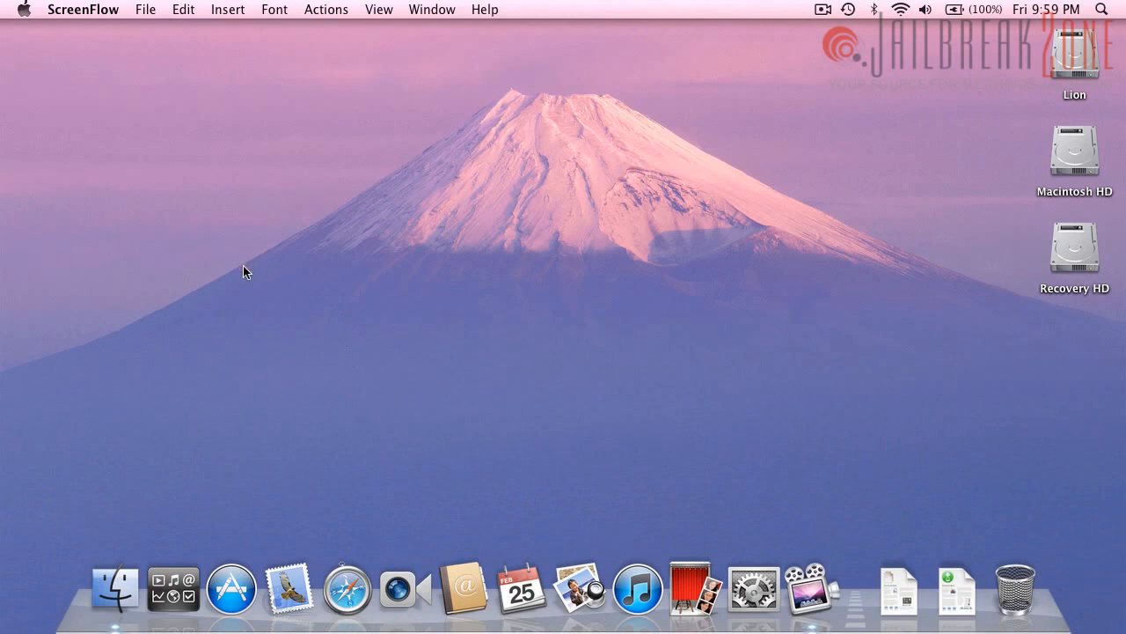
Glance at the Apple menu, dismiss it, and launch Safari from the Dock
click(24, 10)
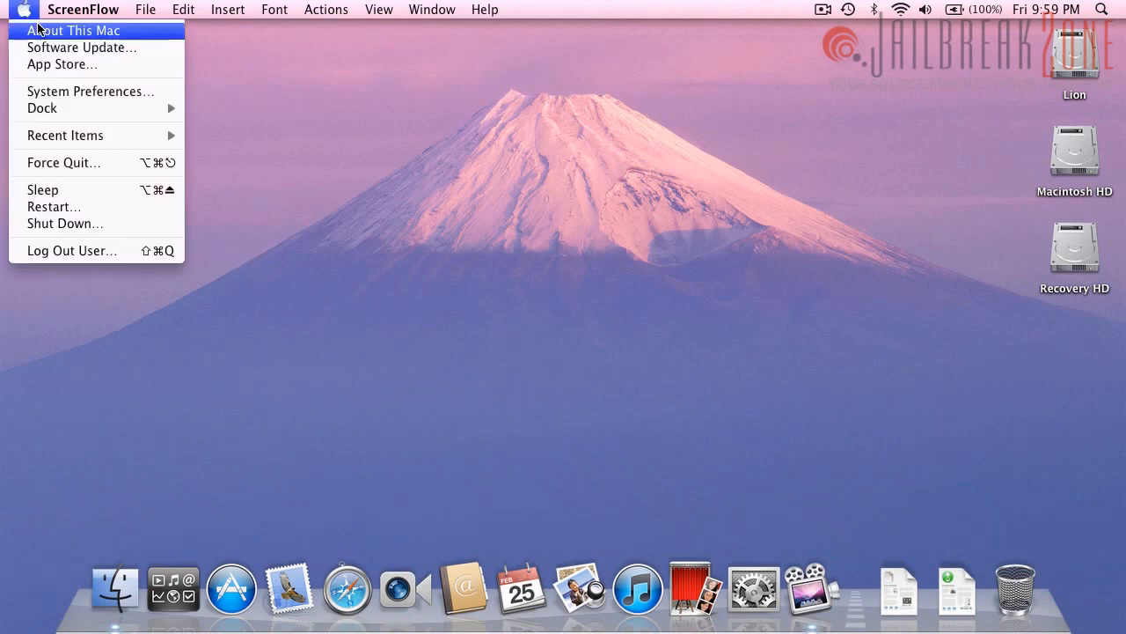
click(415, 374)
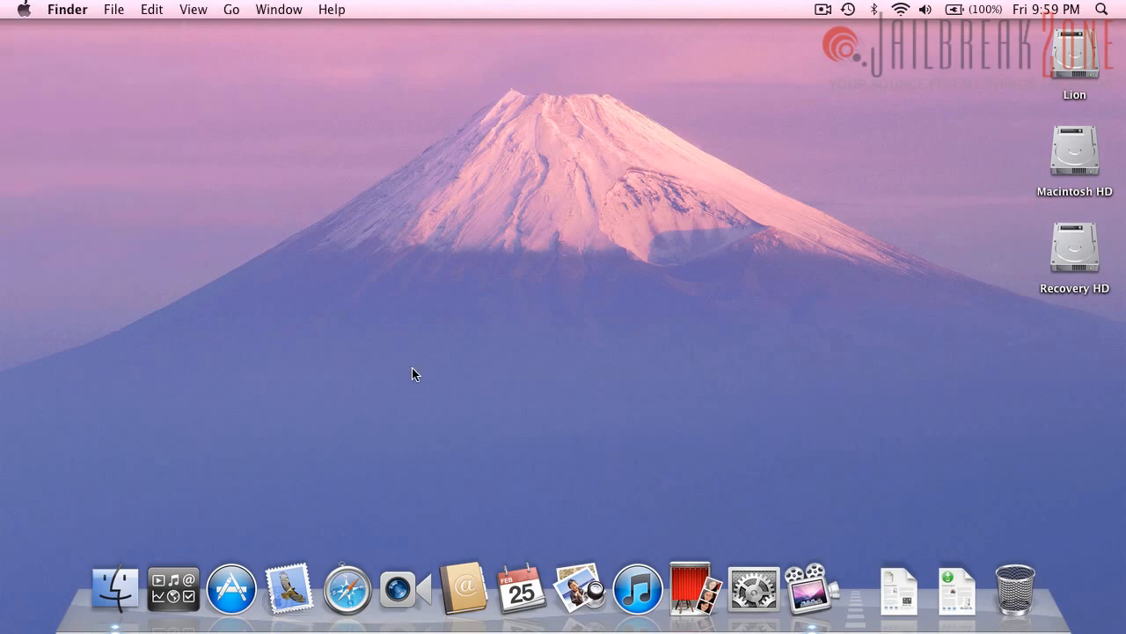
mouse_move(347, 588)
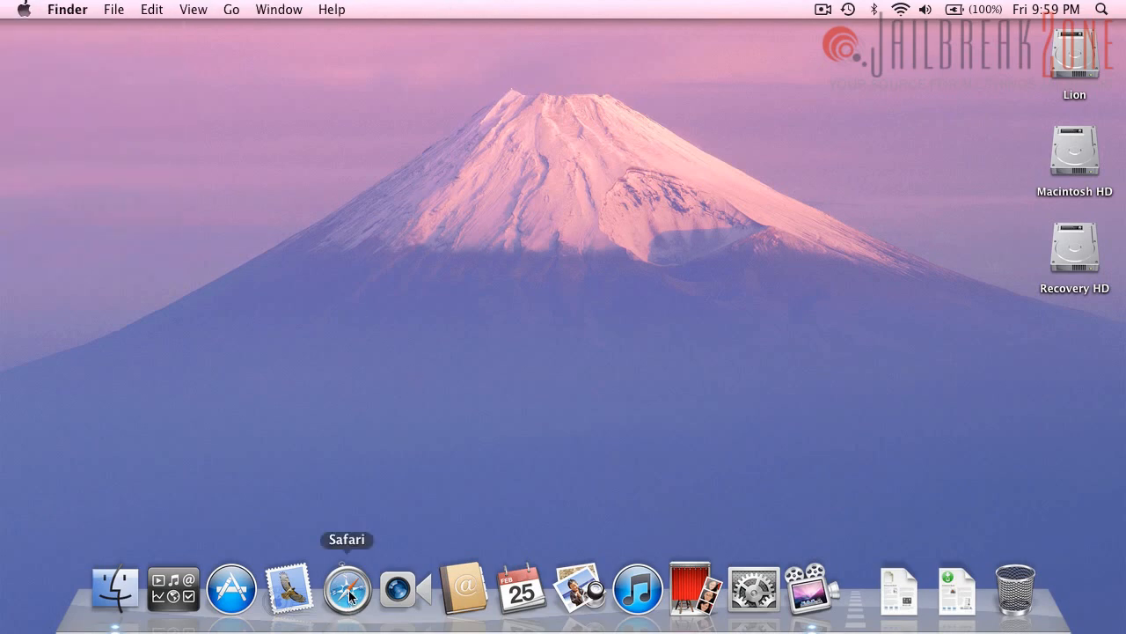
click(347, 588)
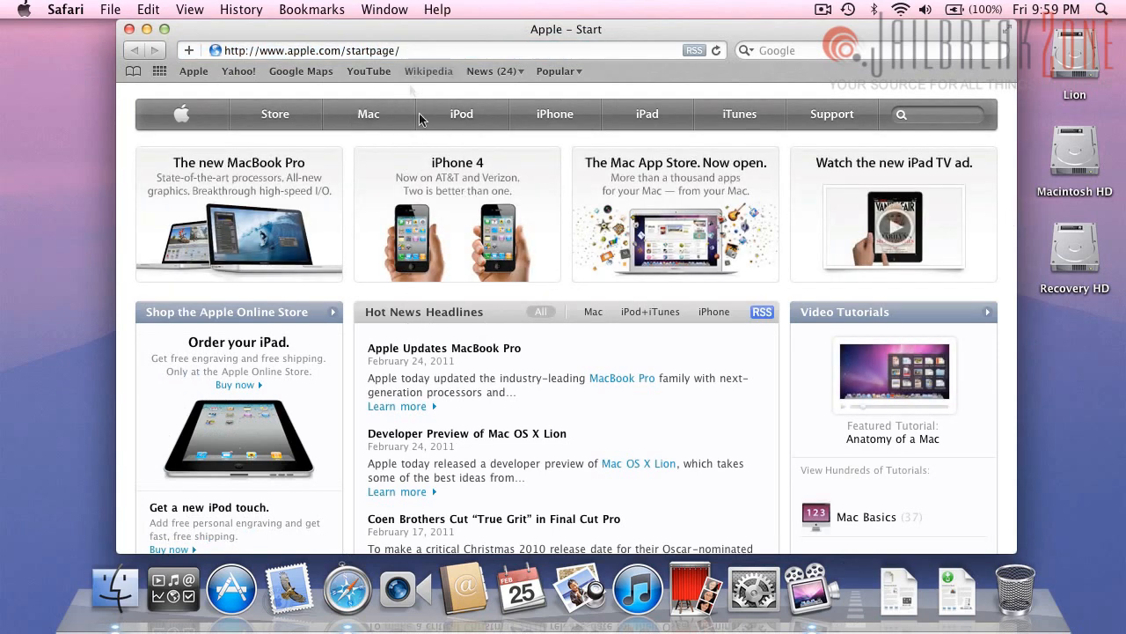
mouse_move(454, 336)
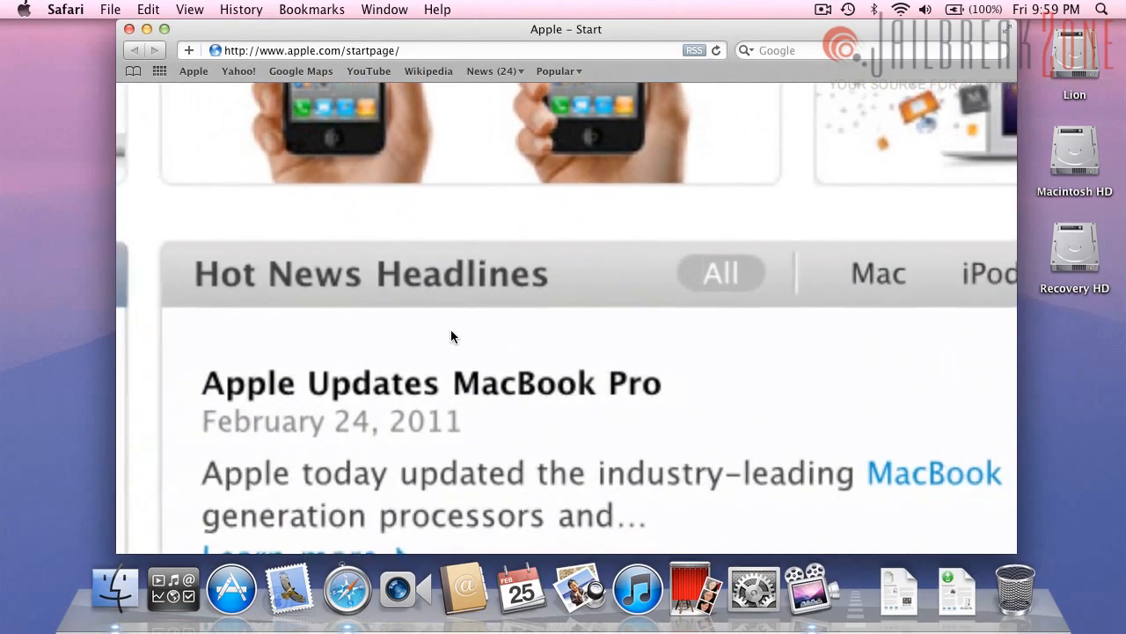
Zoom into and scroll around the Apple start page, then return to the full-page view
scroll(up, 3)
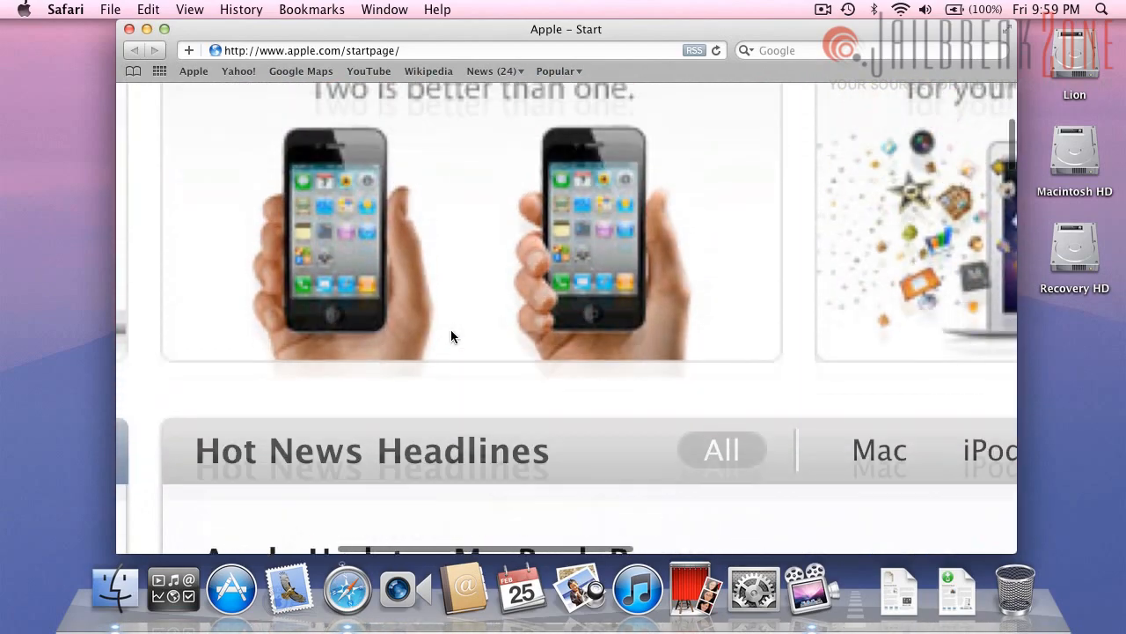
scroll(up, 3)
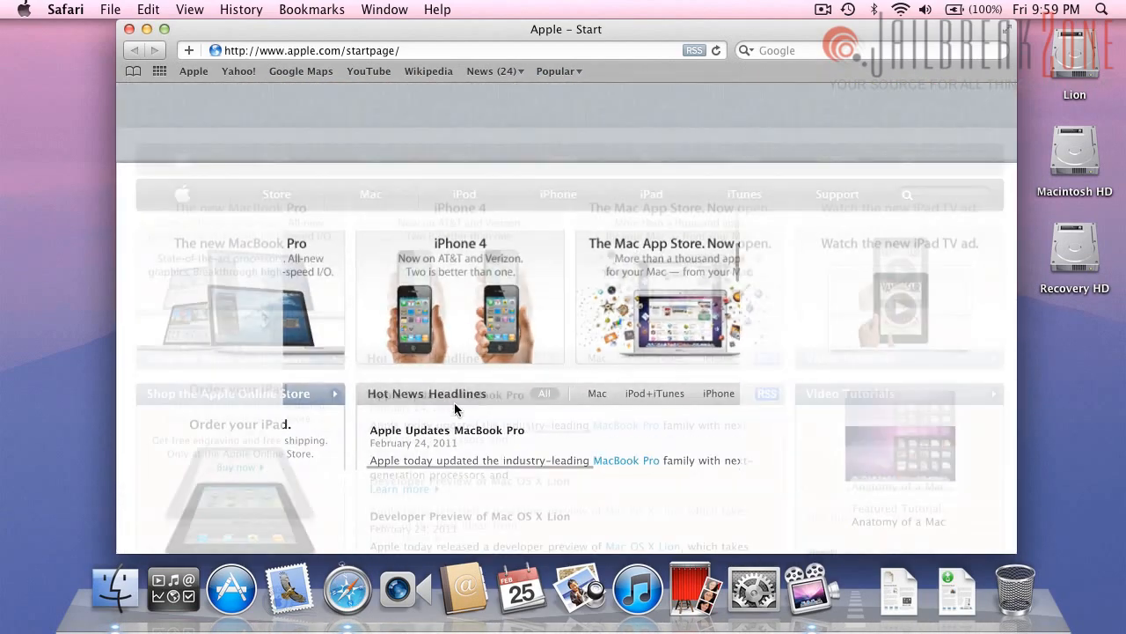
scroll(down, 3)
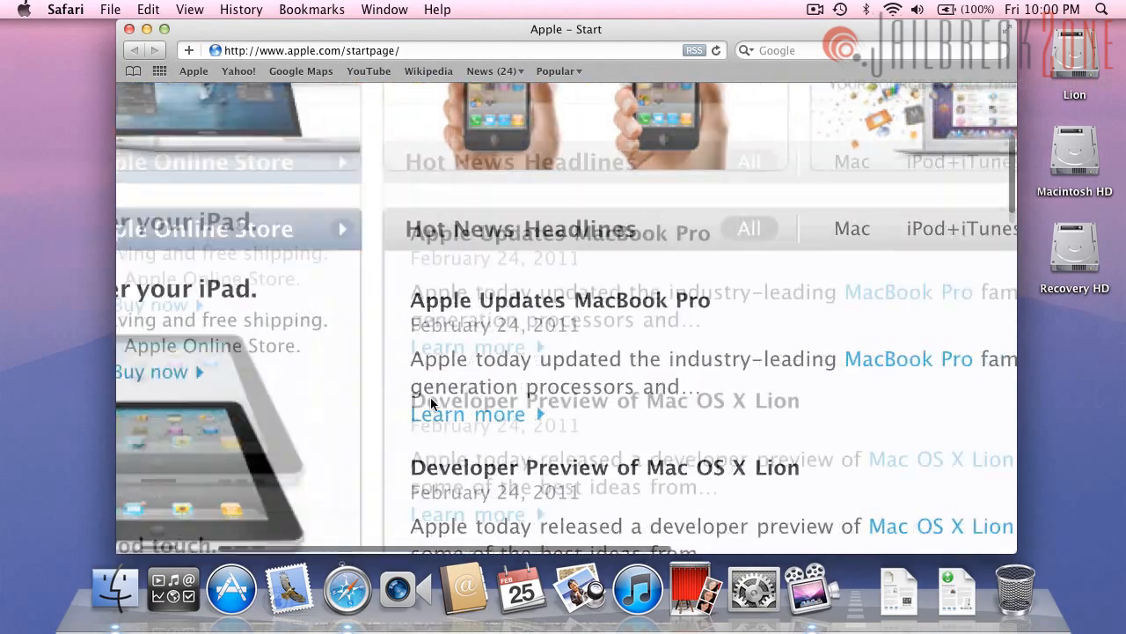
scroll(down, 3)
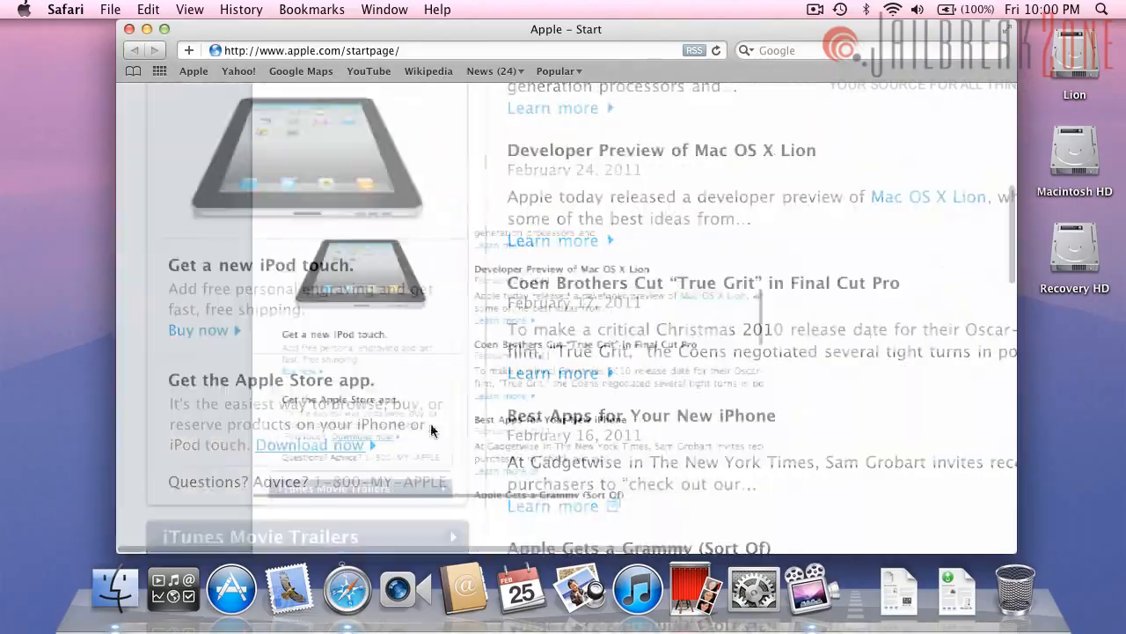
scroll(up, 3)
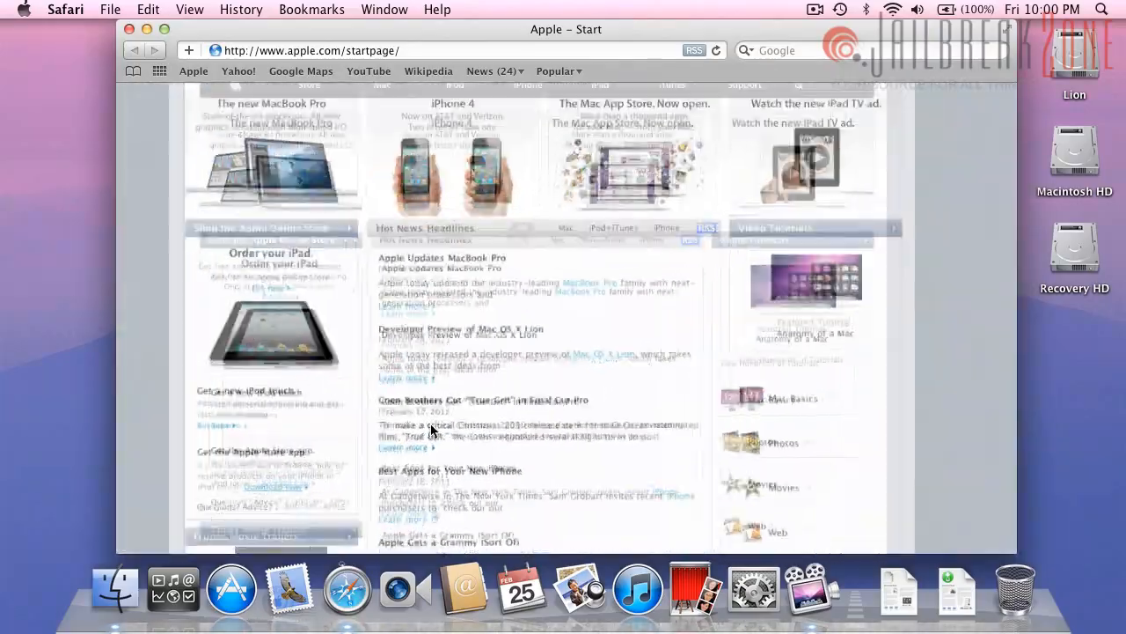
scroll(up, 3)
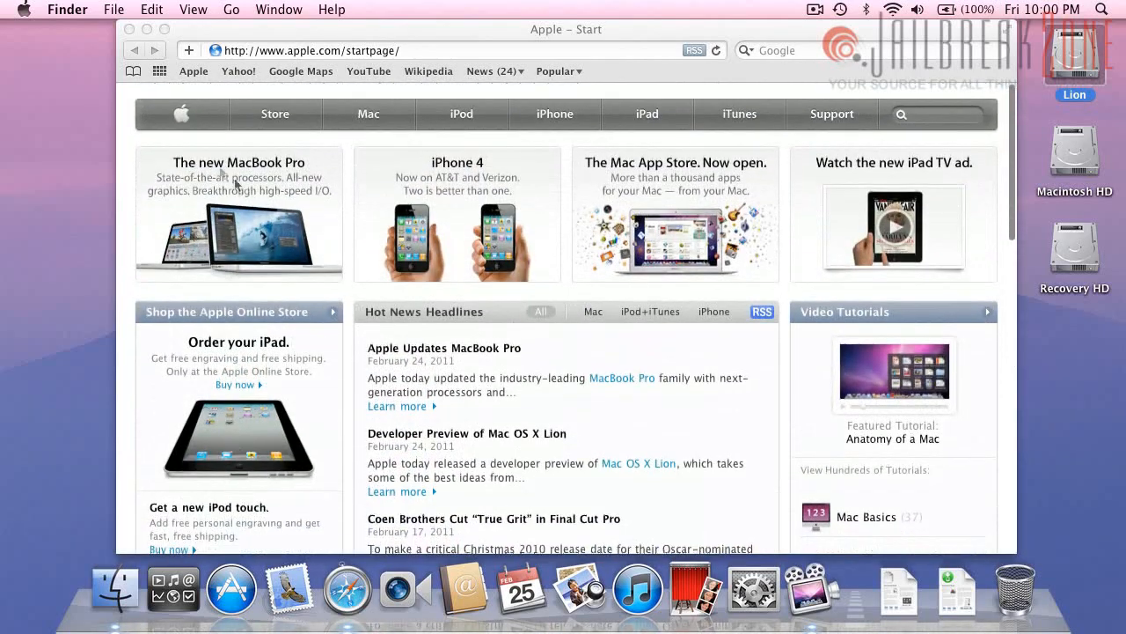
Go to the Mac section of apple.com and scroll through the MacBook Air and Lion Preview promotions
click(345, 588)
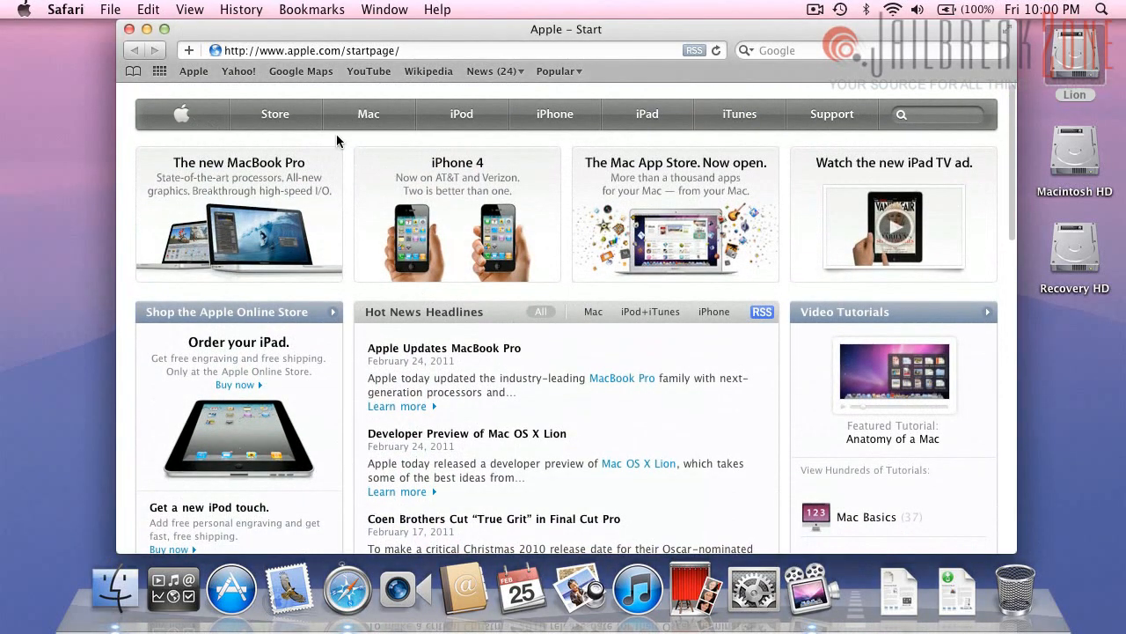
click(368, 112)
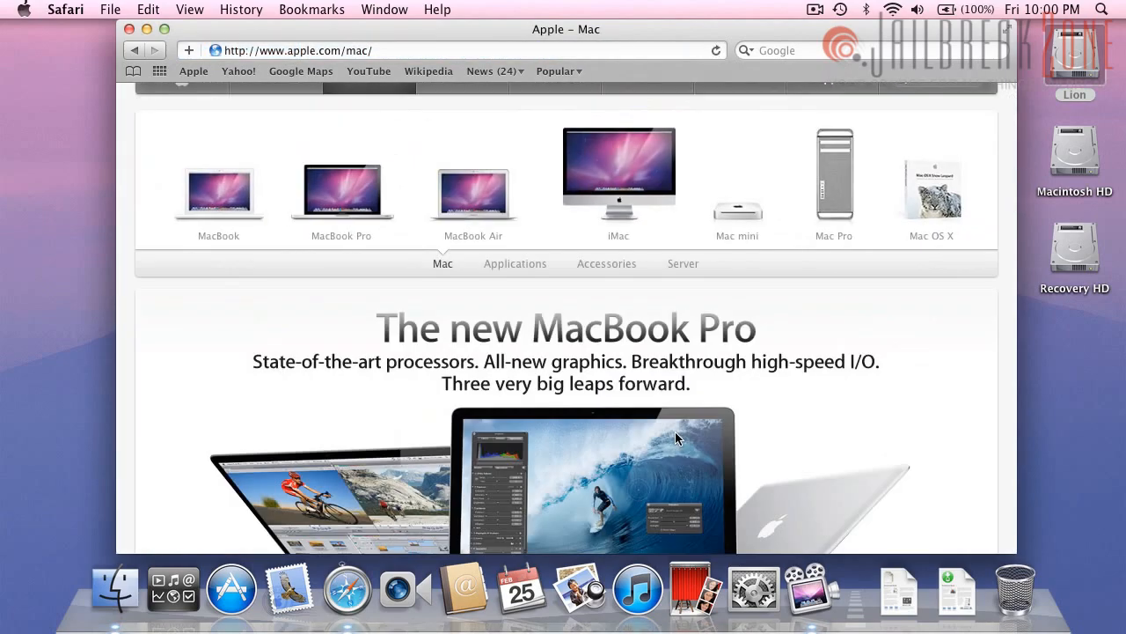
scroll(down, 3)
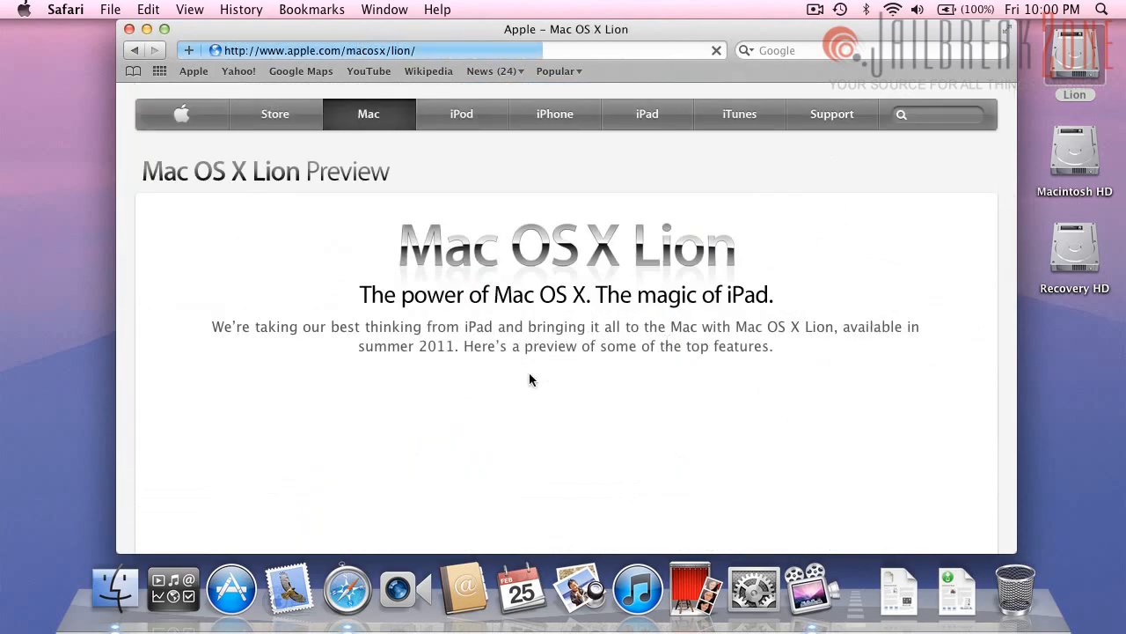
scroll(down, 3)
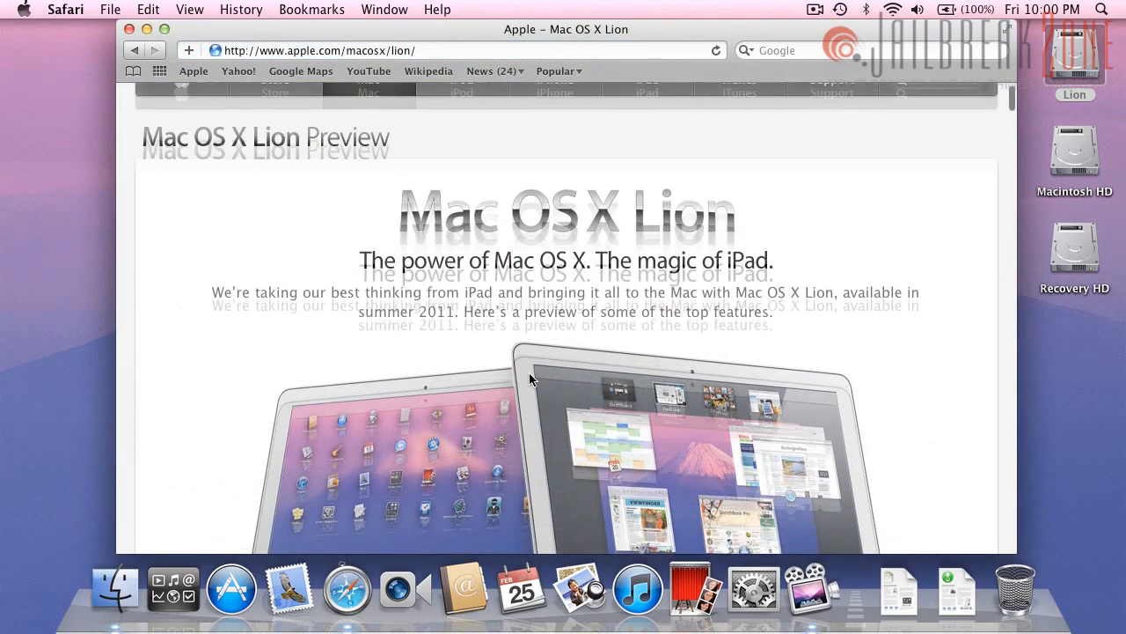
scroll(down, 3)
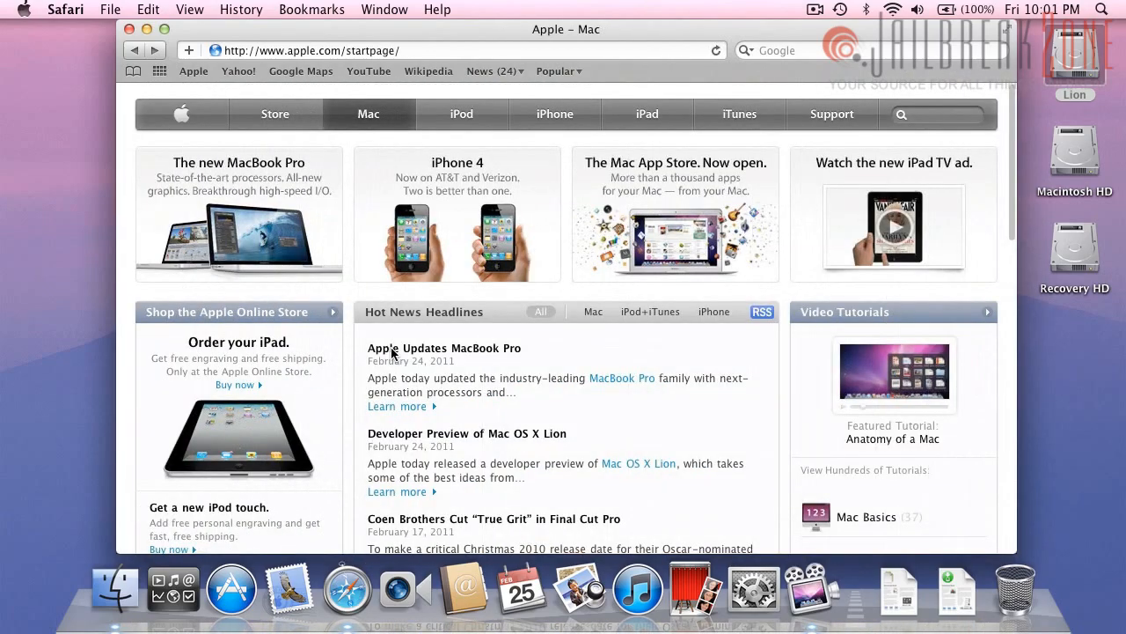
Return to the Mac page after the Lion preview visit and scroll down it
click(639, 463)
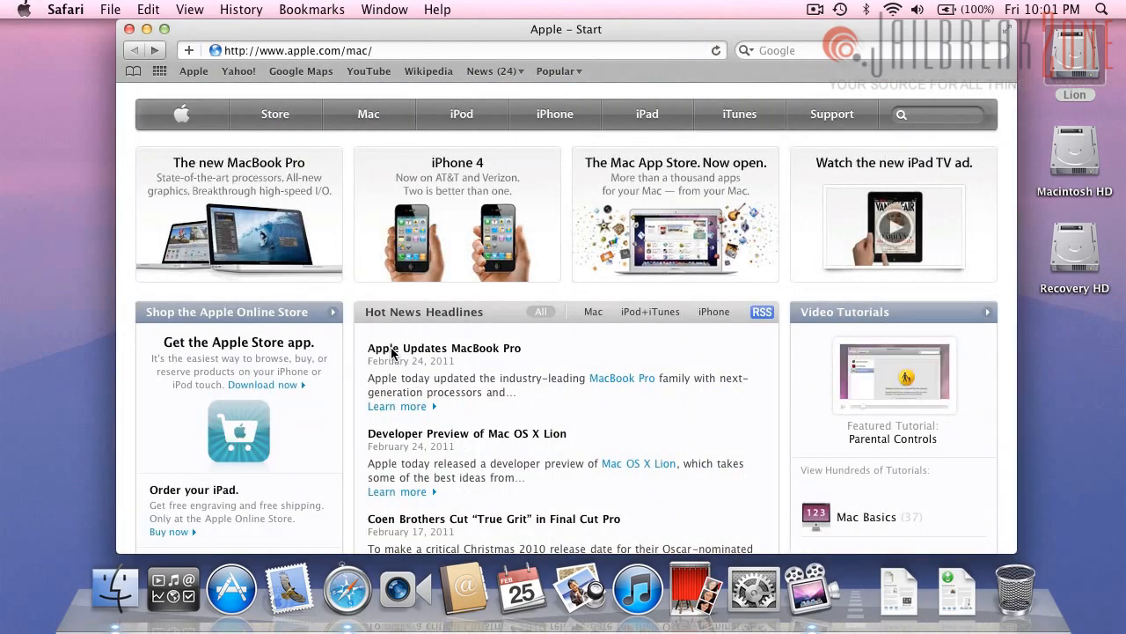
scroll(down, 3)
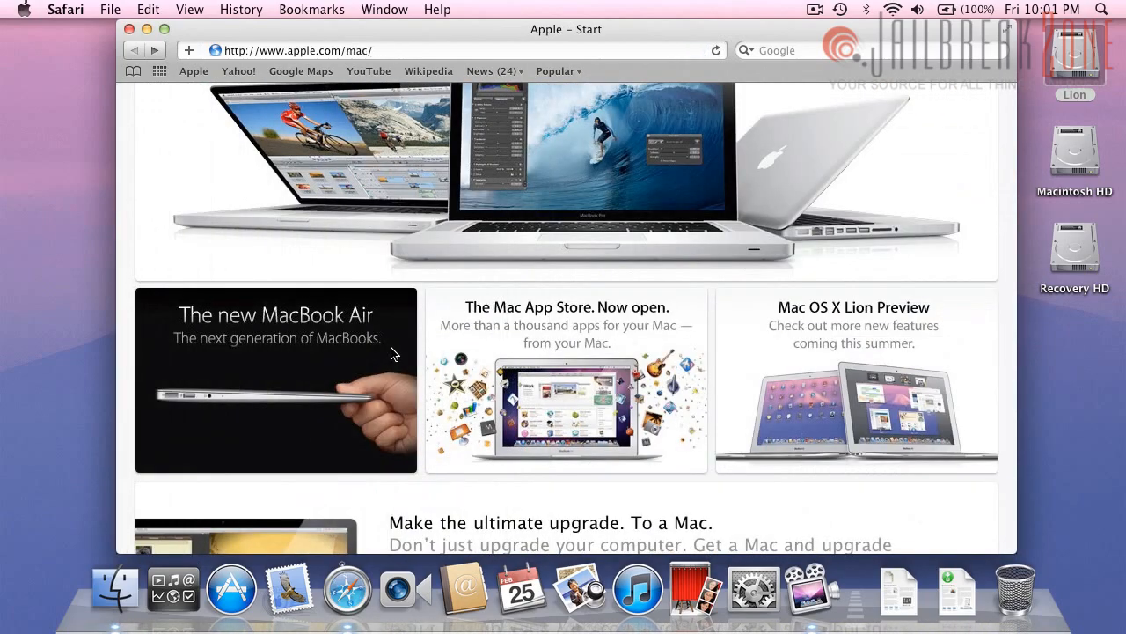
Check About Safari for the version 5.1 details, then quit Safari
click(65, 10)
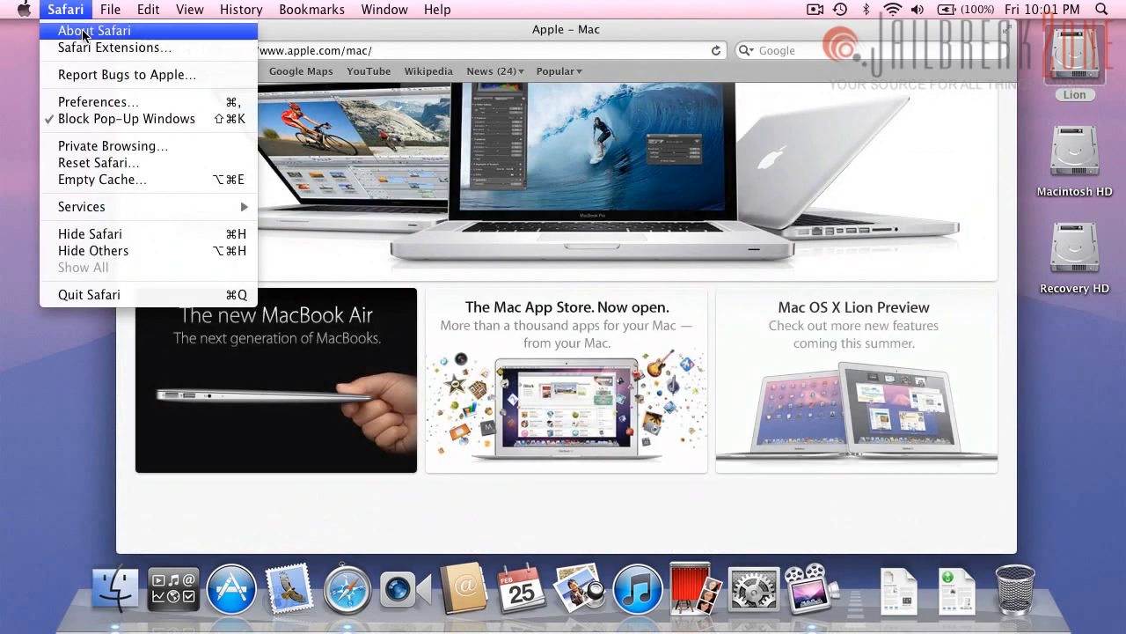
click(95, 30)
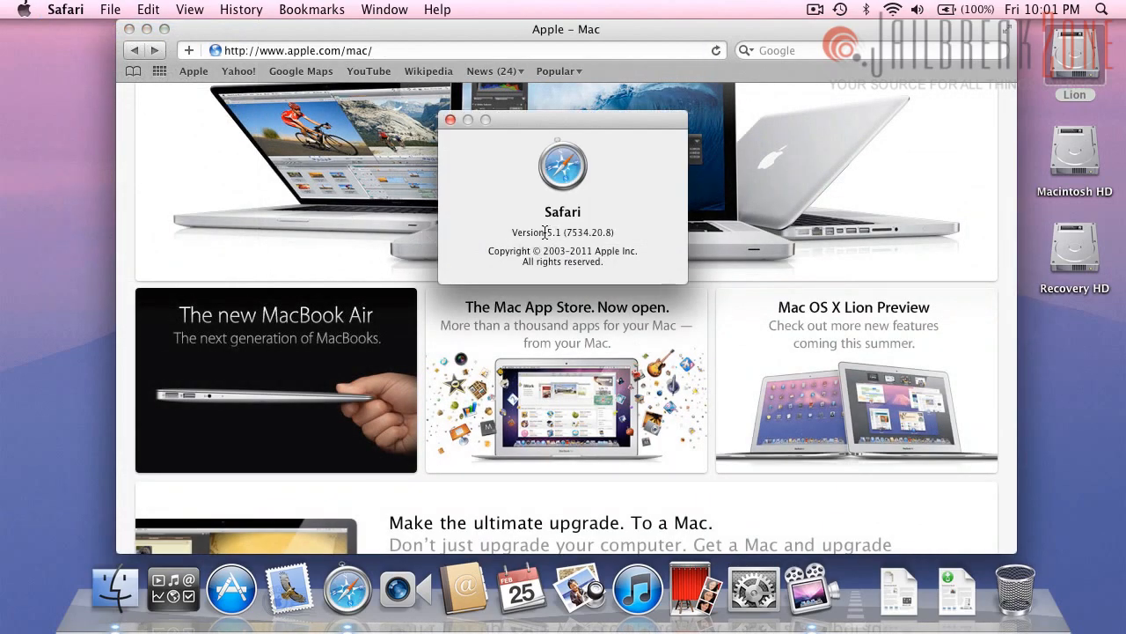
click(65, 11)
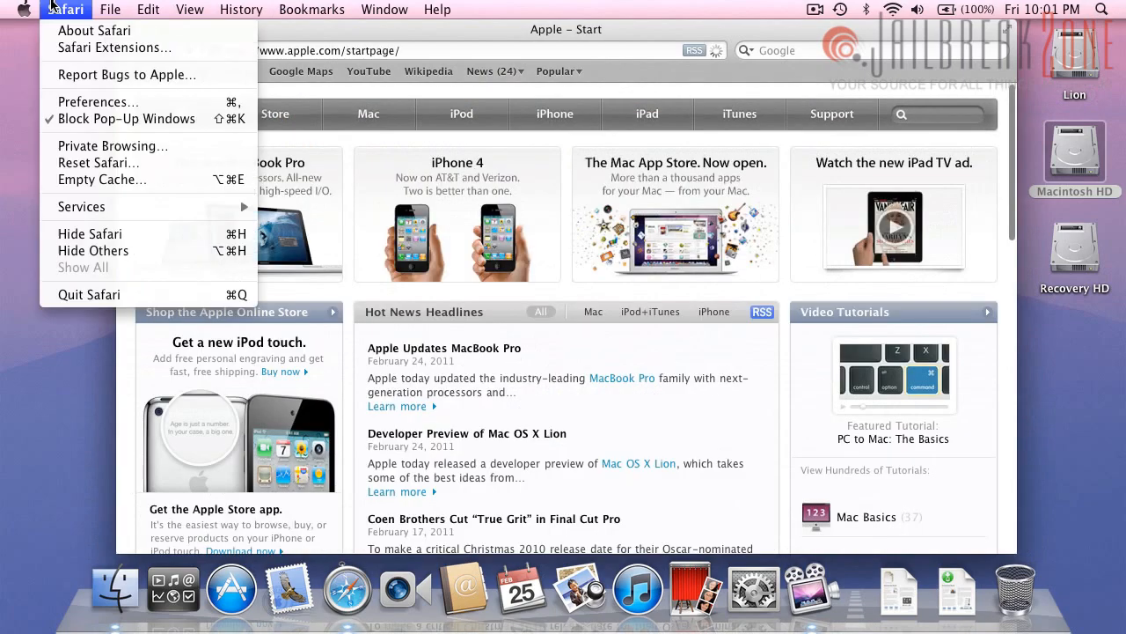
click(88, 294)
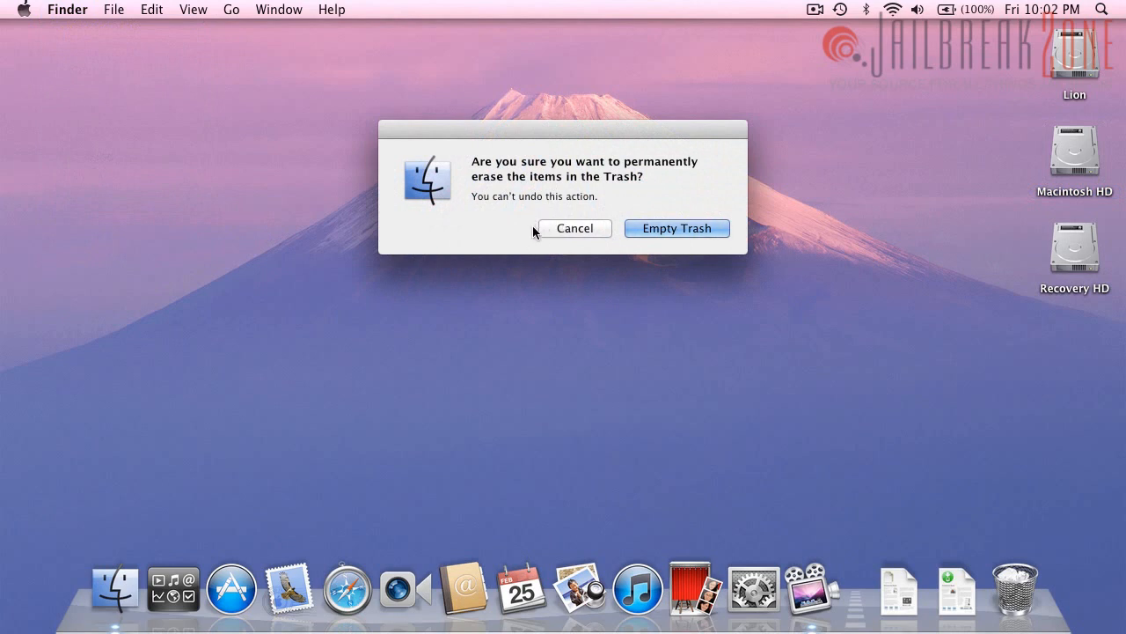
mouse_move(546, 227)
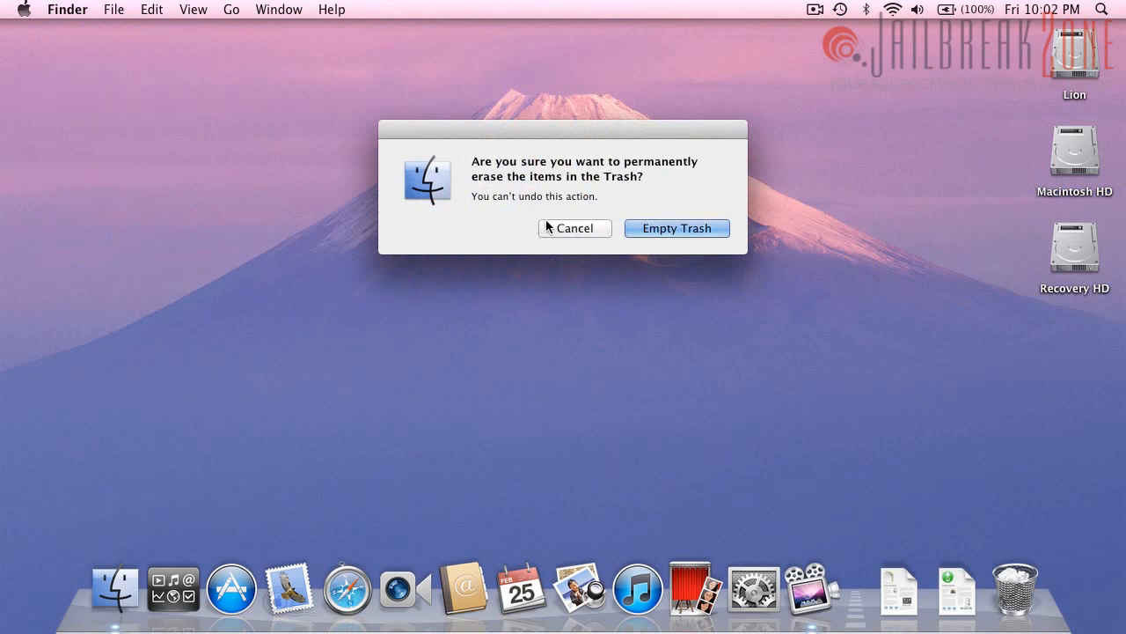
mouse_move(627, 237)
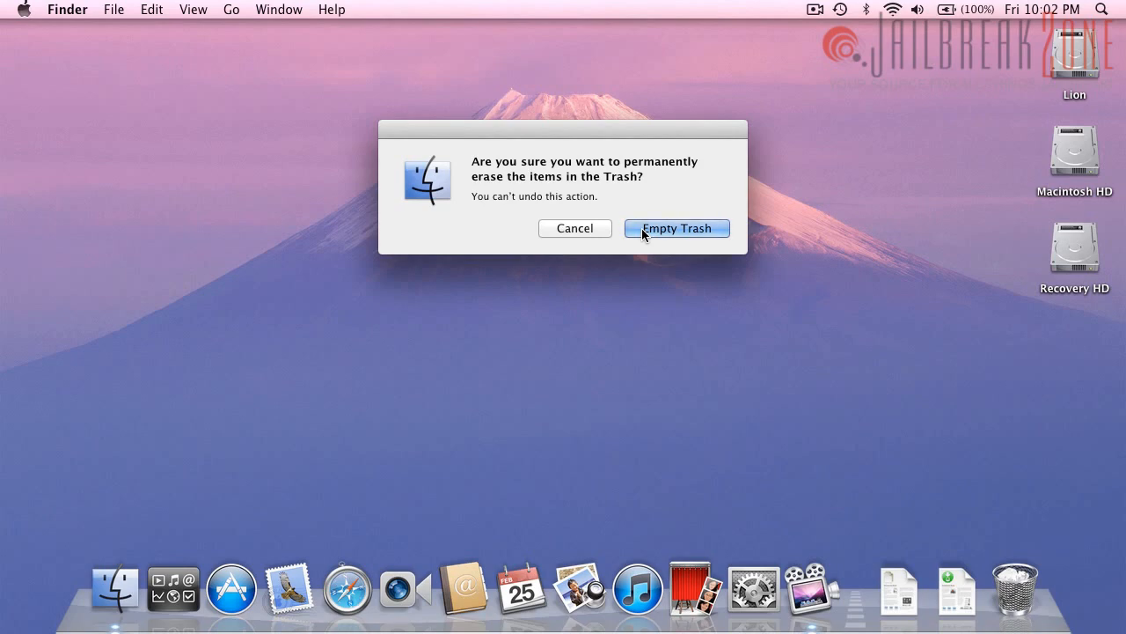
Confirm Empty Trash to permanently erase the Trash's items
click(676, 228)
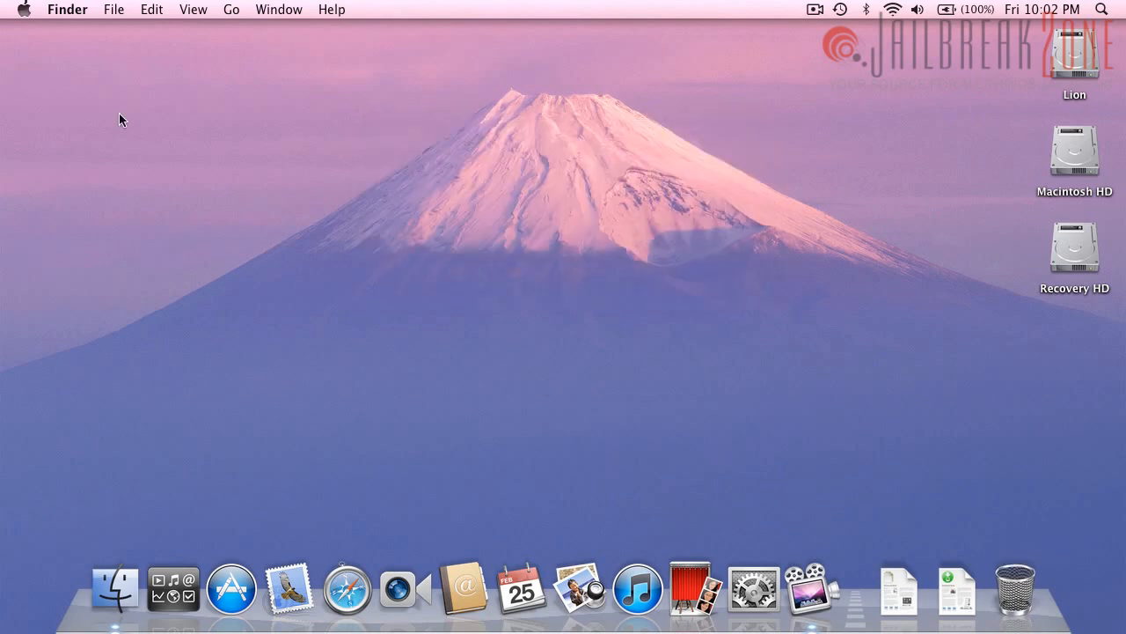
Bring up a regular-sized Finder window on All My Files
click(116, 588)
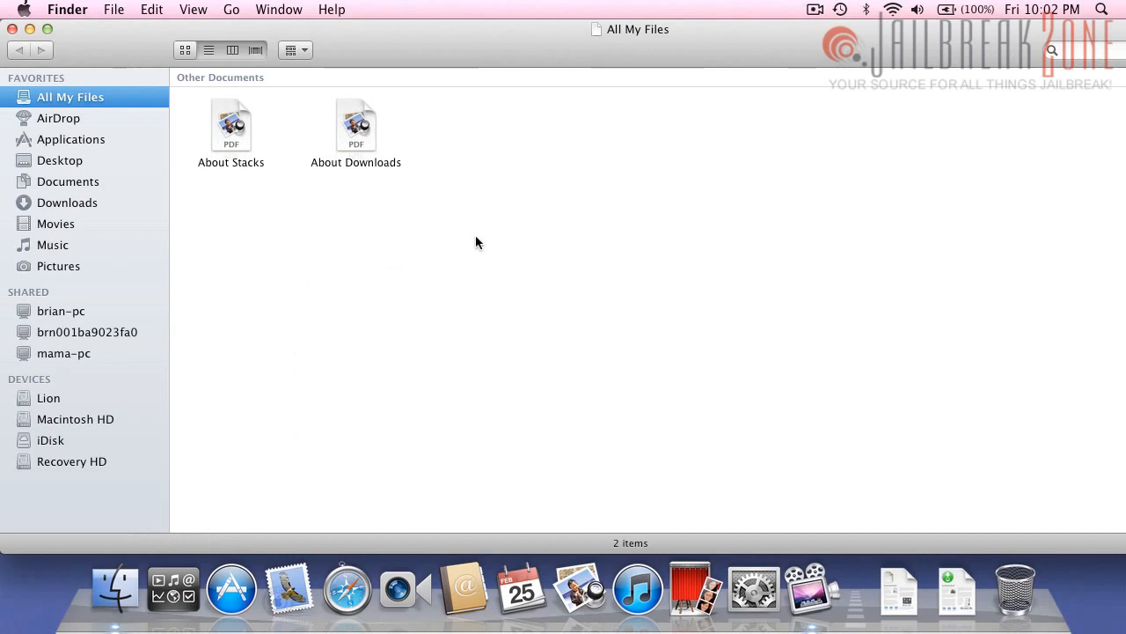
mouse_move(116, 588)
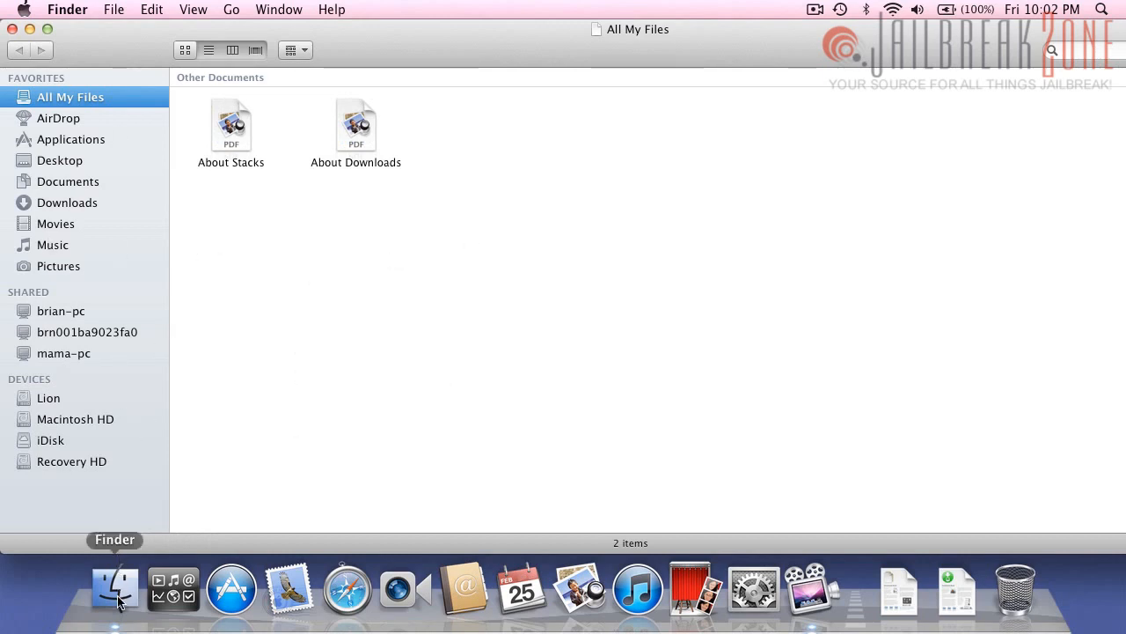
mouse_move(63, 104)
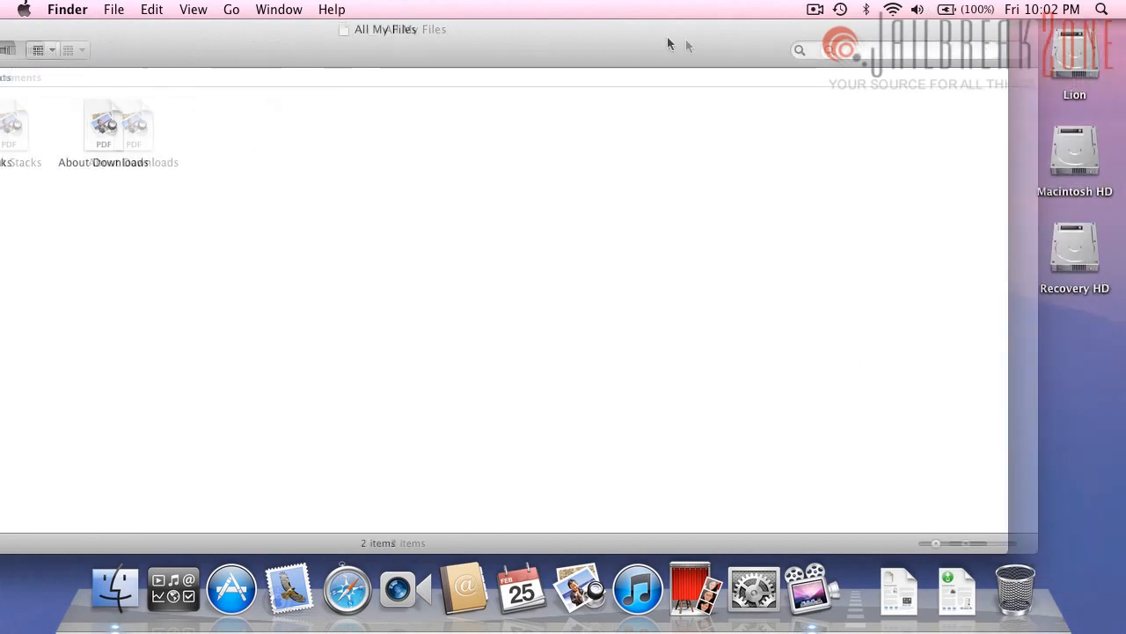
Move the All My Files window across the desktop and stretch it taller
drag(999, 552, 632, 348)
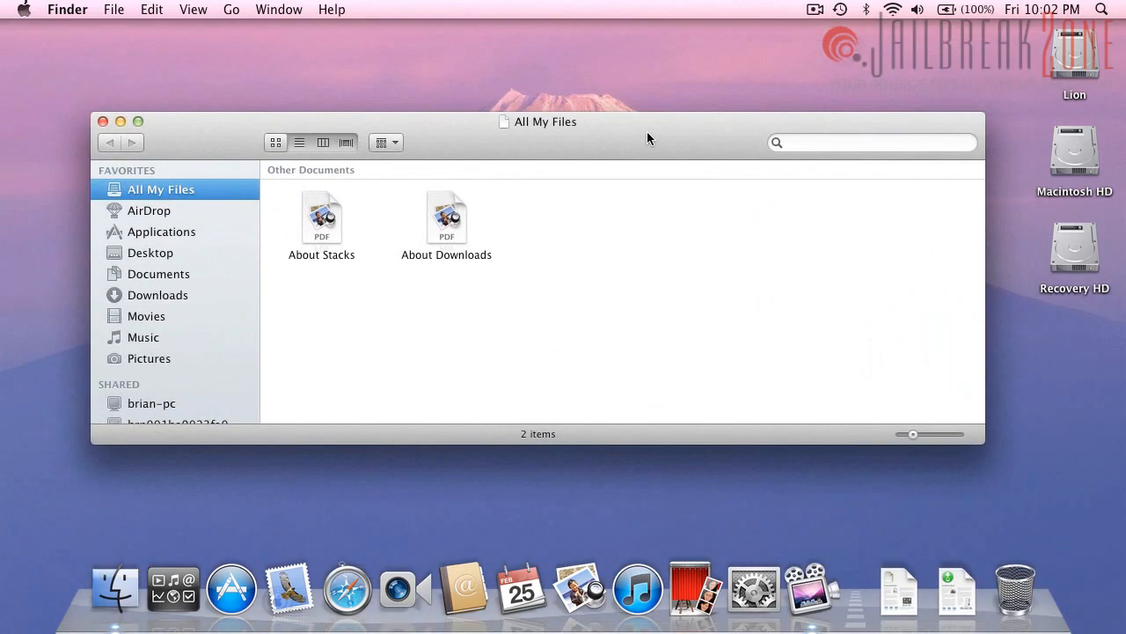
mouse_move(268, 404)
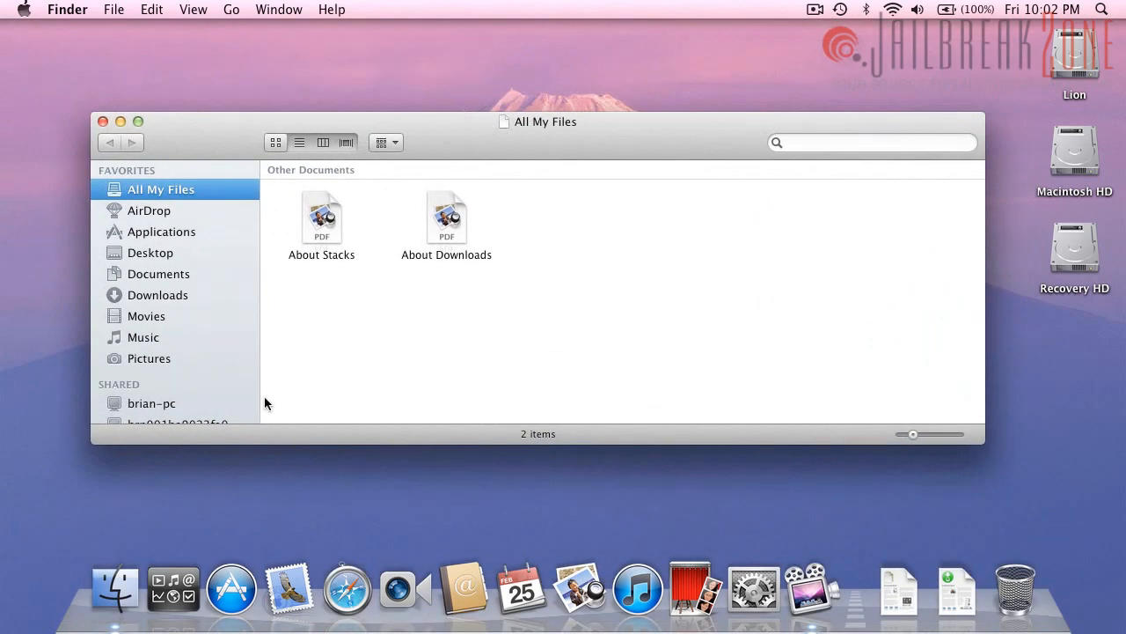
mouse_move(150, 197)
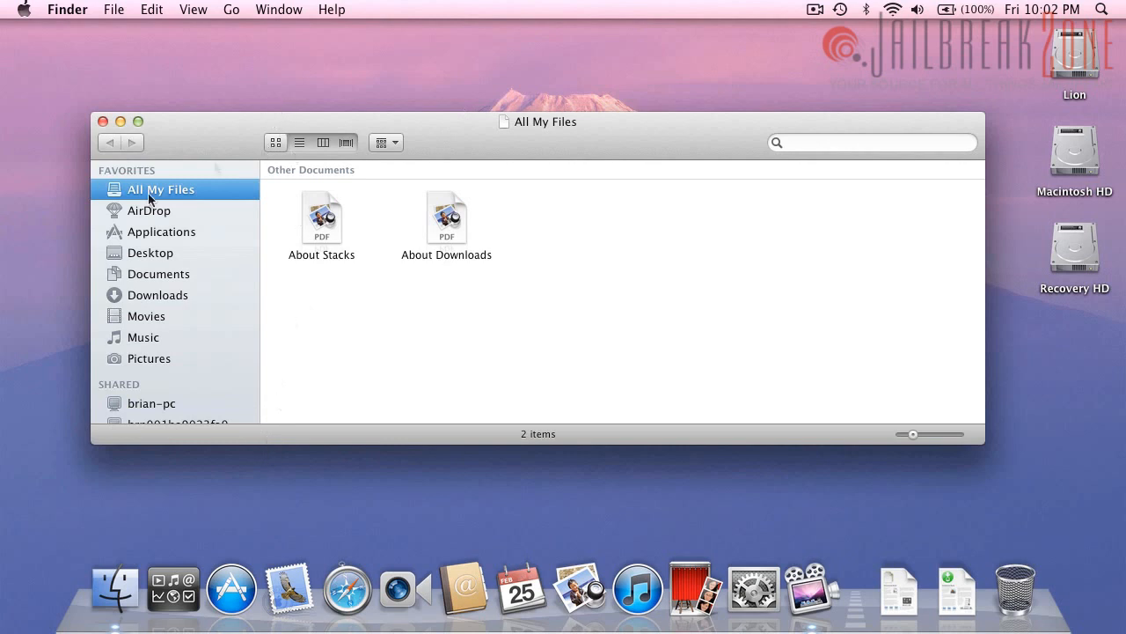
mouse_move(91, 116)
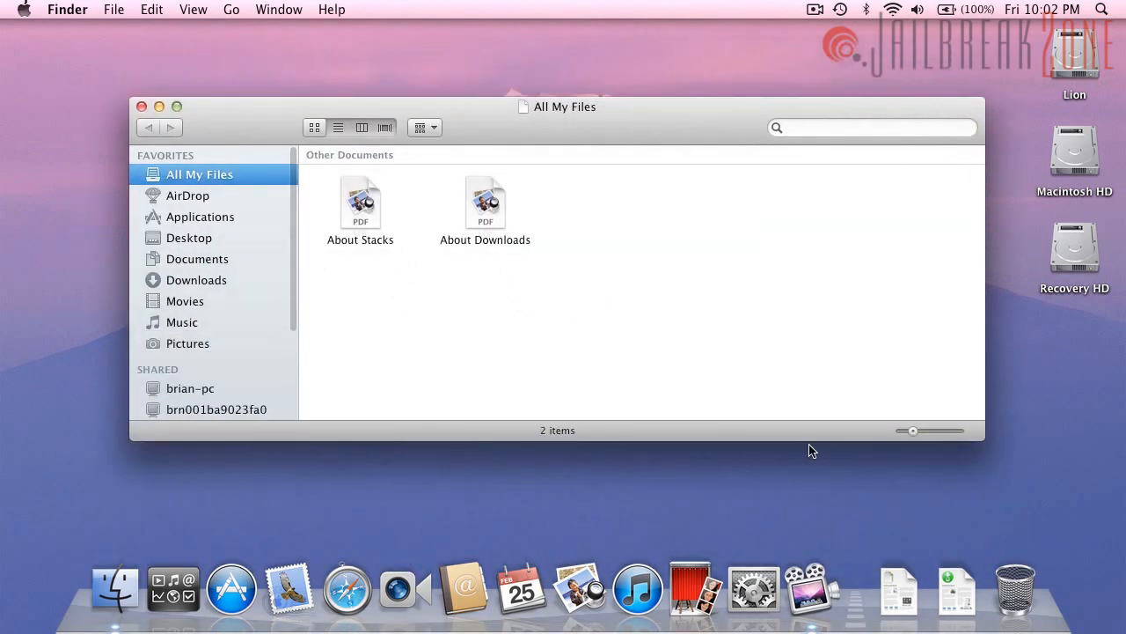
mouse_move(924, 456)
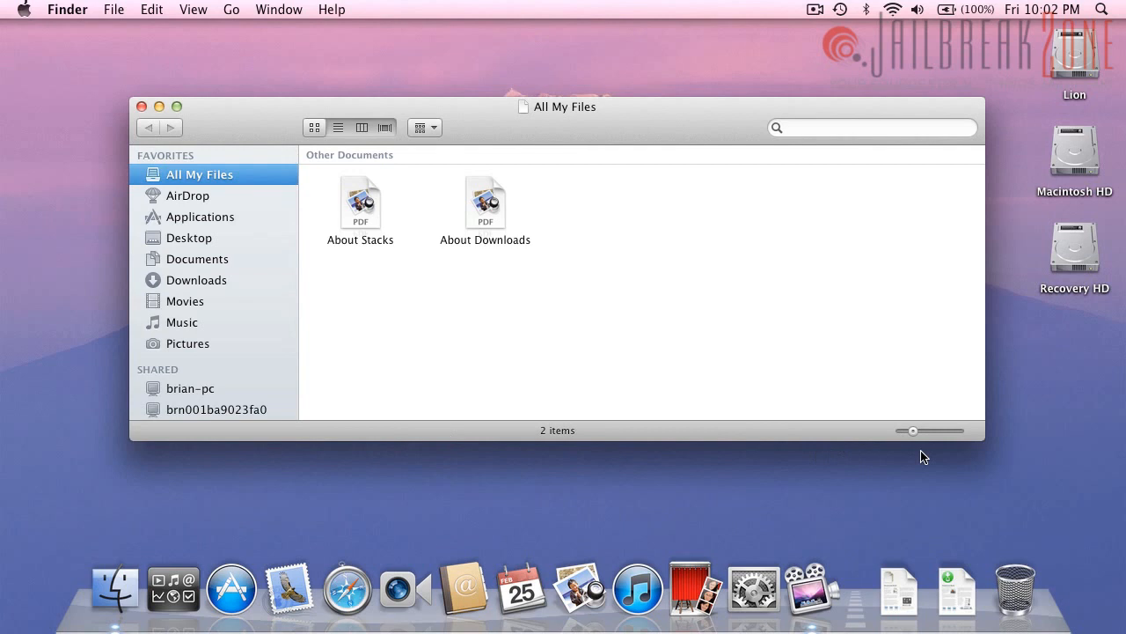
mouse_move(982, 443)
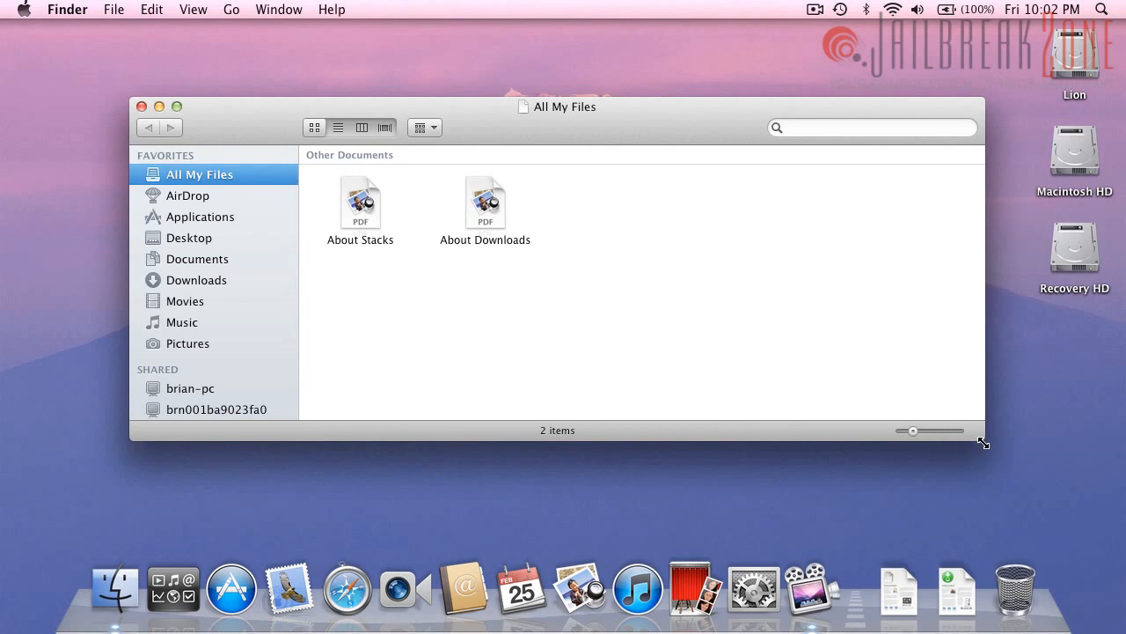
drag(982, 443, 941, 419)
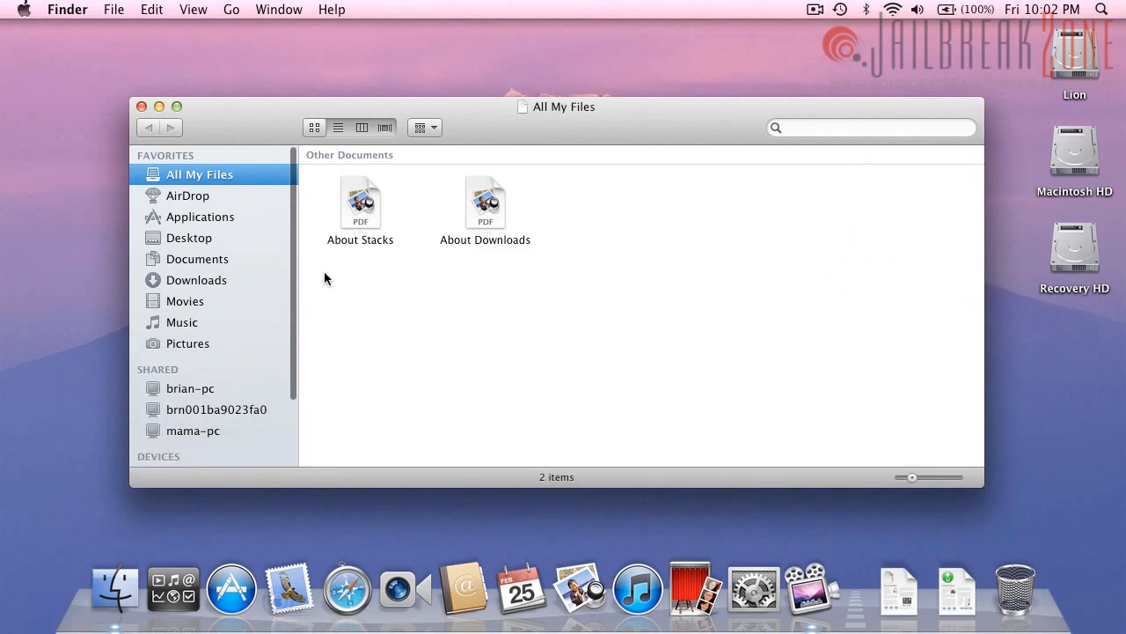
mouse_move(220, 299)
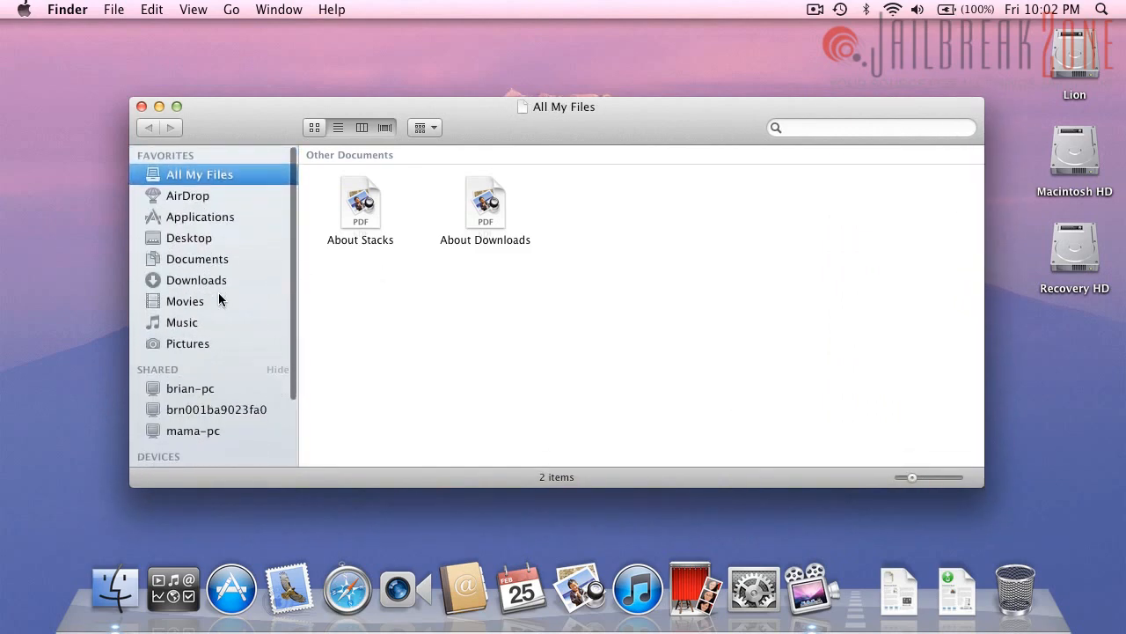
mouse_move(155, 408)
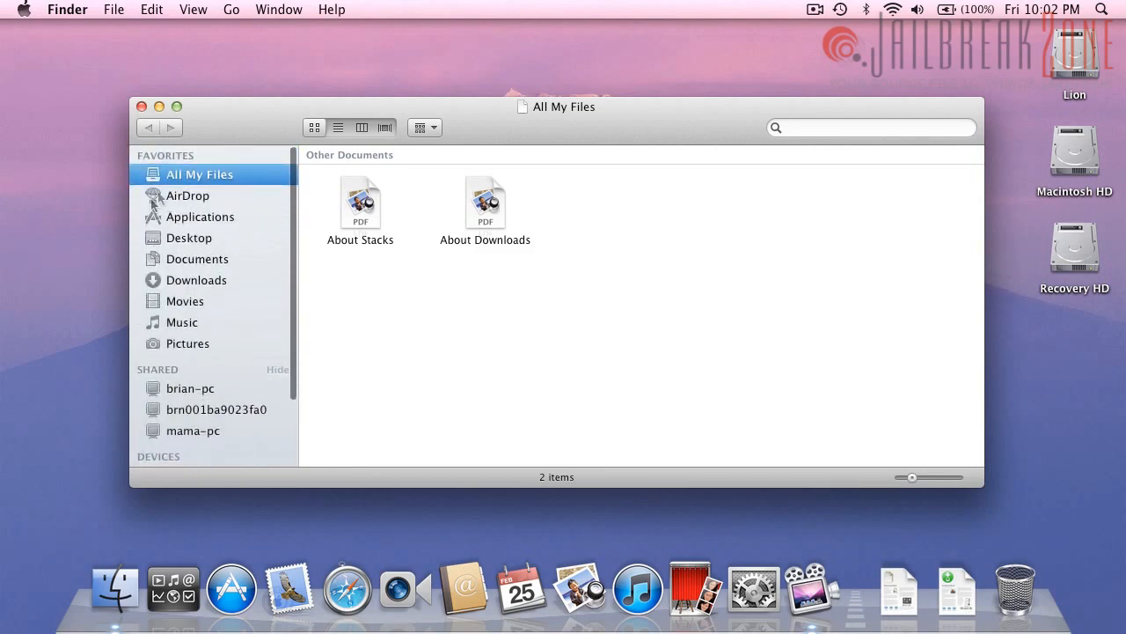
Browse the Applications folder's 27 apps, then show the AirDrop location
click(201, 216)
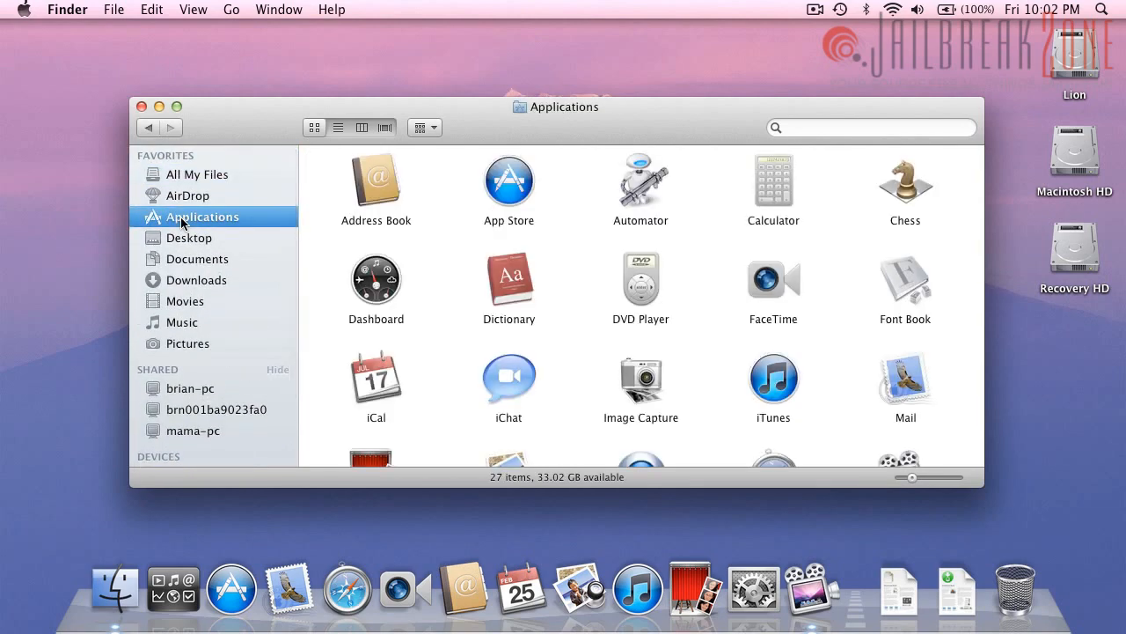
mouse_move(186, 242)
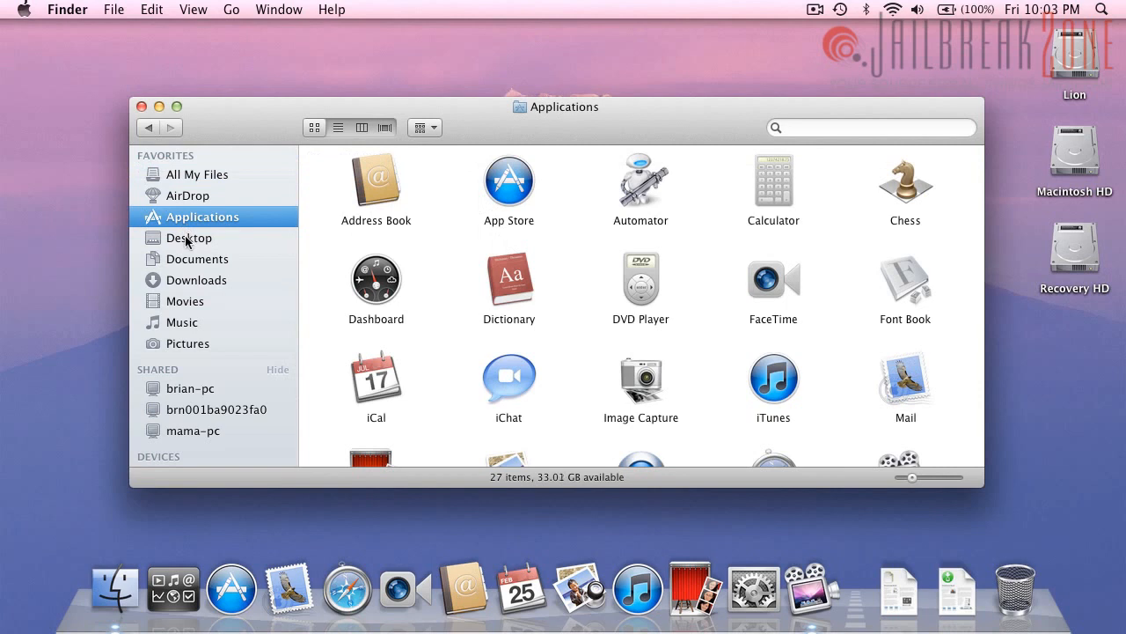
click(187, 195)
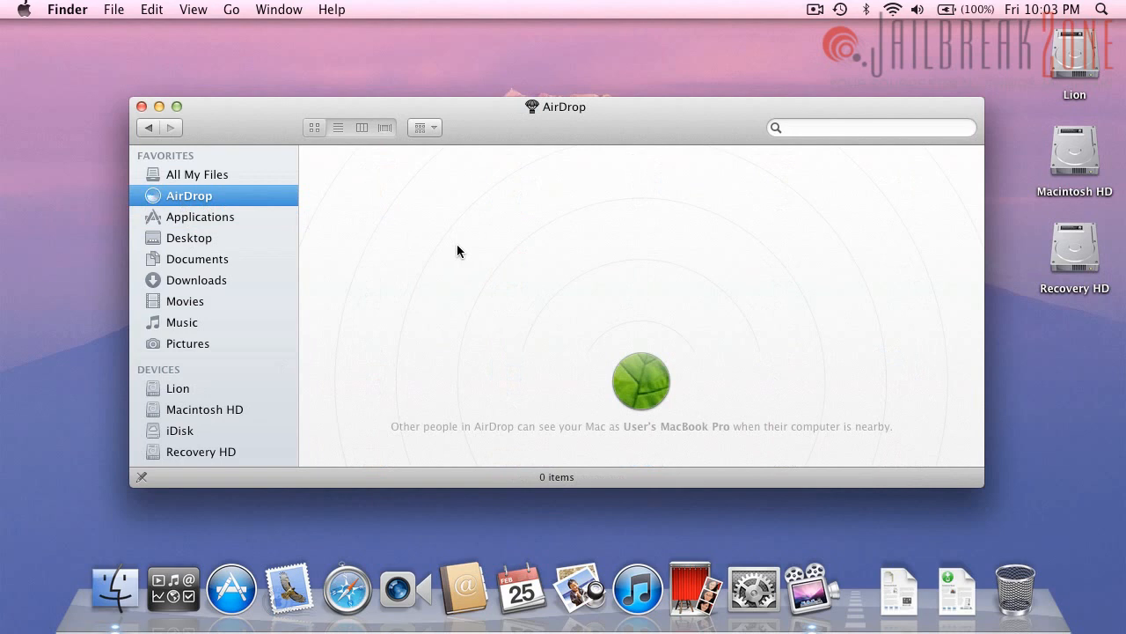
mouse_move(316, 194)
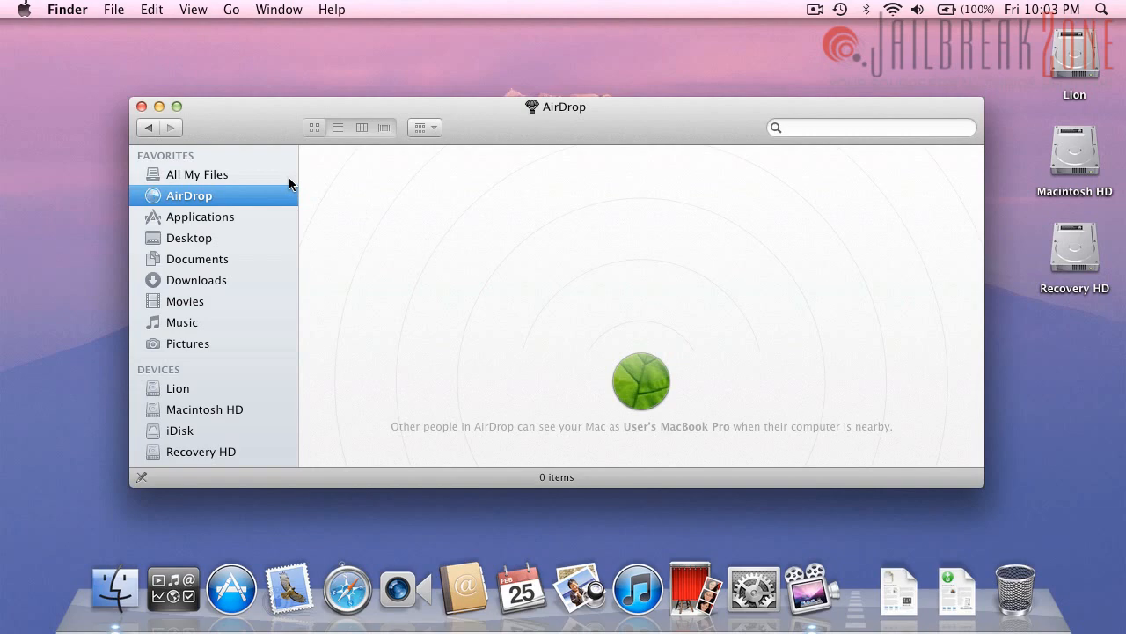
Visit Desktop, Music and AirDrop from the sidebar, then the Lion drive
click(190, 238)
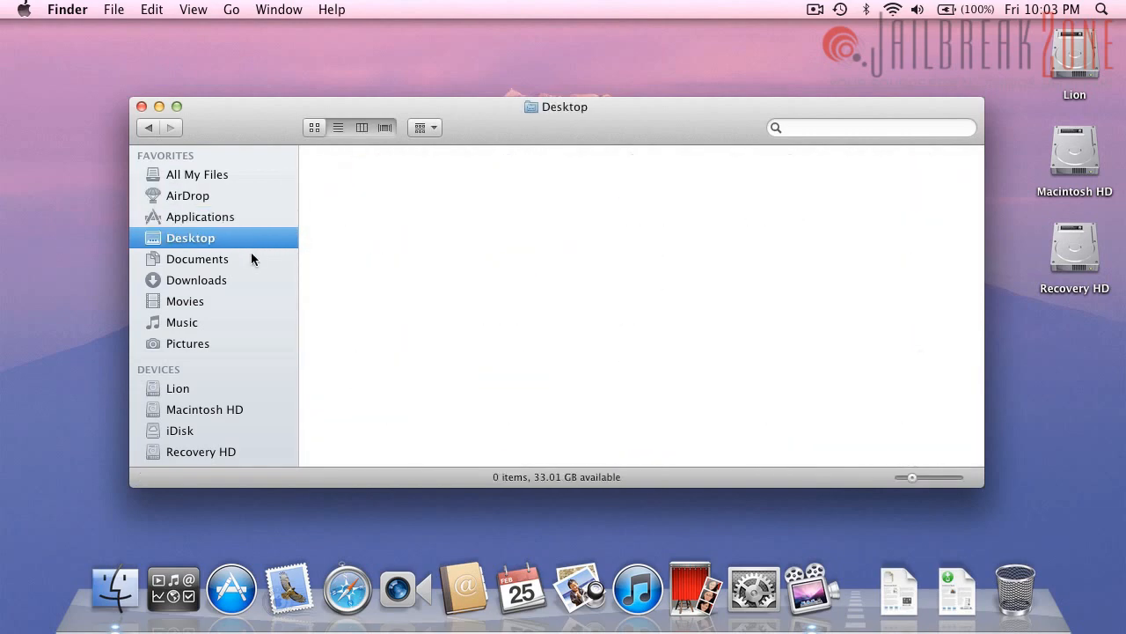
click(183, 322)
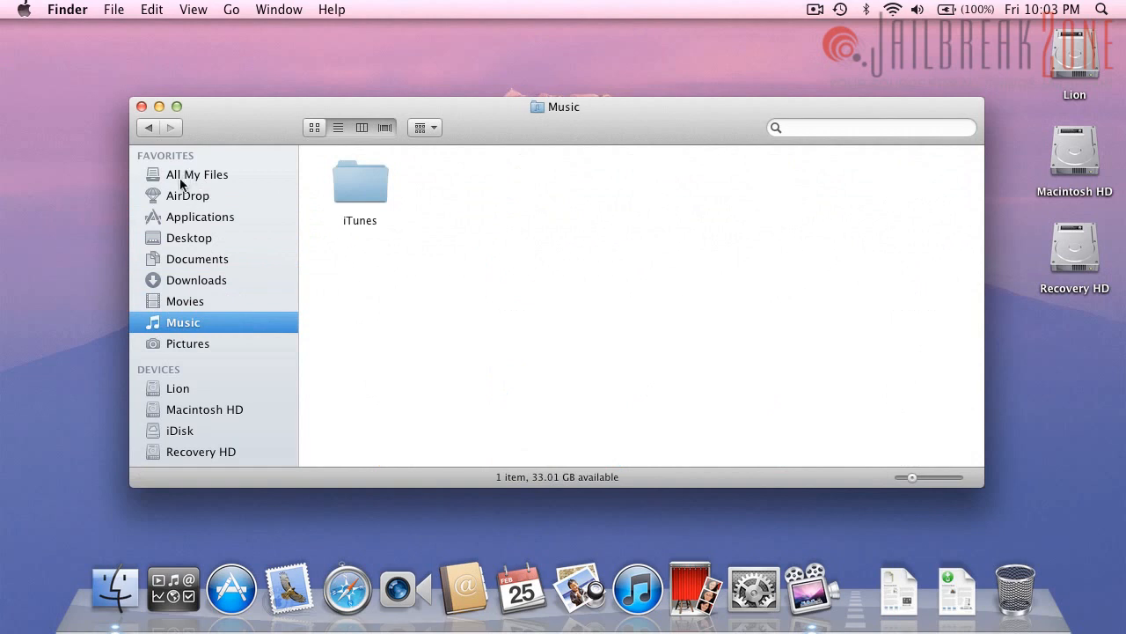
click(187, 195)
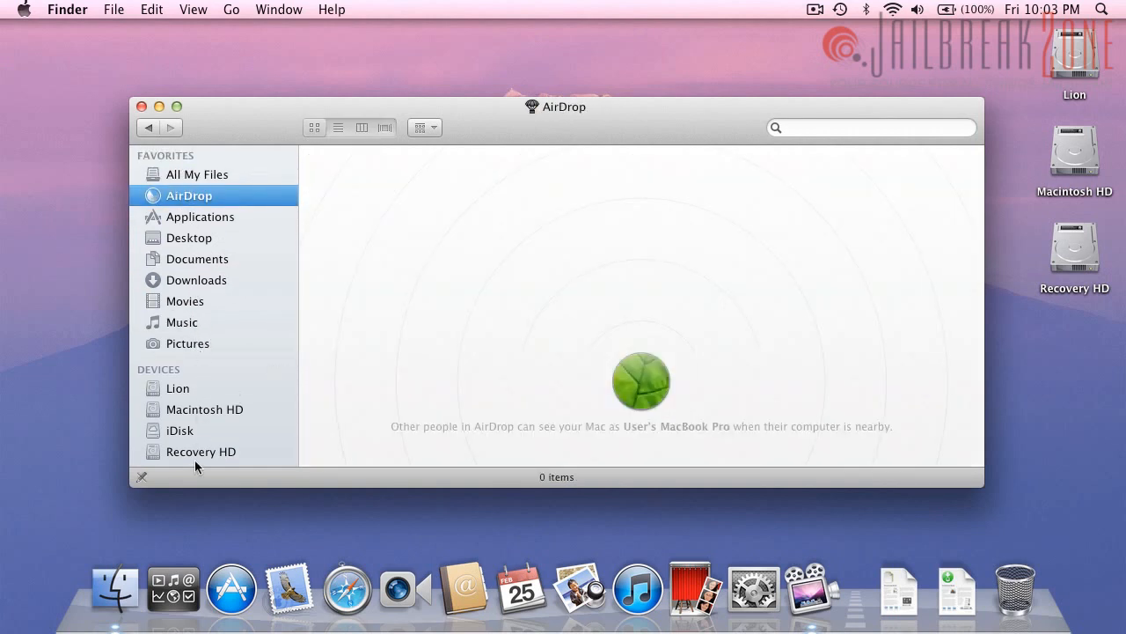
click(177, 389)
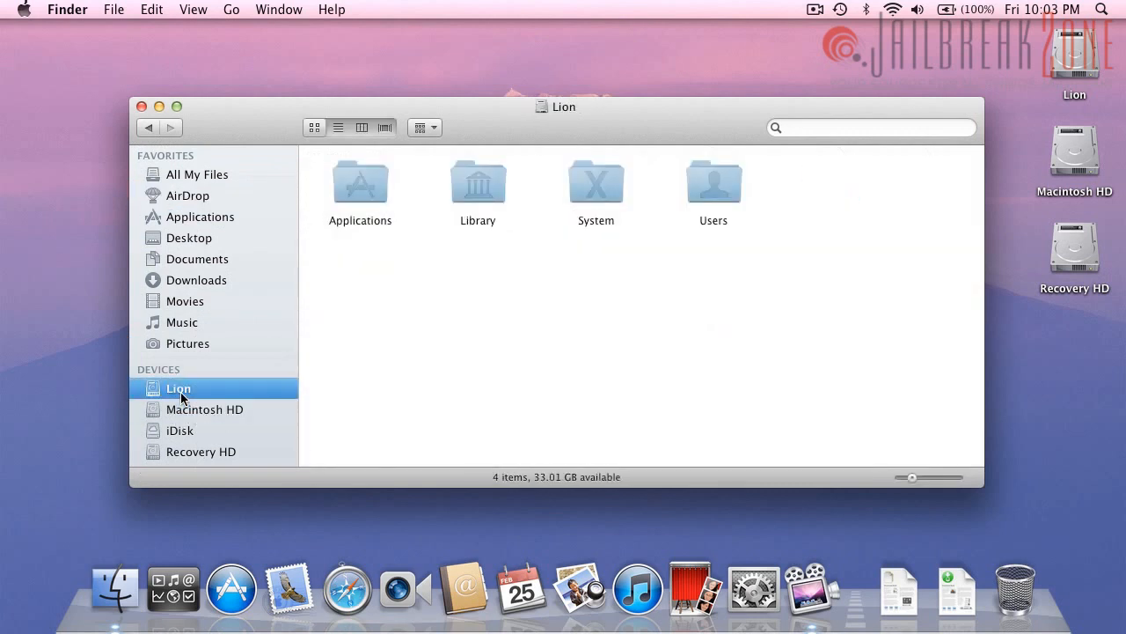
Browse Macintosh HD and Recovery HD, ending inside the com.apple.recovery.boot folder
click(204, 408)
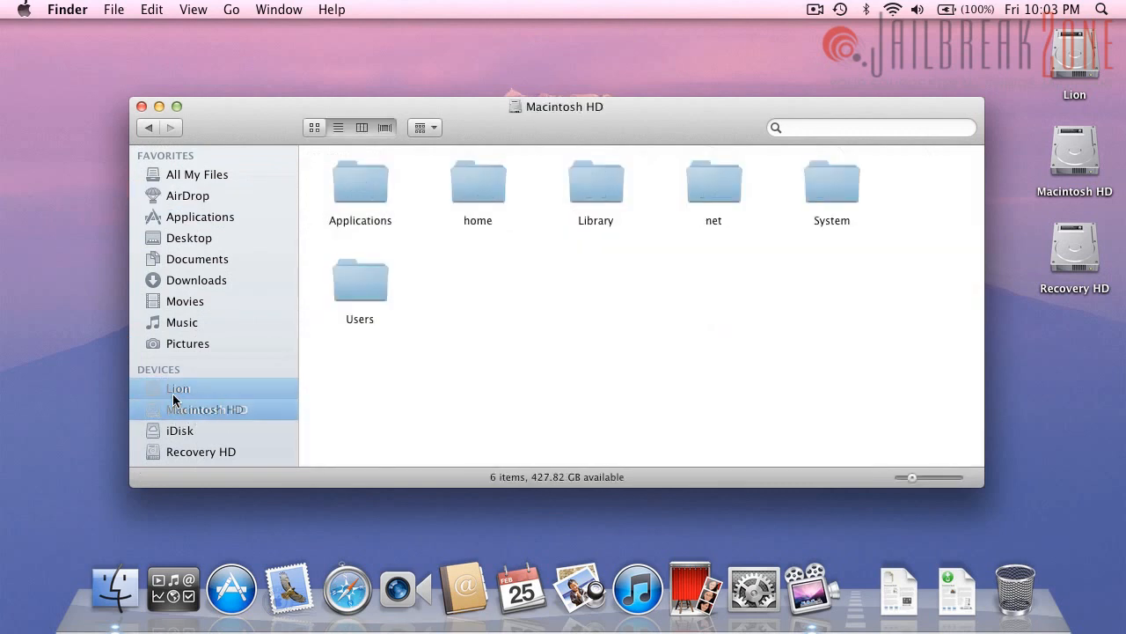
click(201, 451)
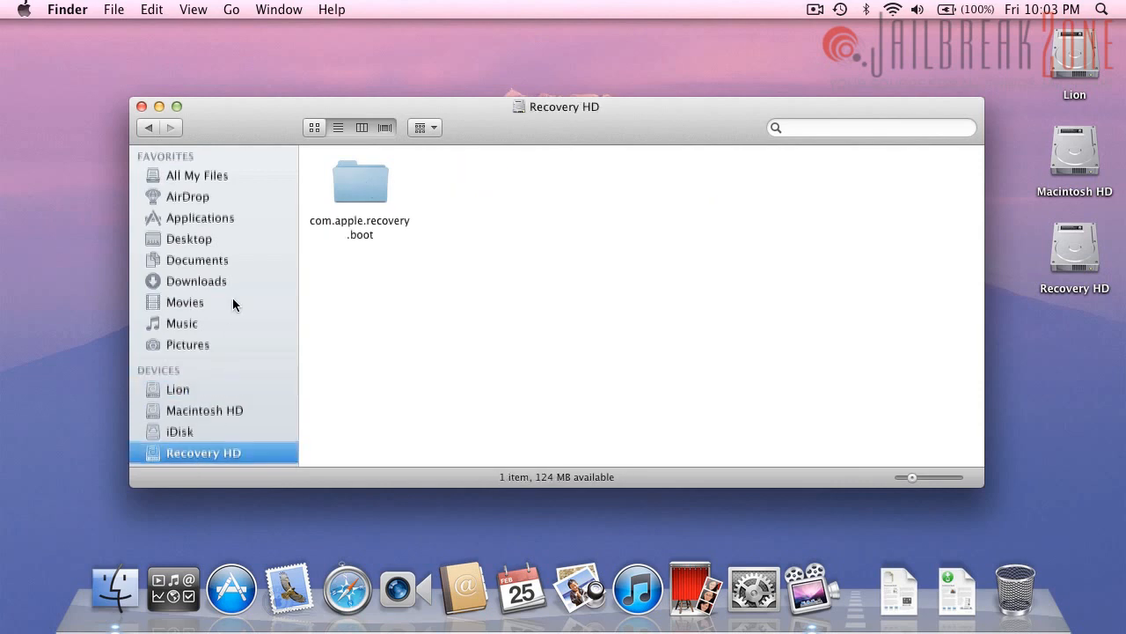
double_click(359, 179)
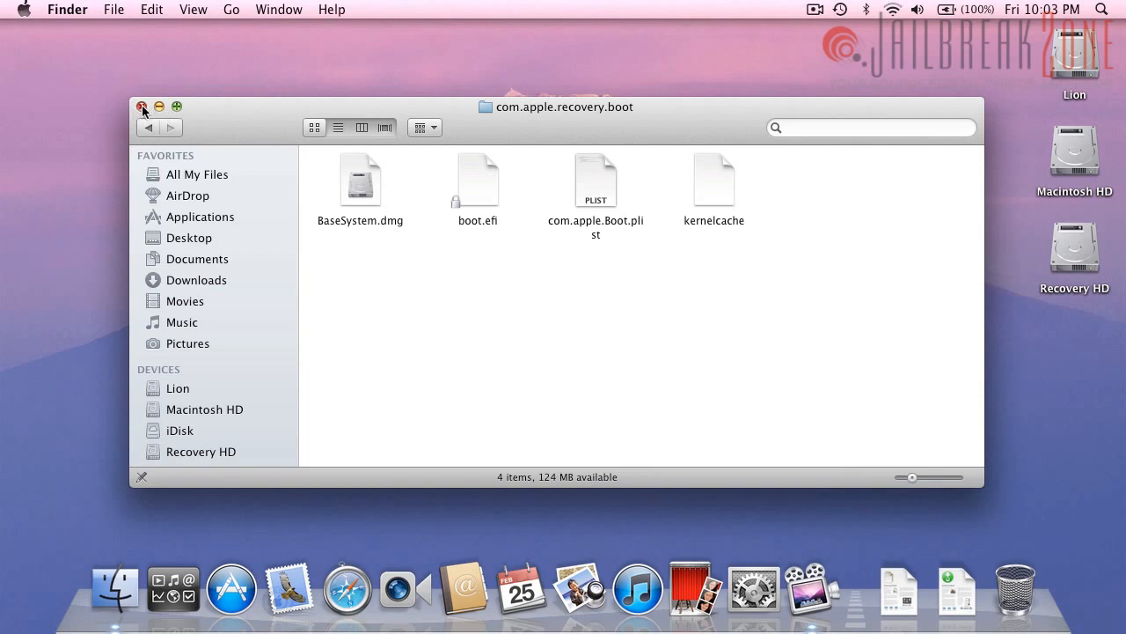
Close the Finder window and show About This Mac with version 10.7, build 11A390
click(144, 107)
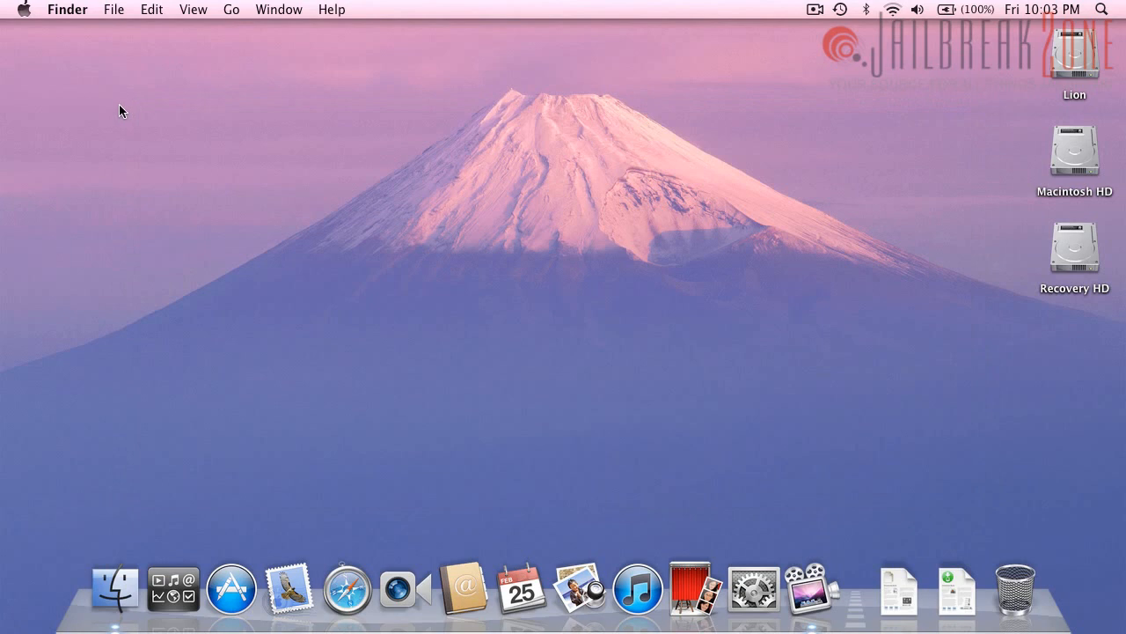
mouse_move(707, 465)
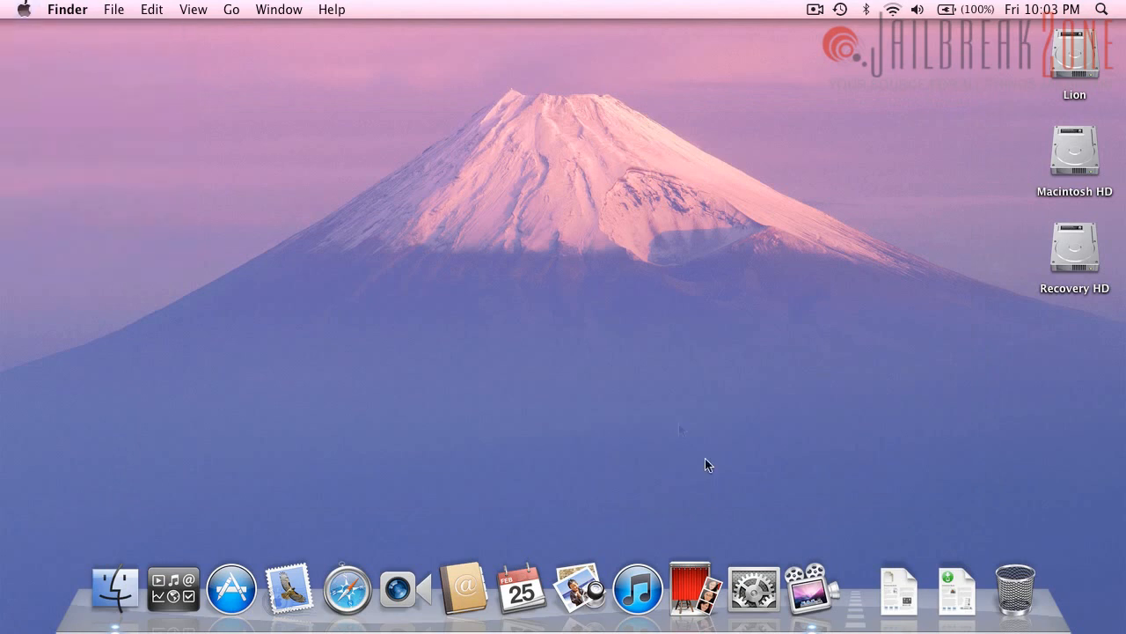
click(12, 11)
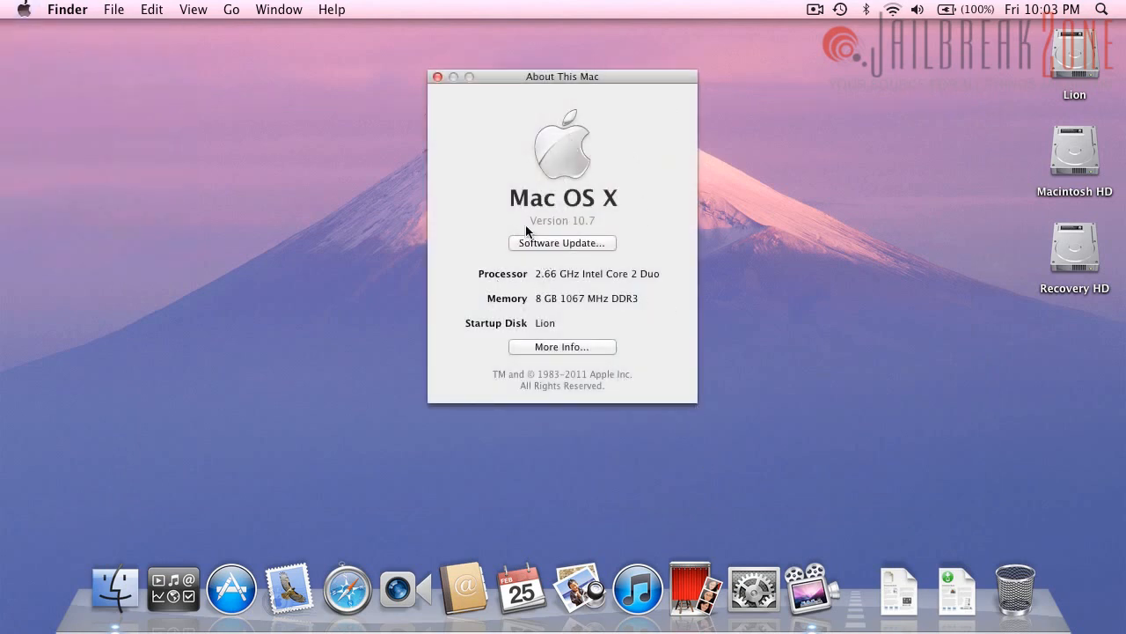
click(562, 220)
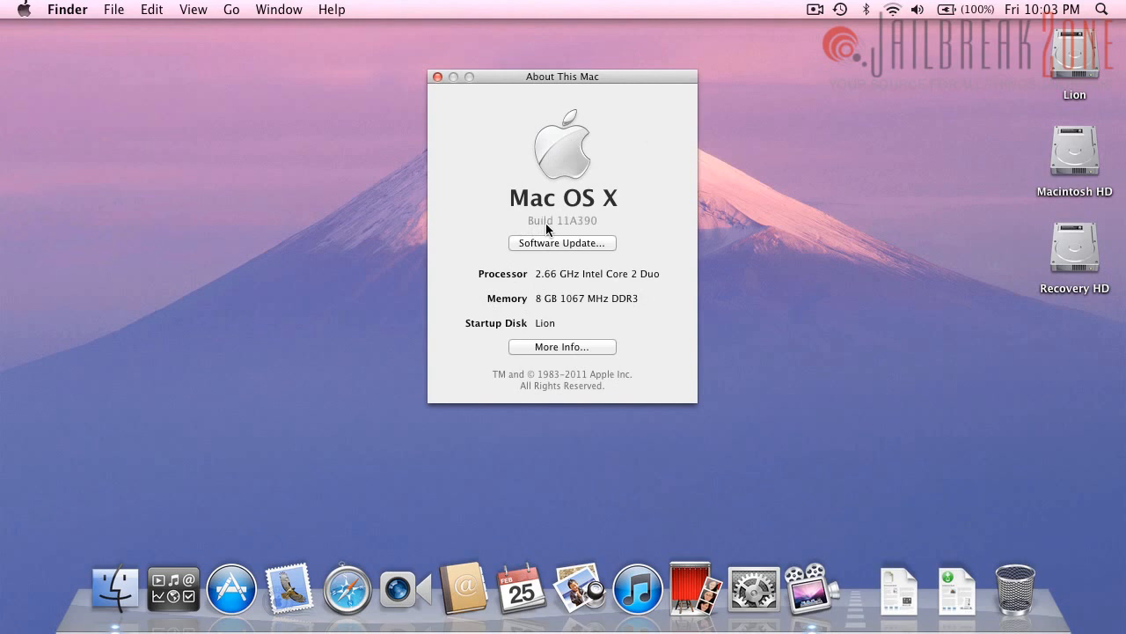
mouse_move(554, 359)
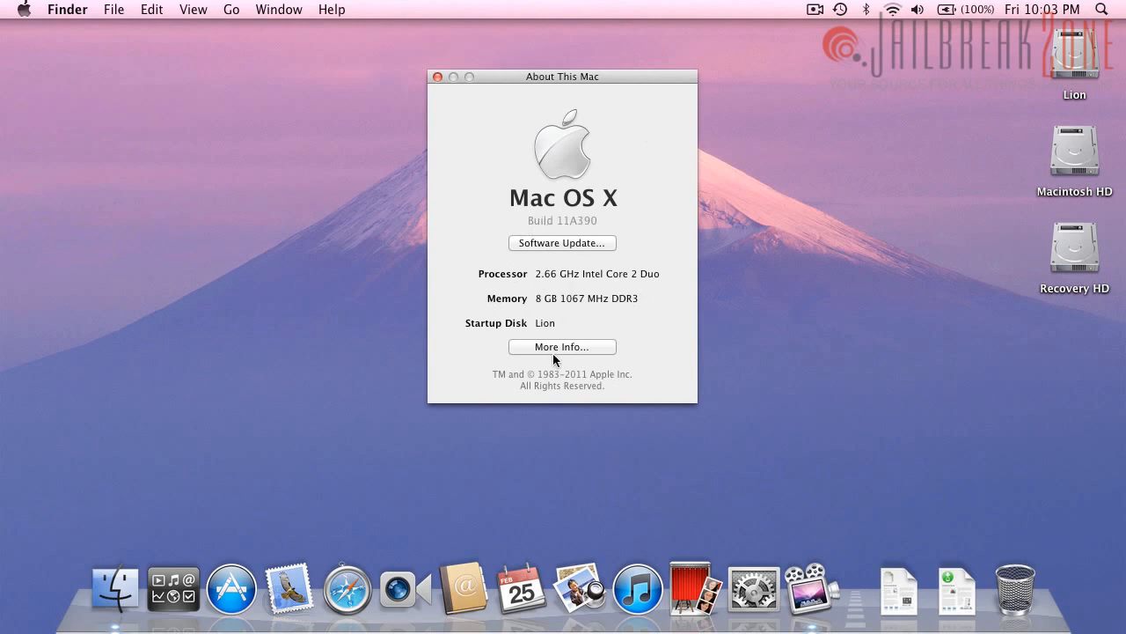
Expand More Info to the System Information overview of Lion 10.7 on the MacBook Pro
click(562, 345)
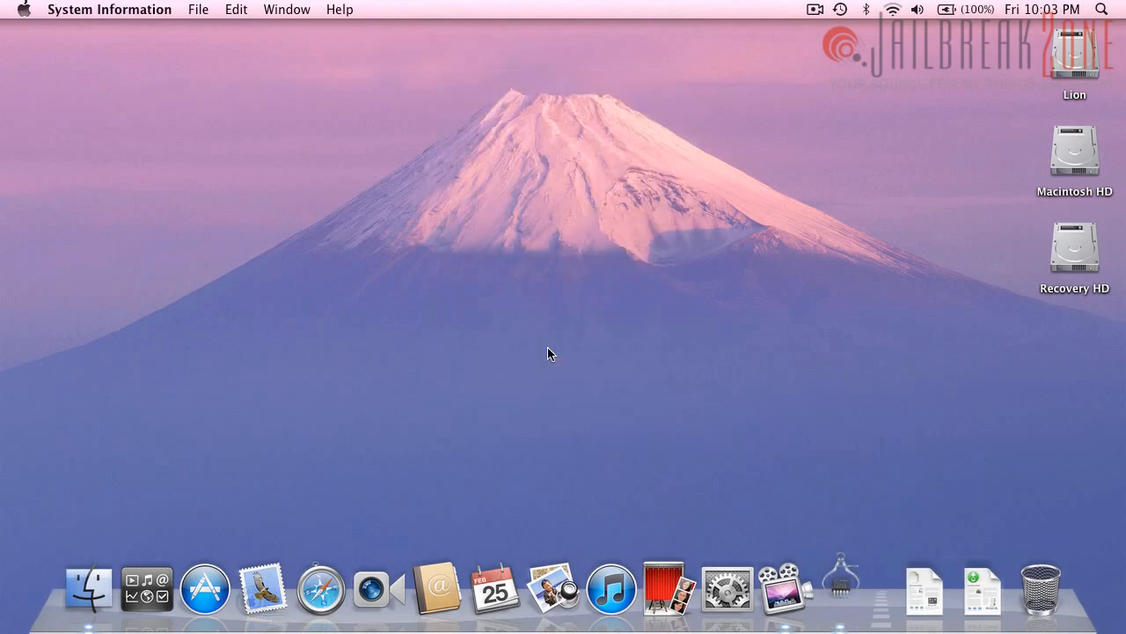
click(24, 11)
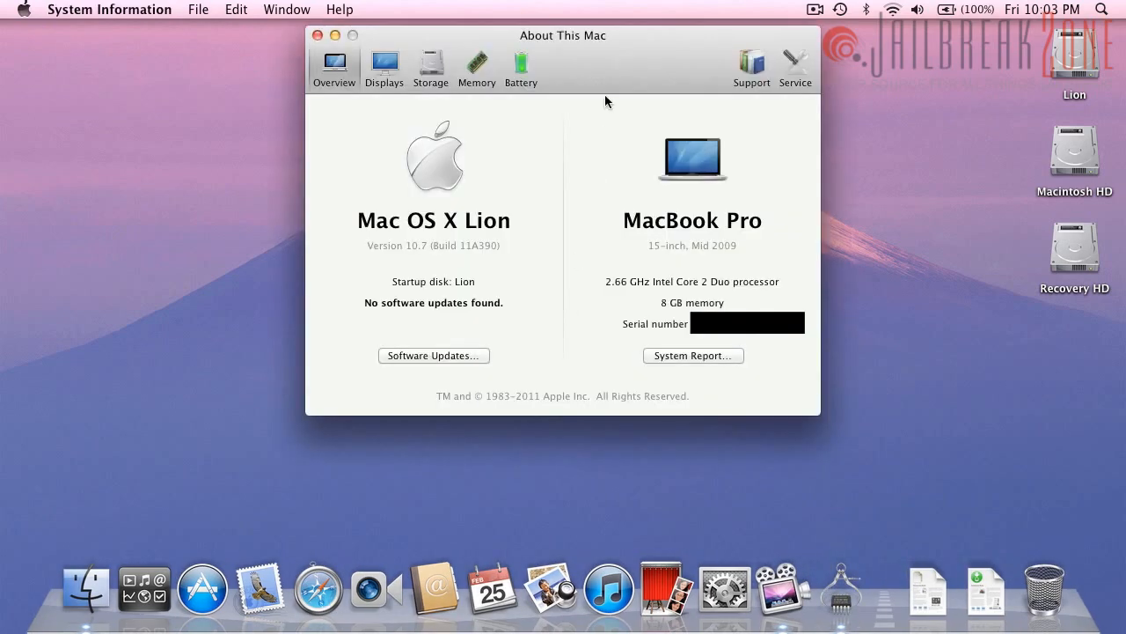
click(109, 11)
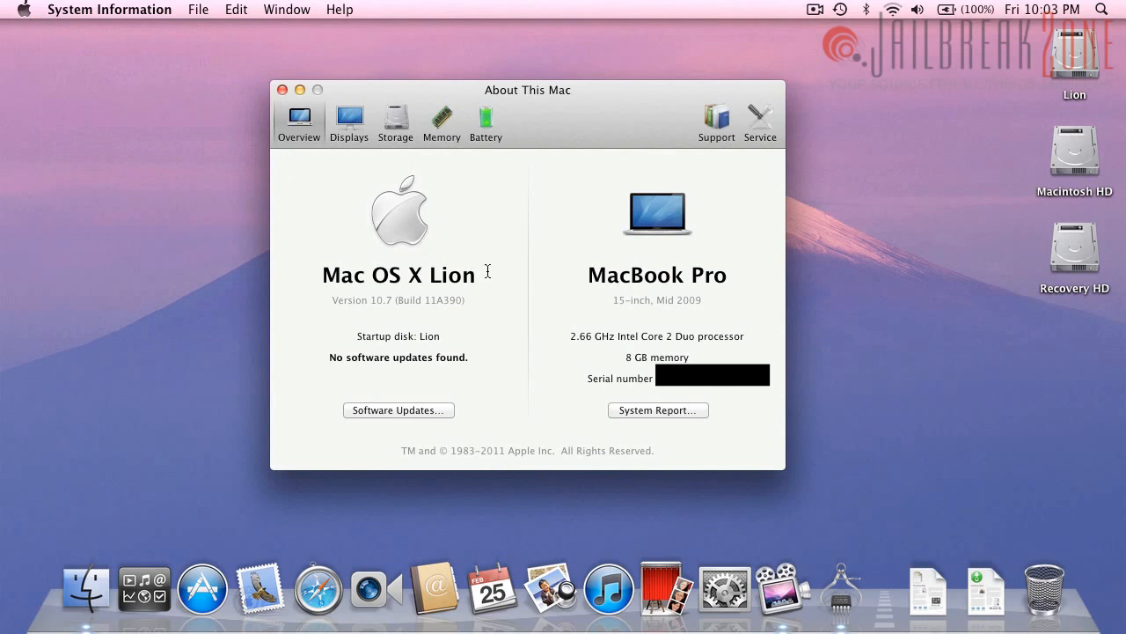
mouse_move(674, 430)
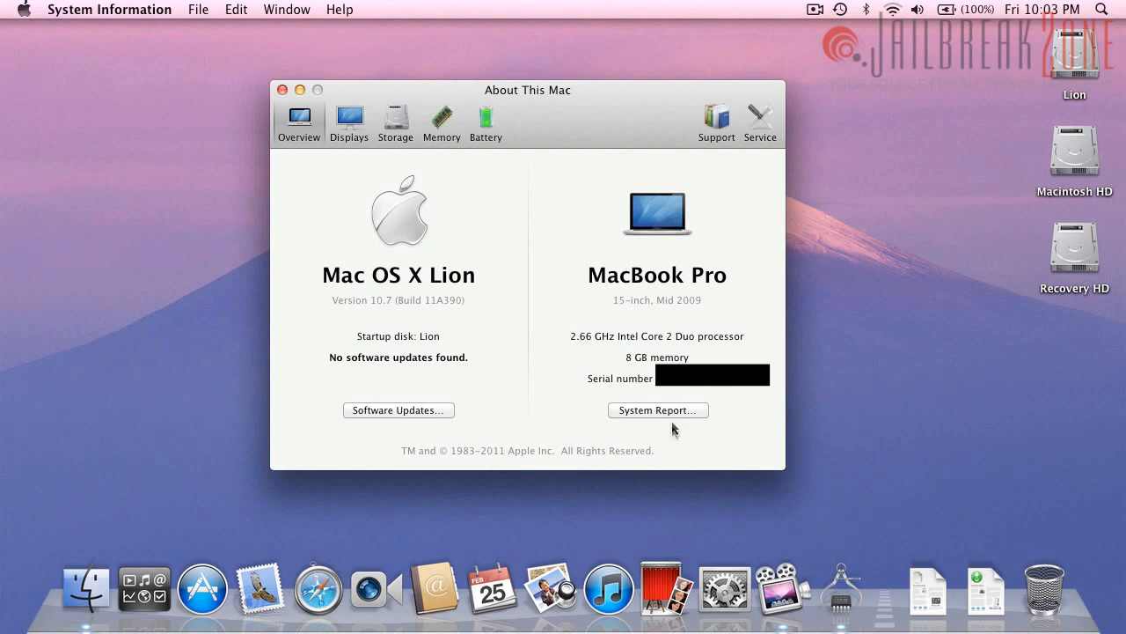
mouse_move(560, 394)
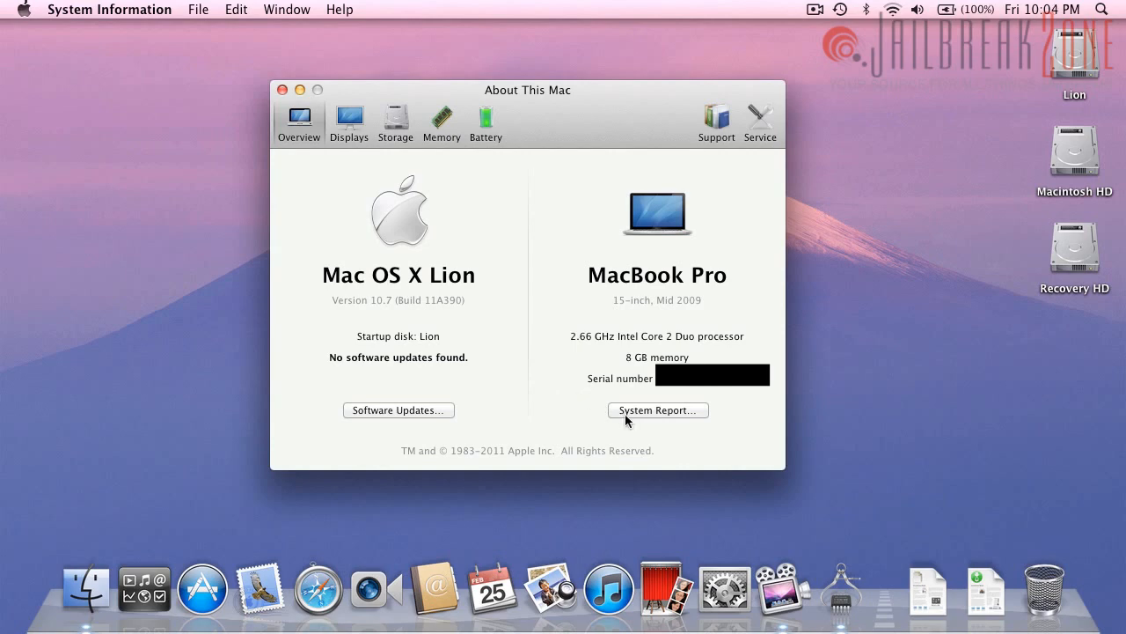
View the full system report's Serial-ATA section, including the Hitachi hard drive details
click(659, 410)
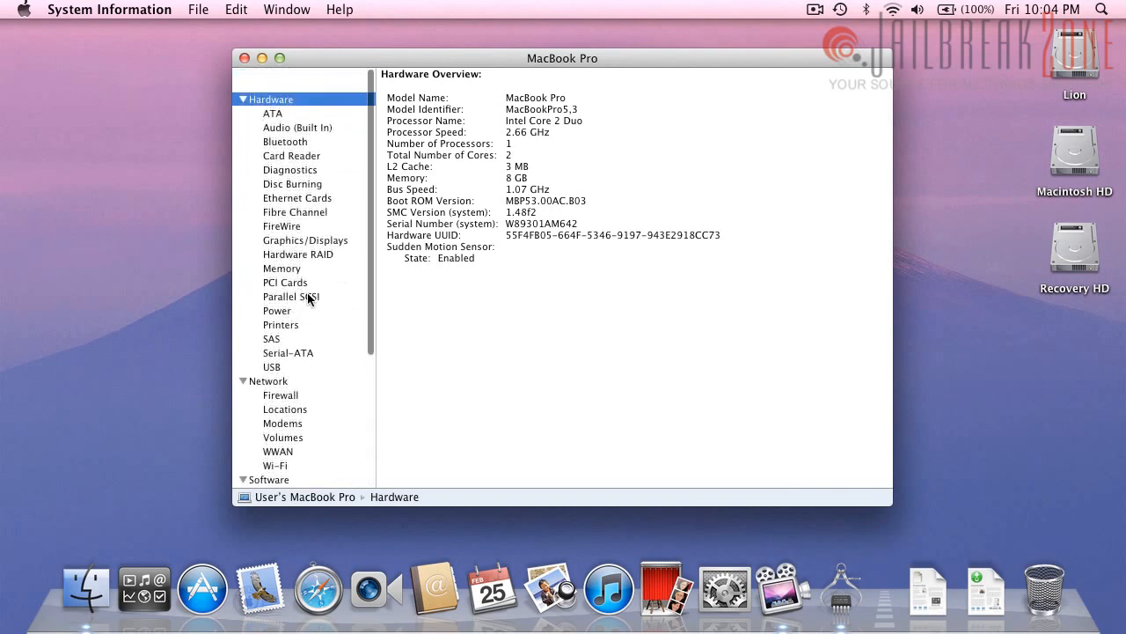
scroll(down, 3)
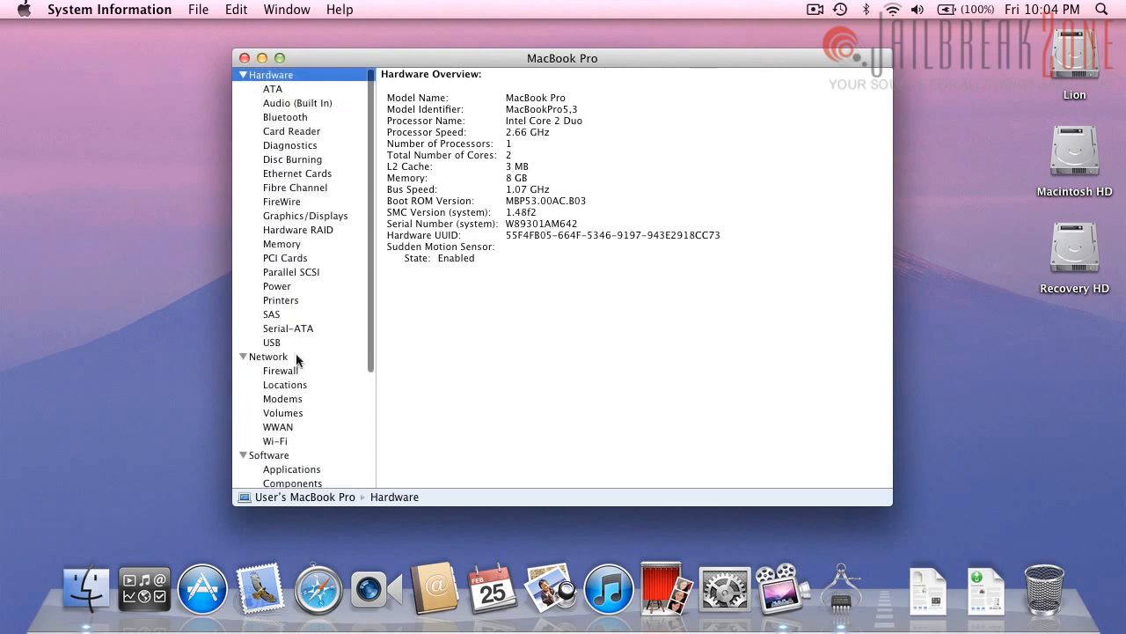
click(288, 329)
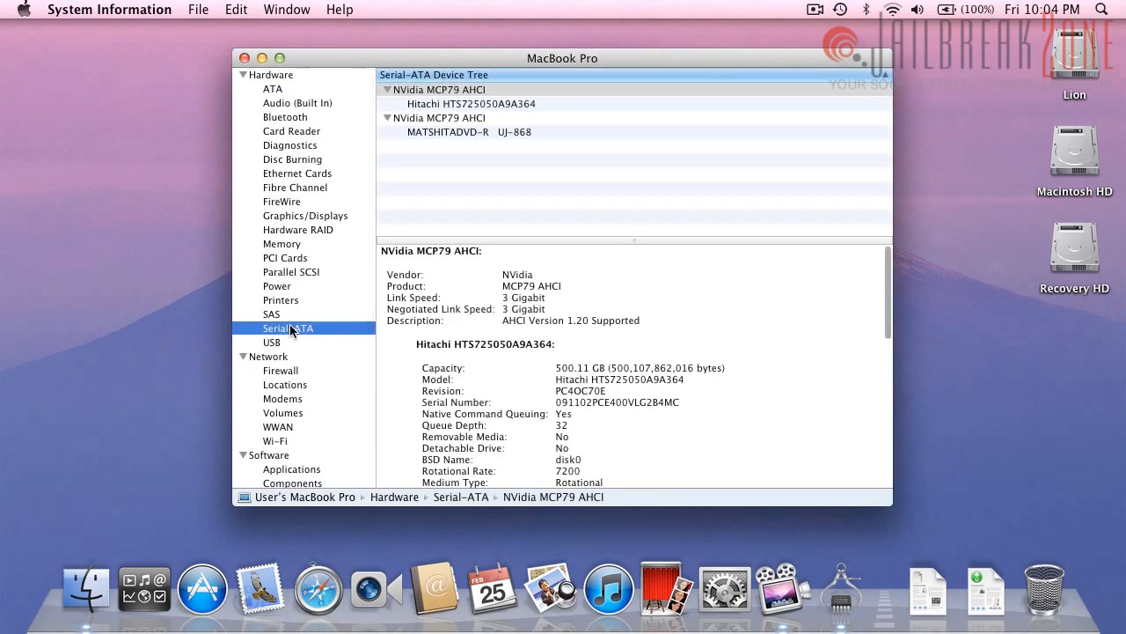
click(472, 102)
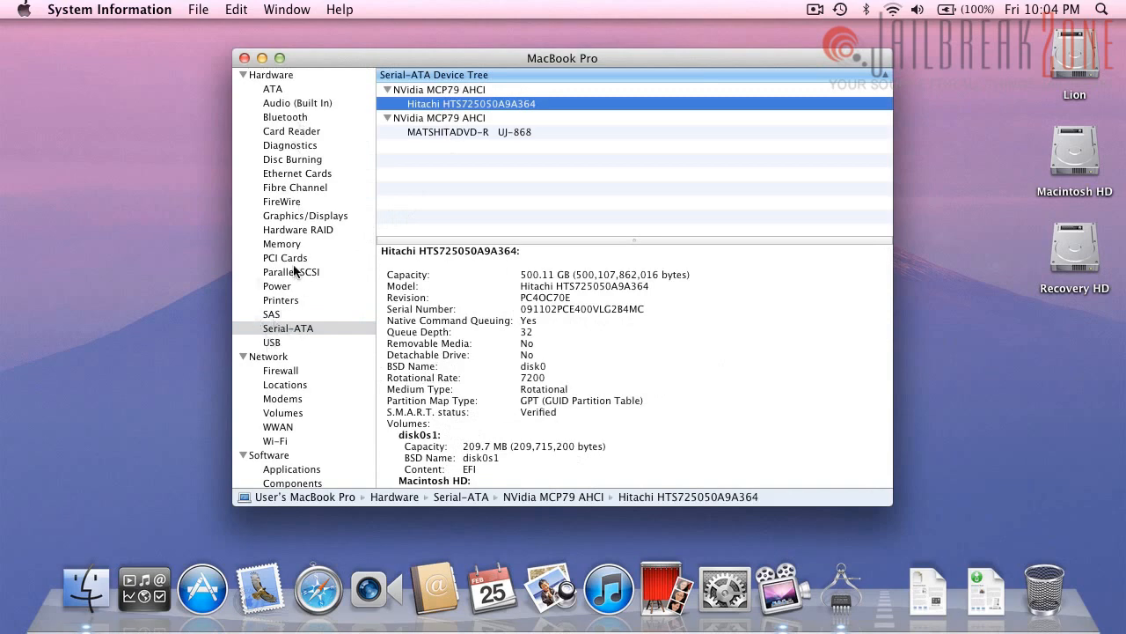
Review the Memory, Graphics/Displays and Software overview sections, then close the report
click(282, 243)
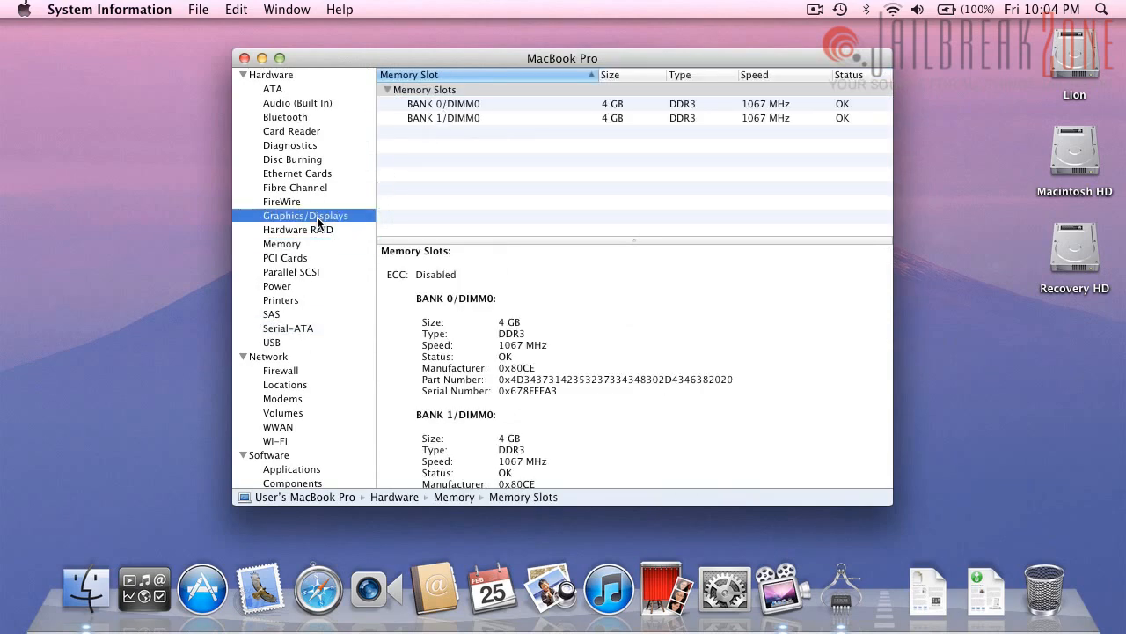
click(306, 215)
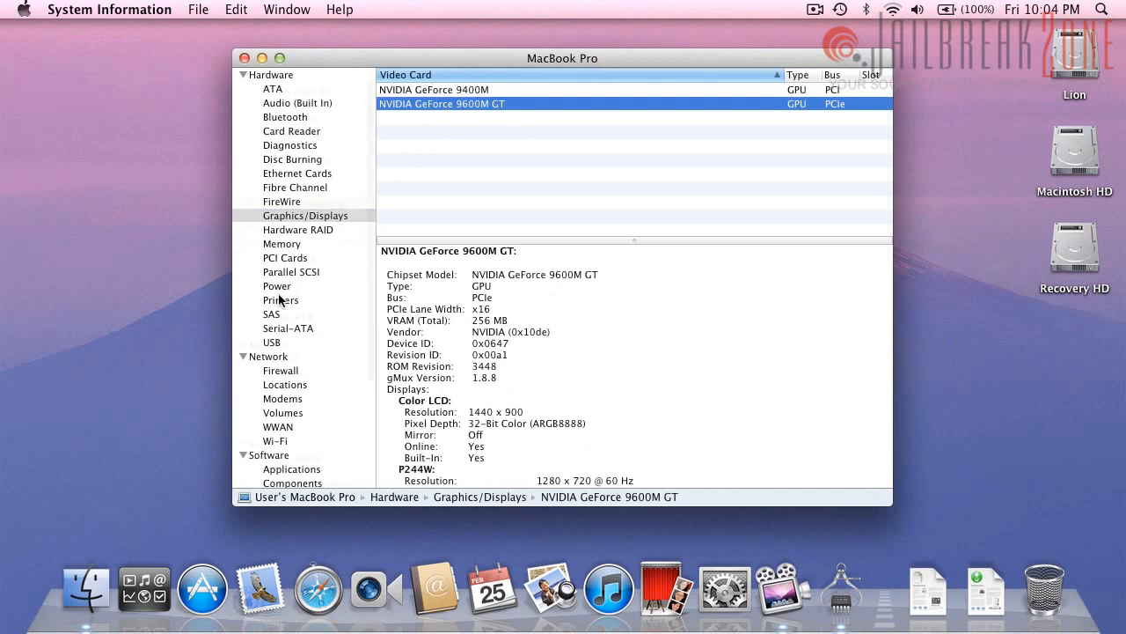
scroll(down, 3)
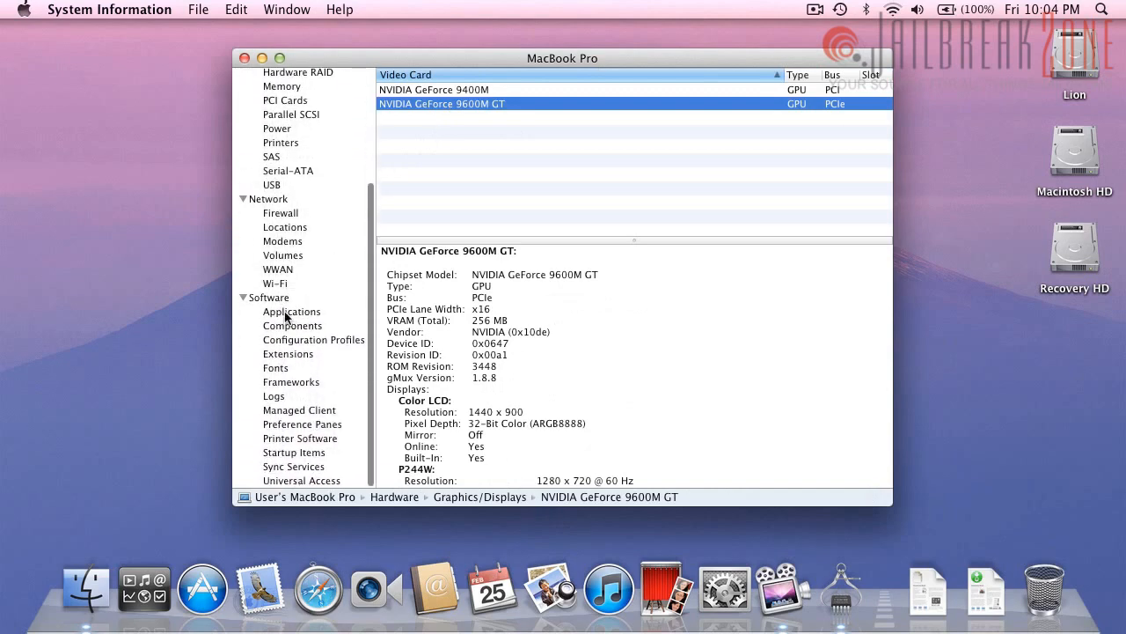
click(270, 298)
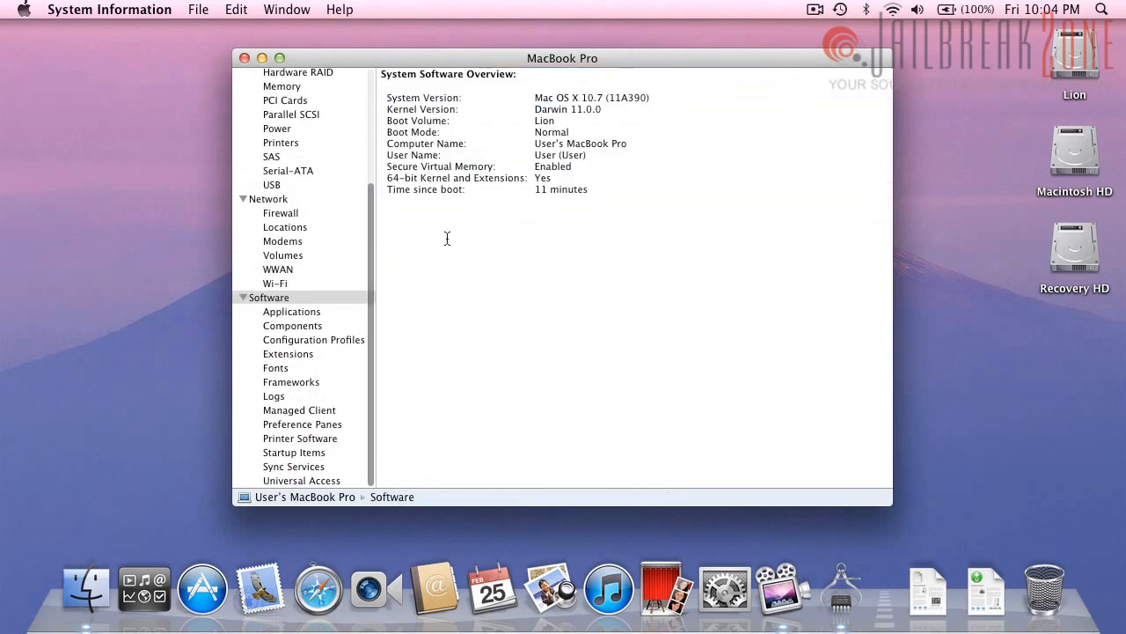
click(24, 11)
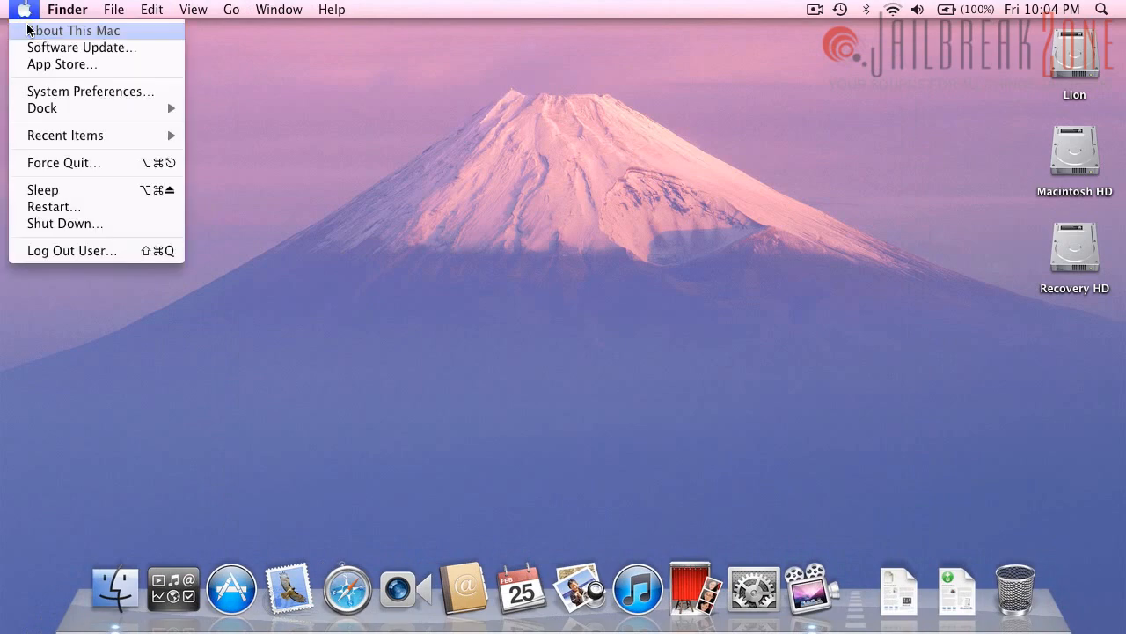
Return to the detailed About This Mac overview and dismiss the System Information version box
click(74, 30)
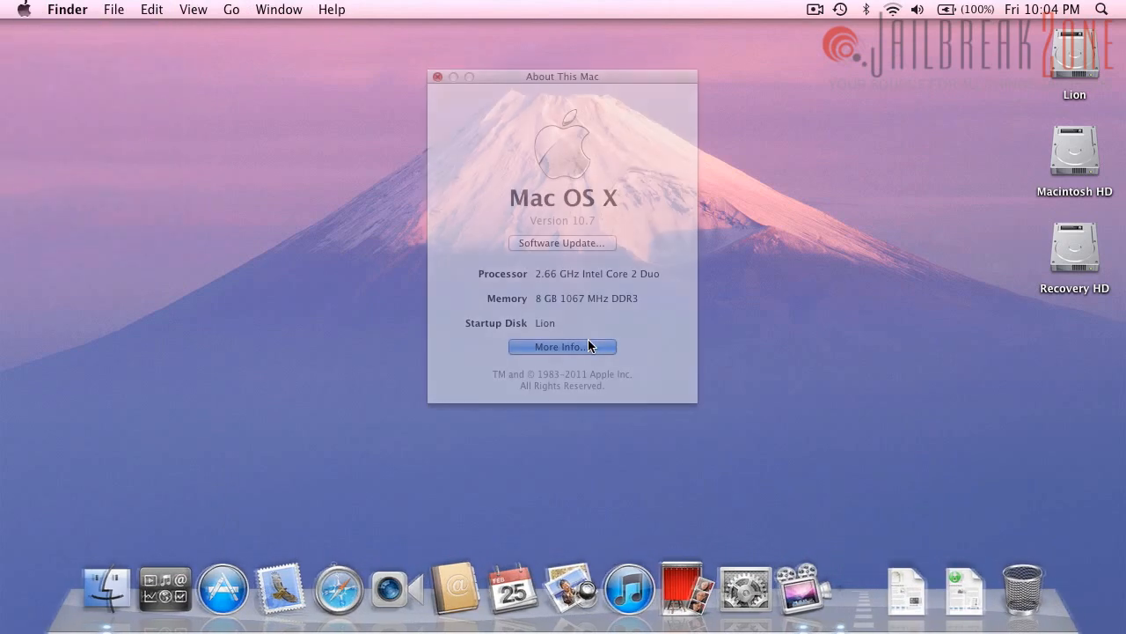
click(562, 345)
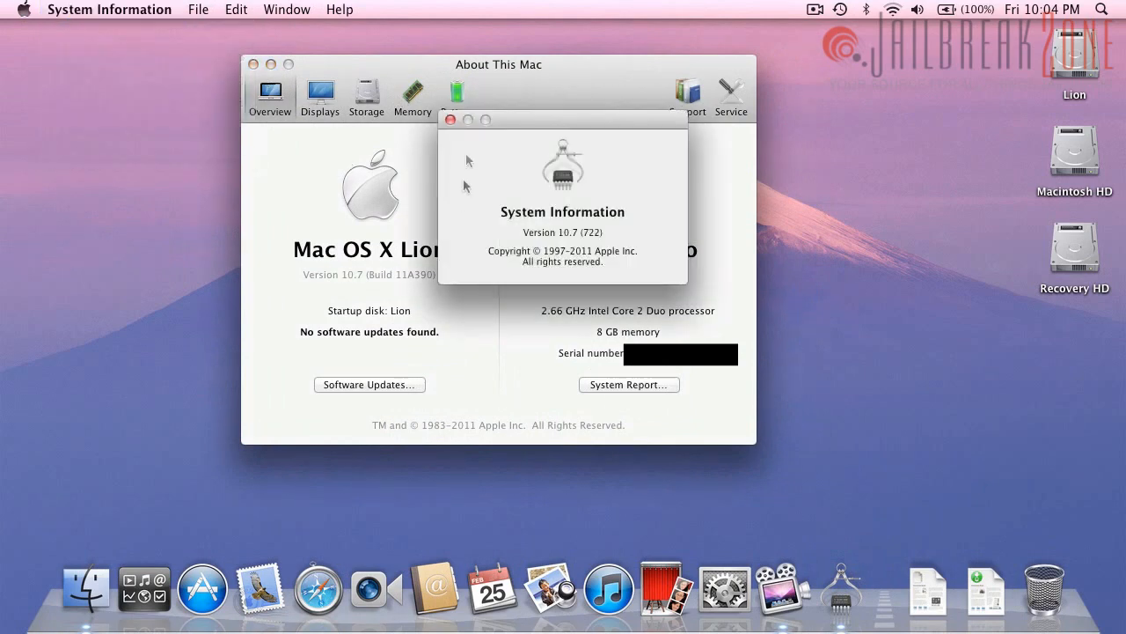
click(285, 11)
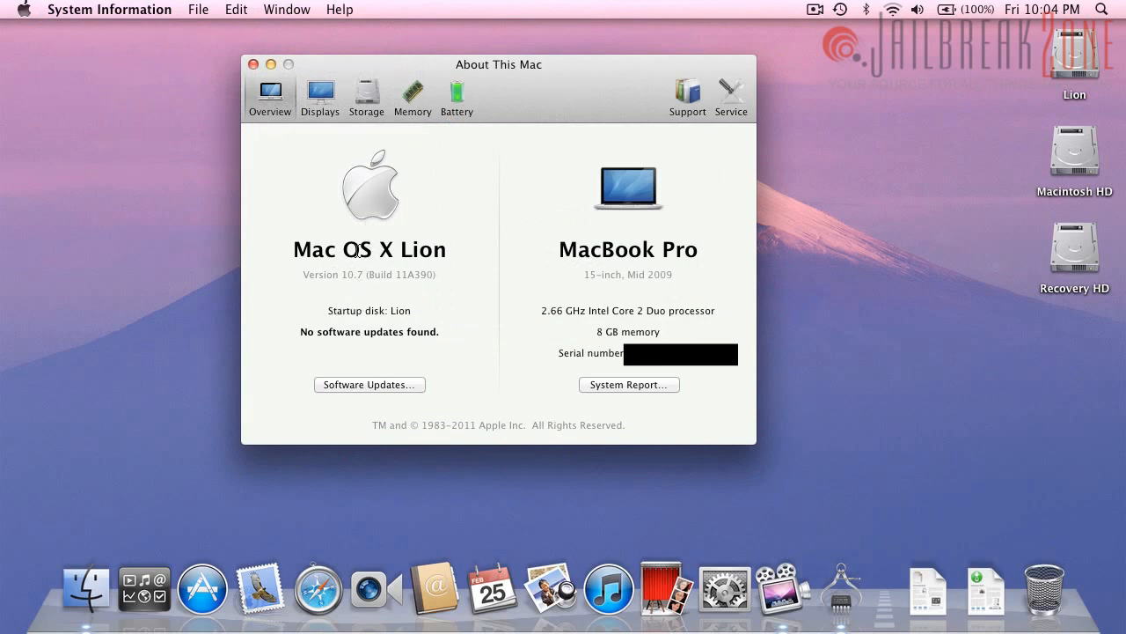
mouse_move(373, 174)
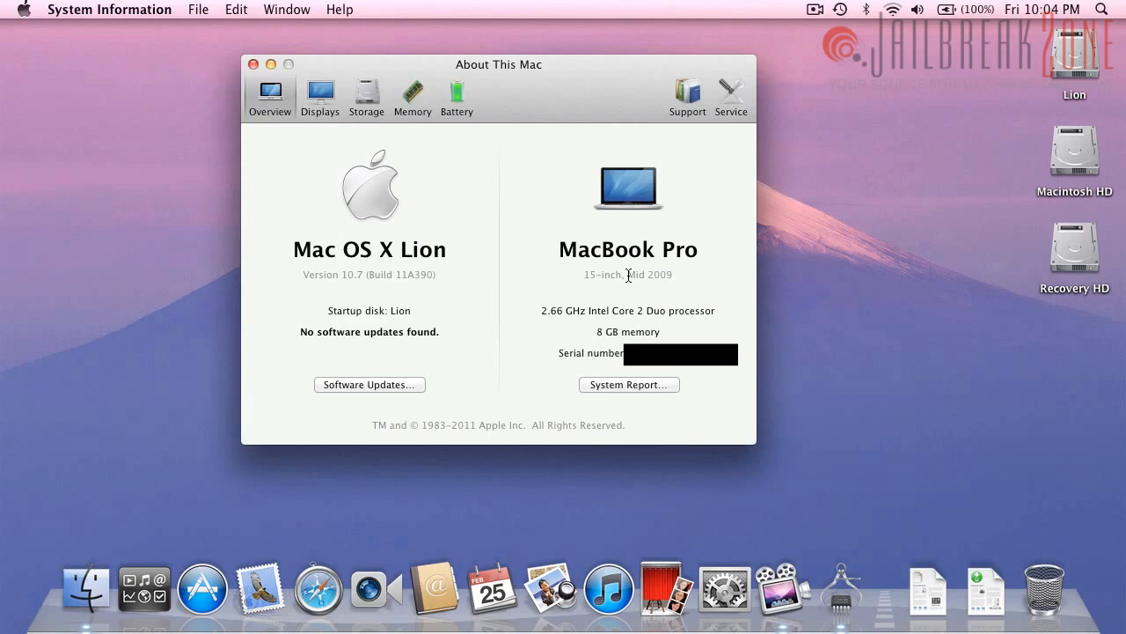
mouse_move(374, 588)
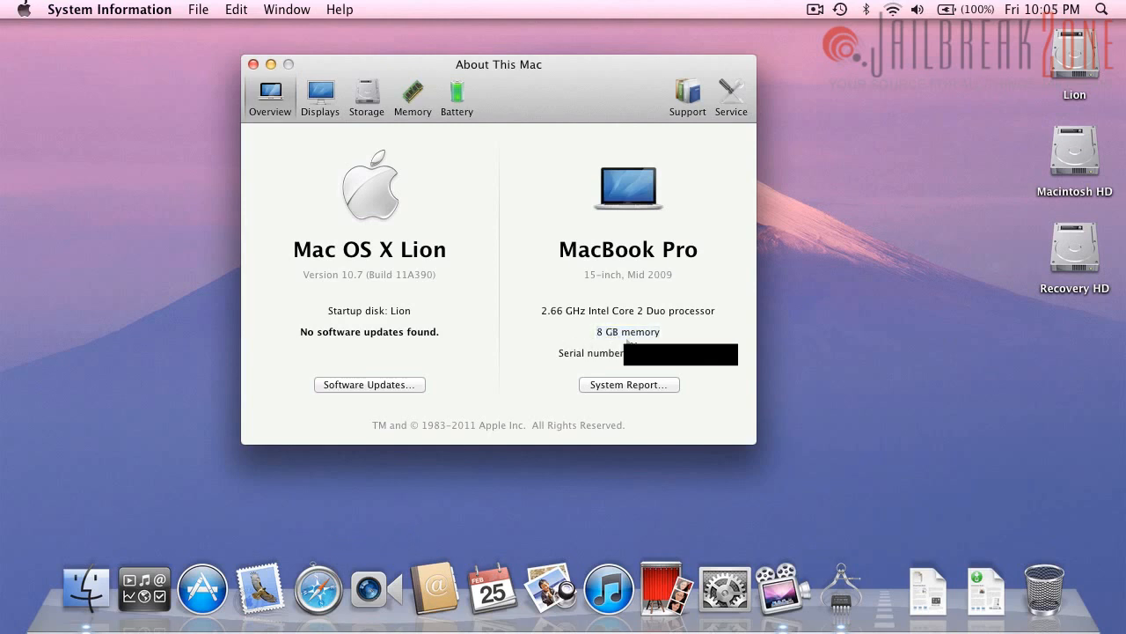
Review the Displays and Storage details, then switch to the Memory details
click(320, 95)
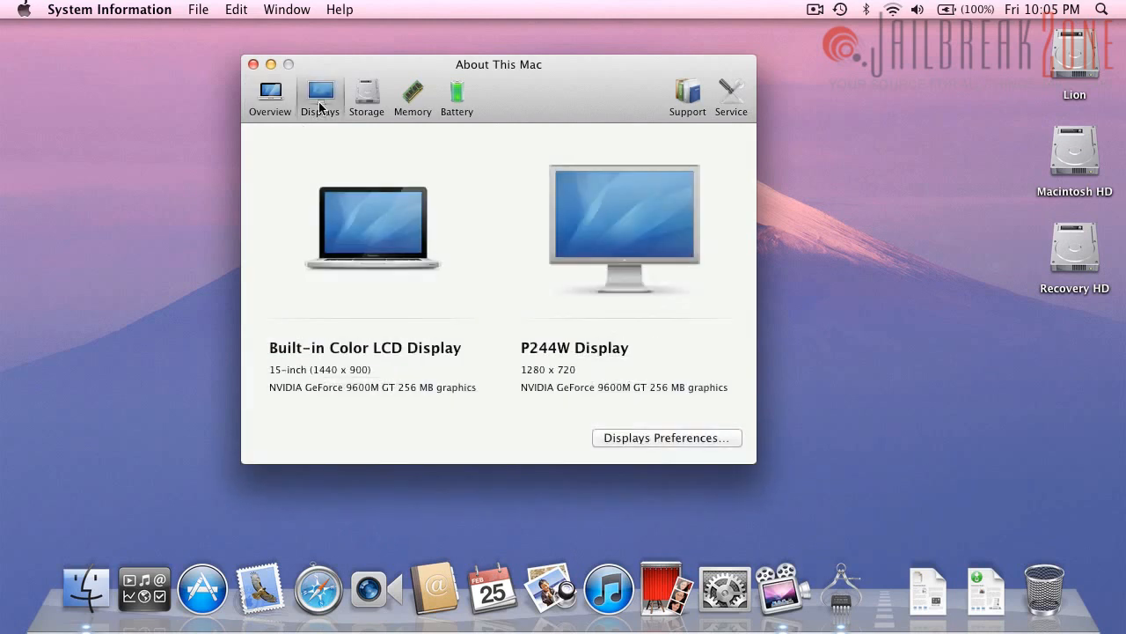
mouse_move(362, 342)
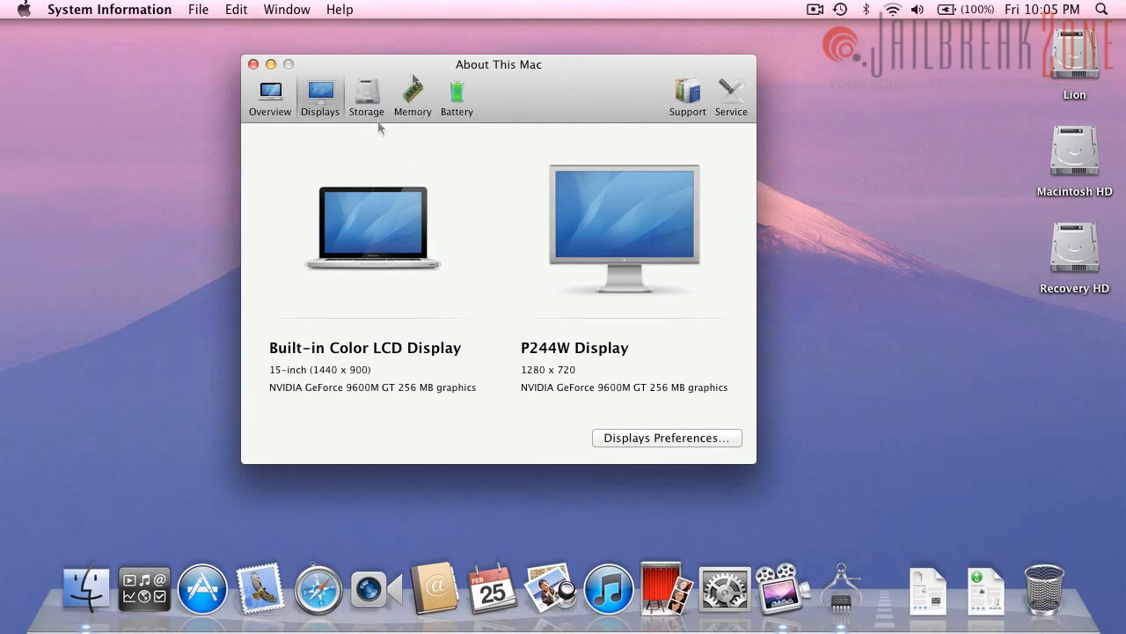
mouse_move(369, 233)
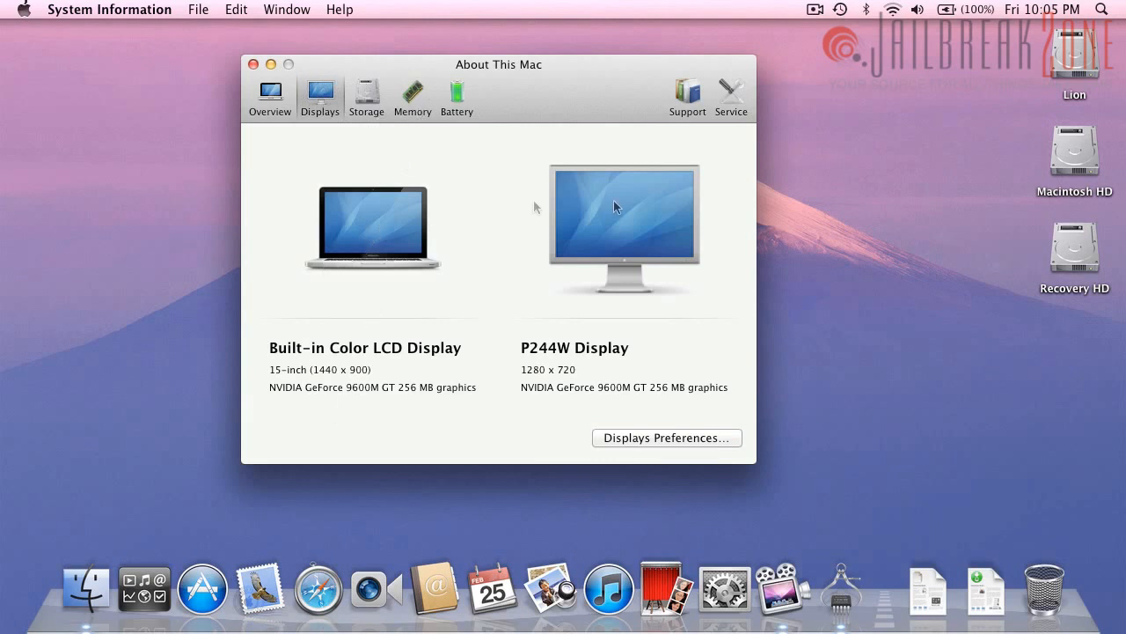
mouse_move(546, 416)
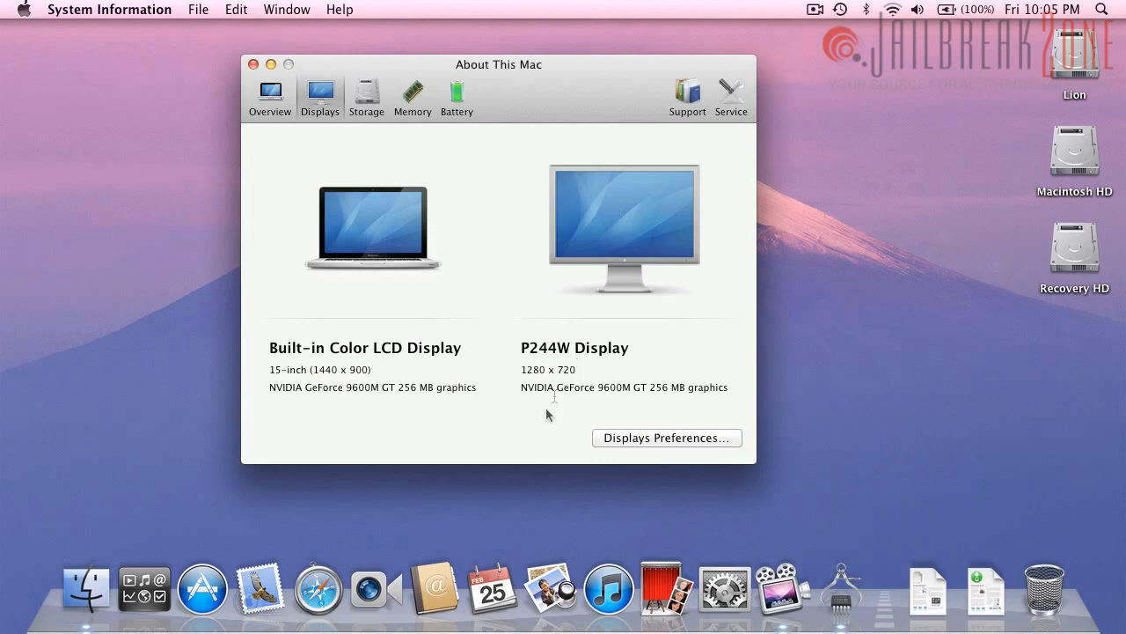
mouse_move(563, 341)
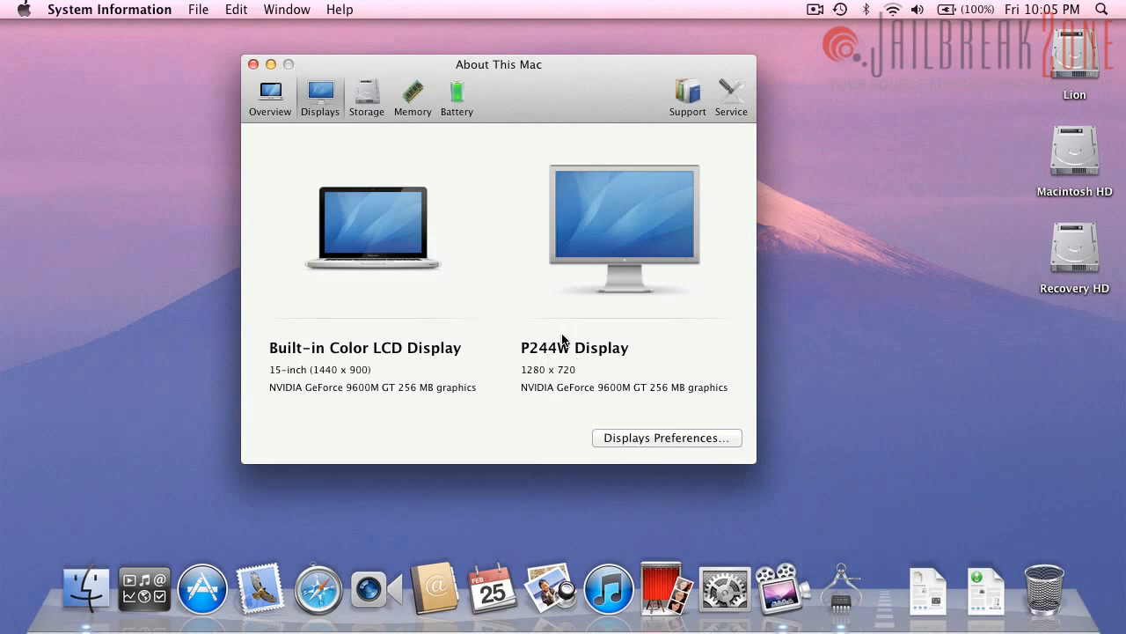
mouse_move(595, 398)
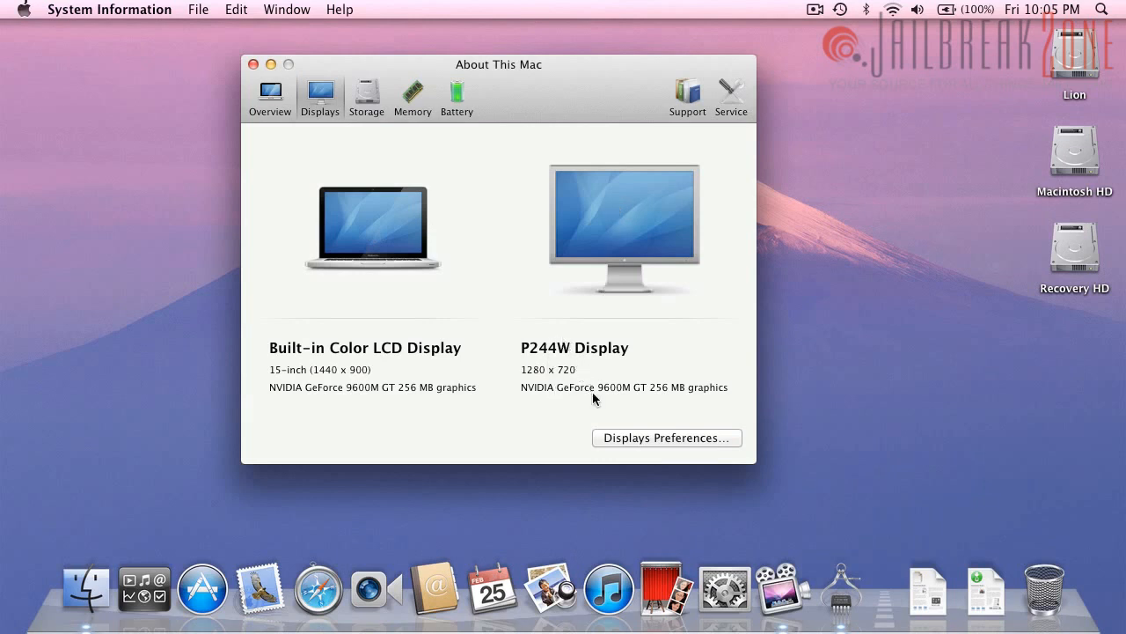
mouse_move(519, 368)
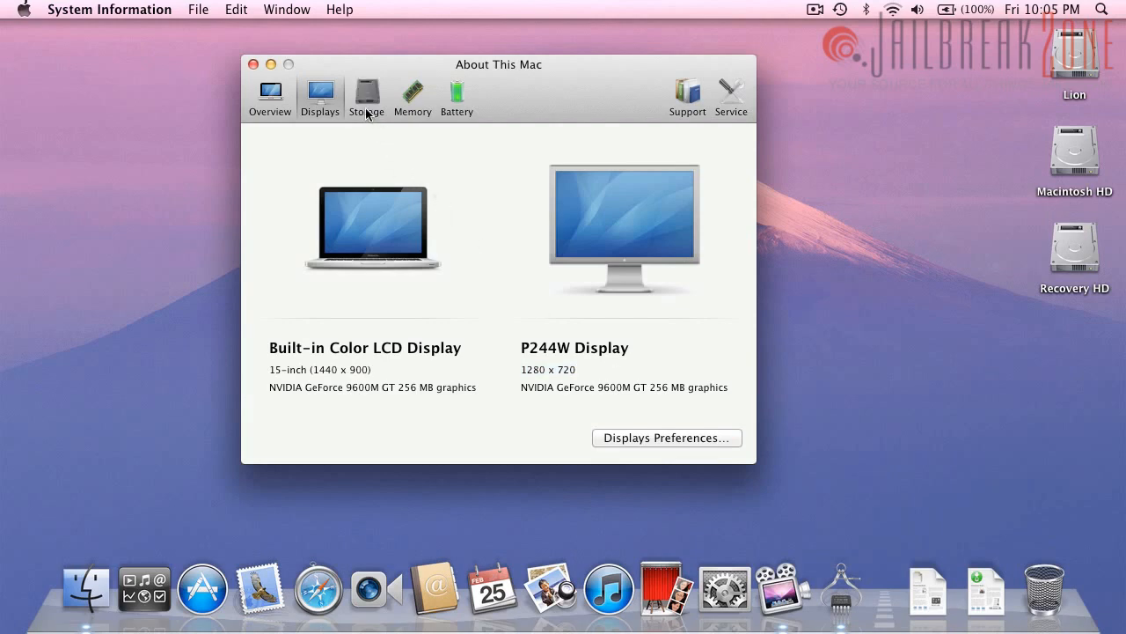
click(366, 97)
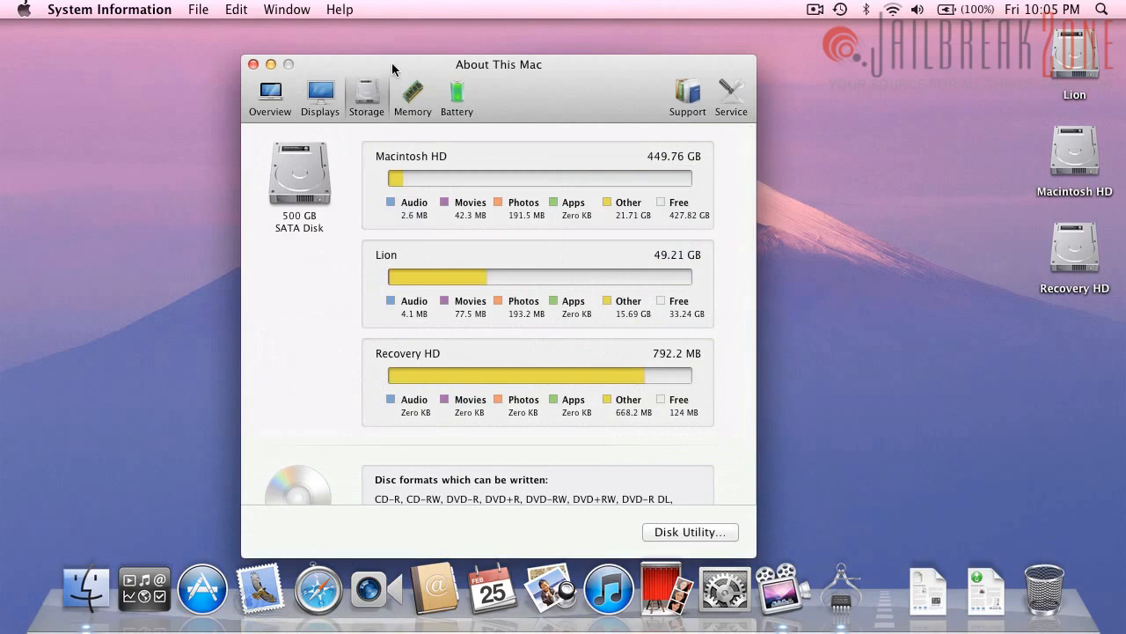
scroll(down, 3)
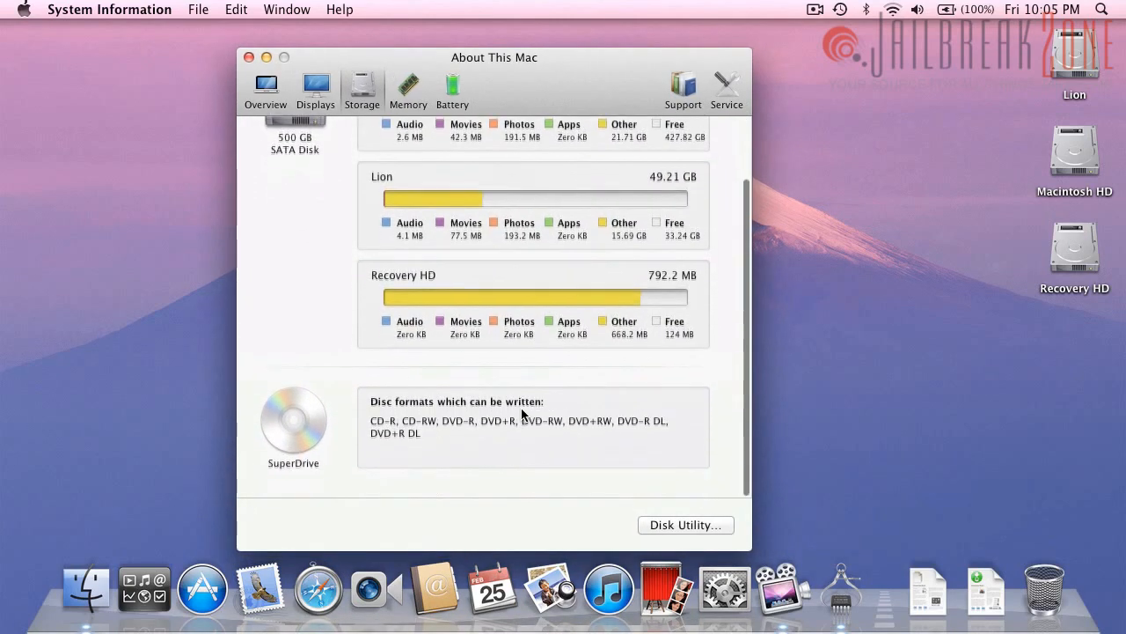
click(408, 88)
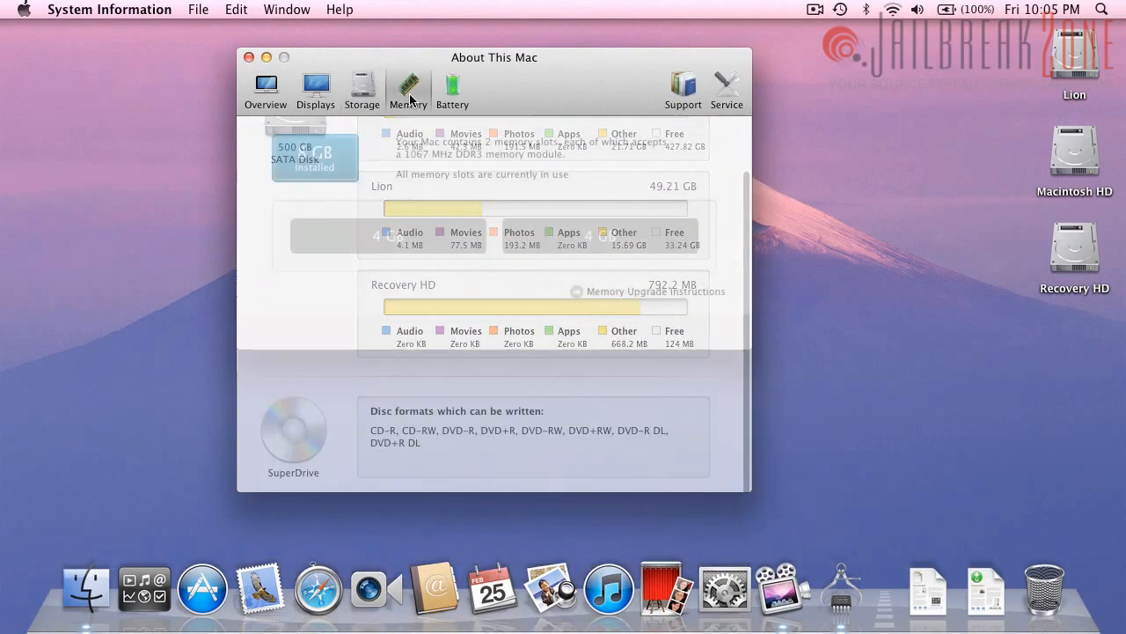
From the Memory details, launch the online memory upgrade instructions in Safari
click(408, 88)
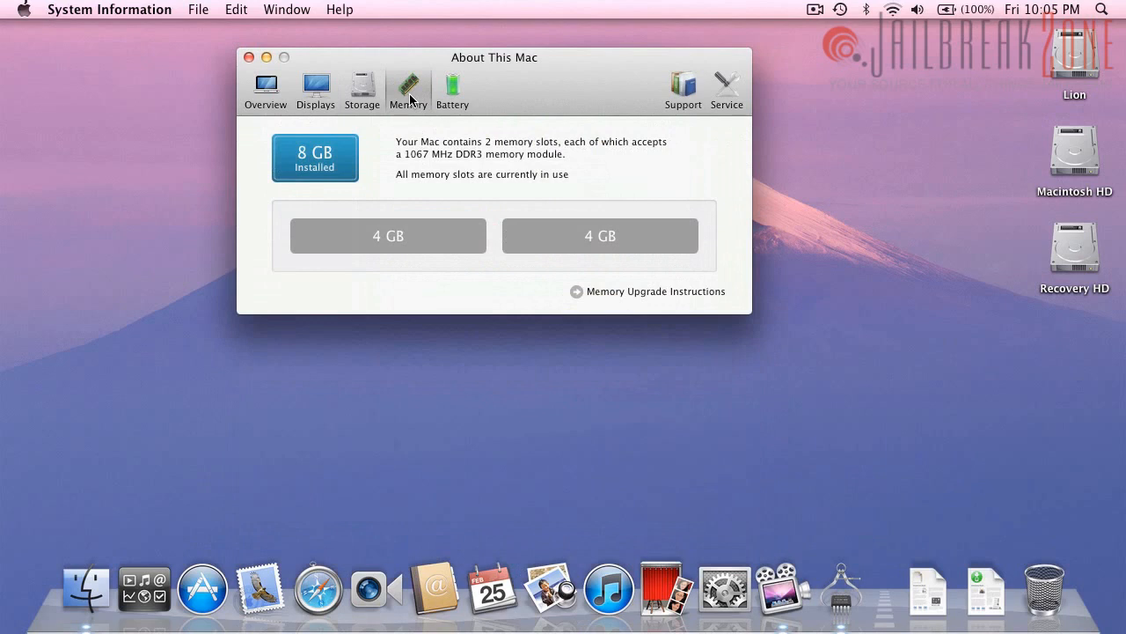
mouse_move(595, 141)
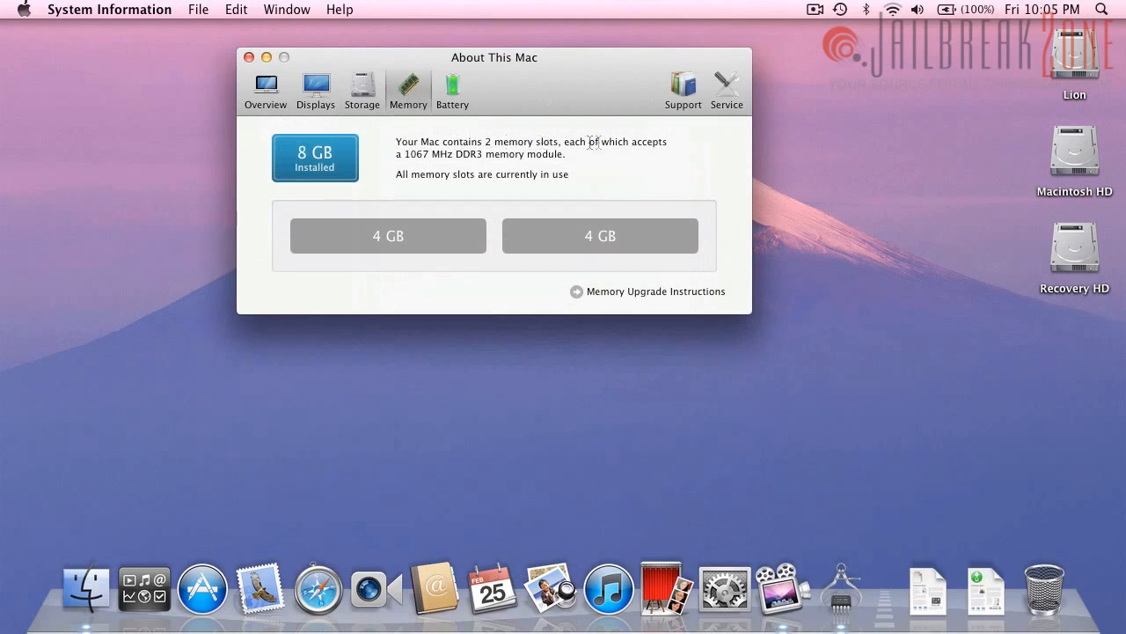
mouse_move(379, 239)
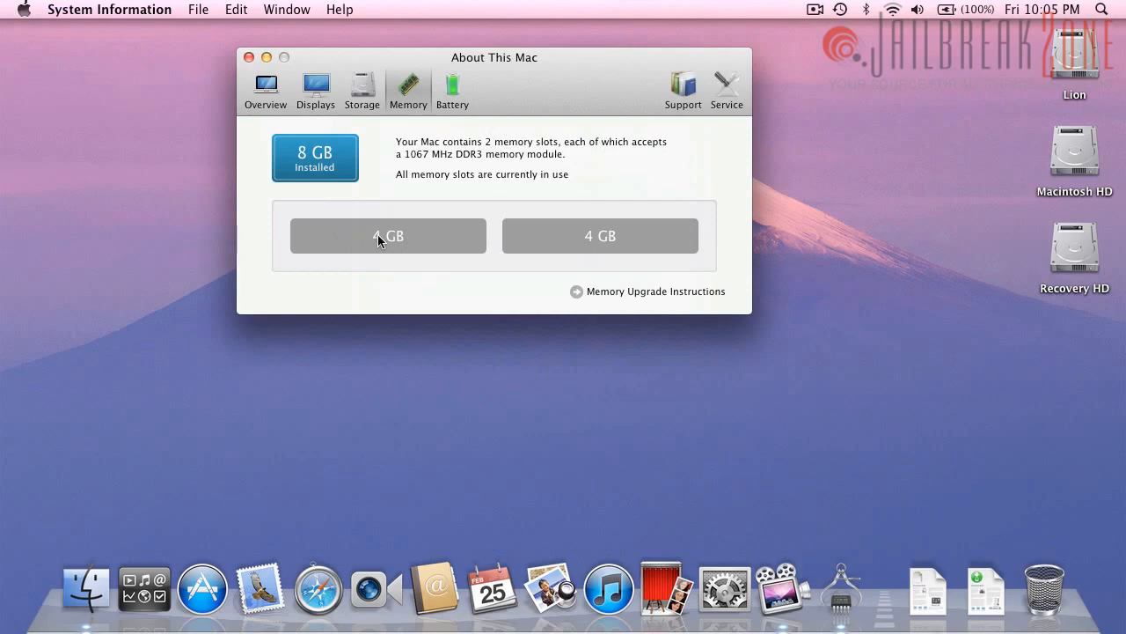
mouse_move(584, 292)
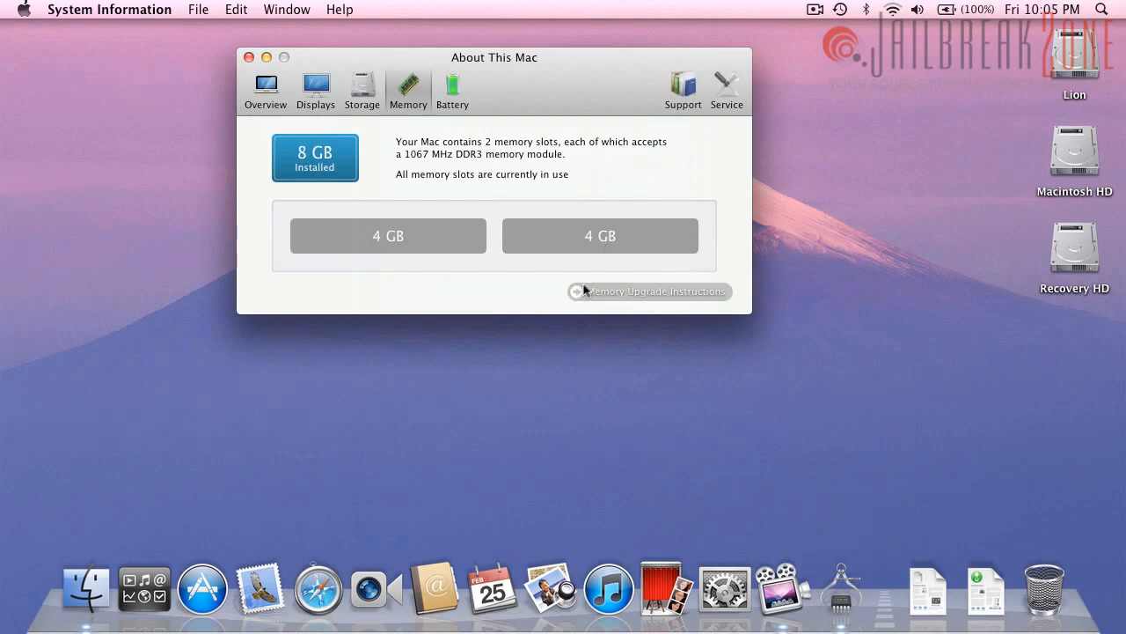
mouse_move(620, 303)
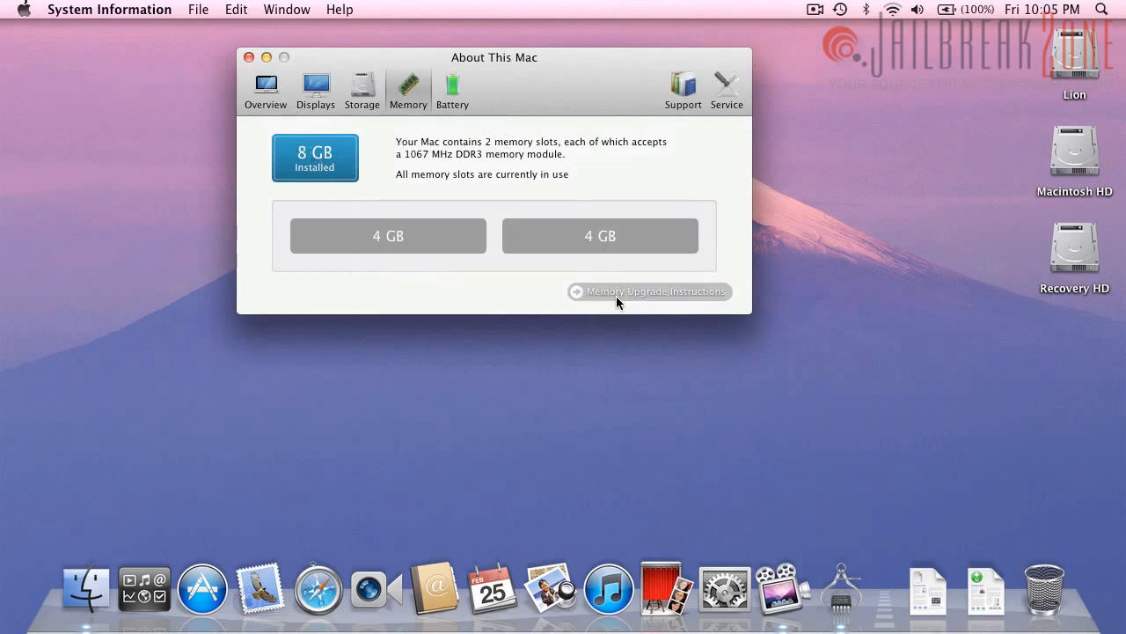
click(650, 292)
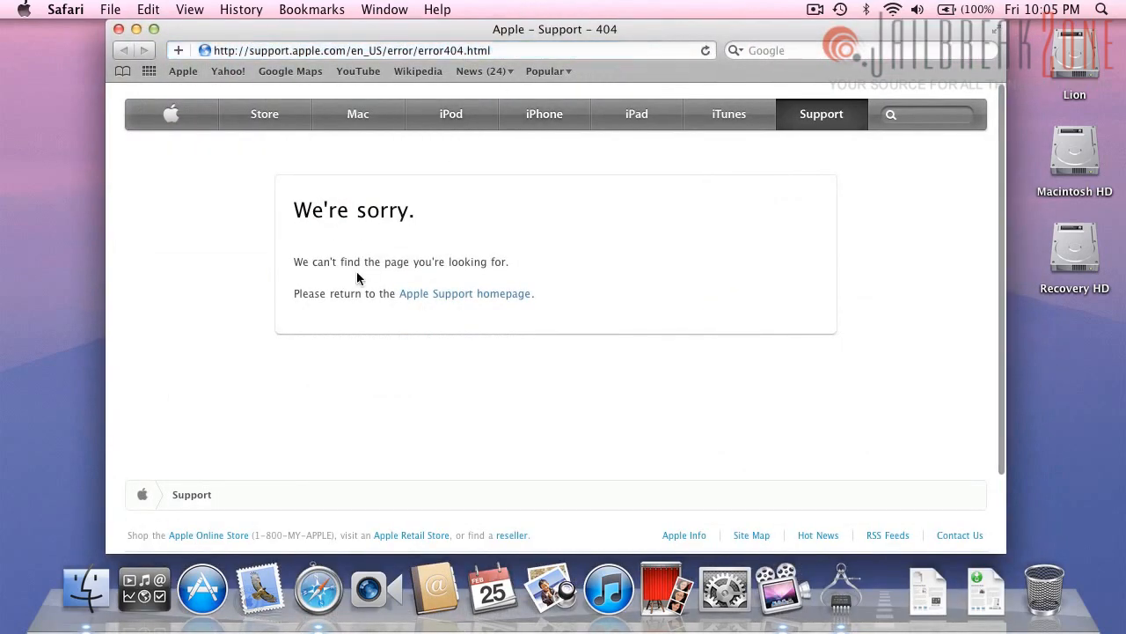
Show the Battery details: functioning normally, fully charged at 100% on power adapter
click(65, 11)
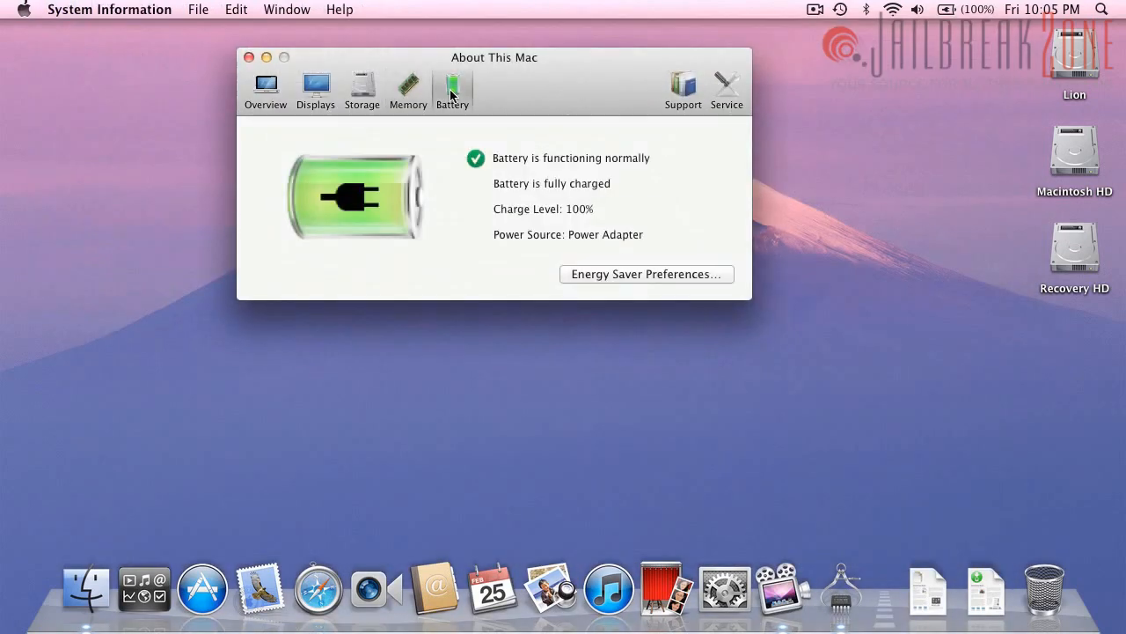
mouse_move(366, 209)
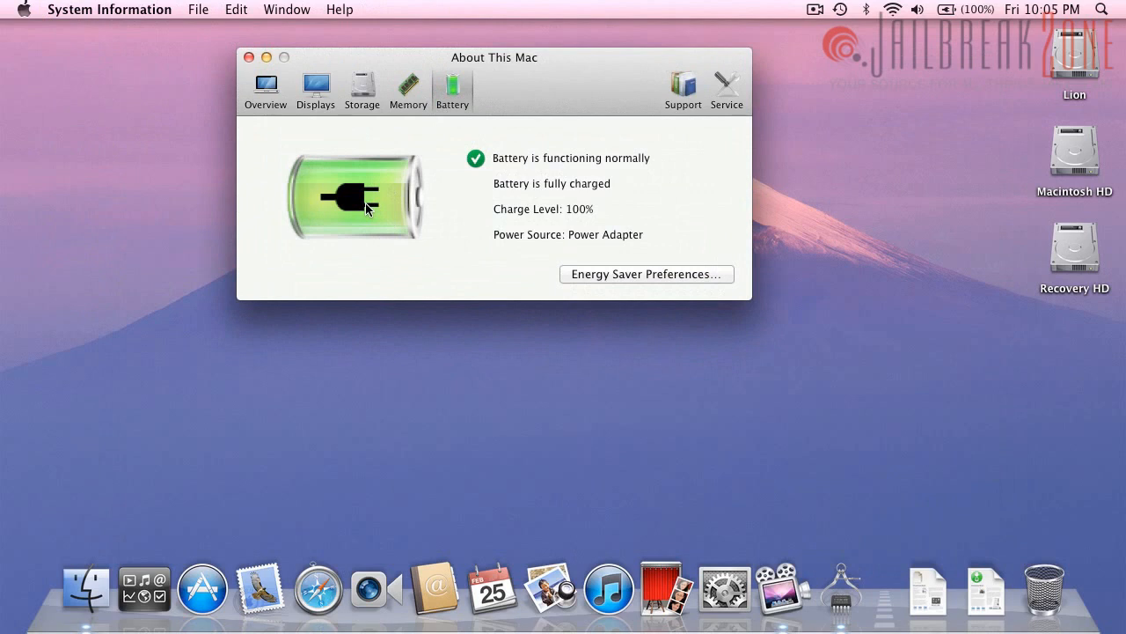
mouse_move(602, 183)
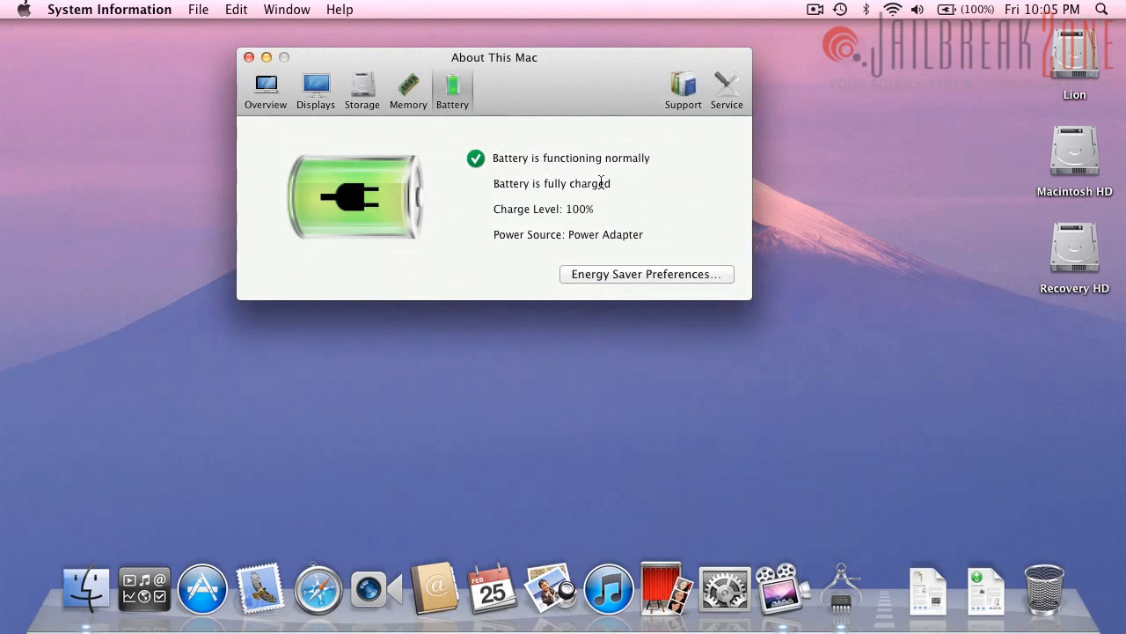
mouse_move(495, 162)
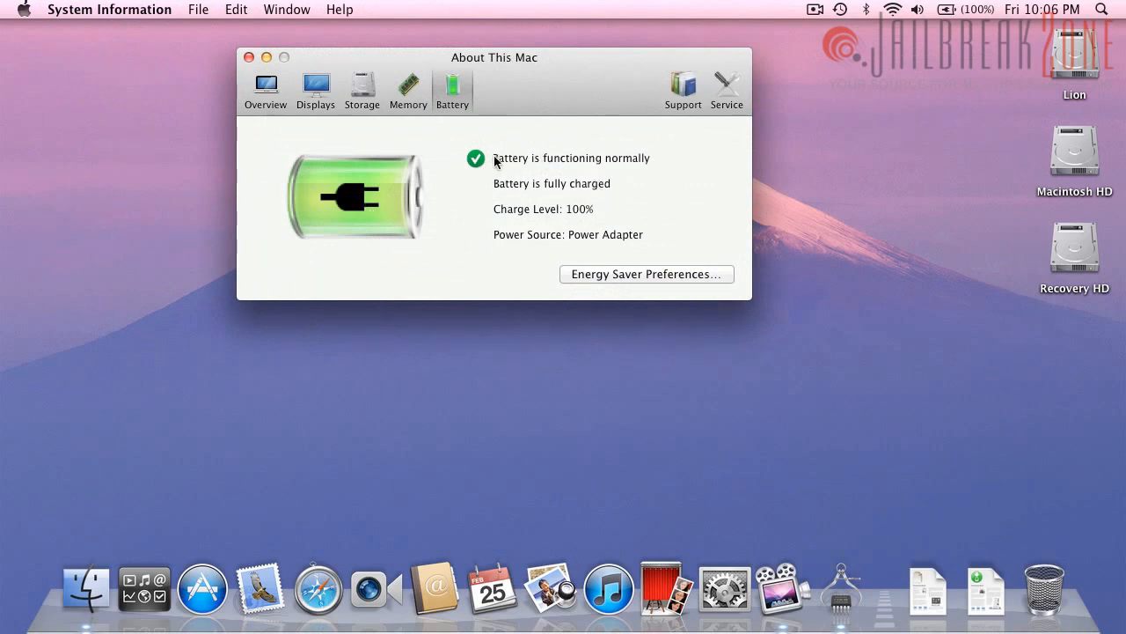
mouse_move(560, 187)
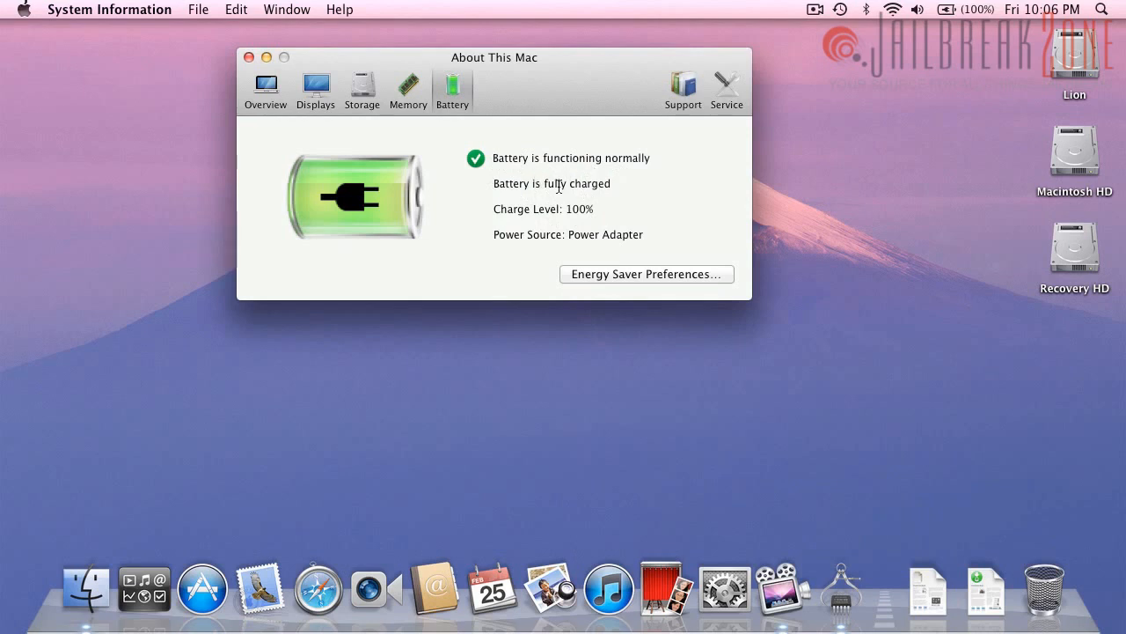
mouse_move(545, 231)
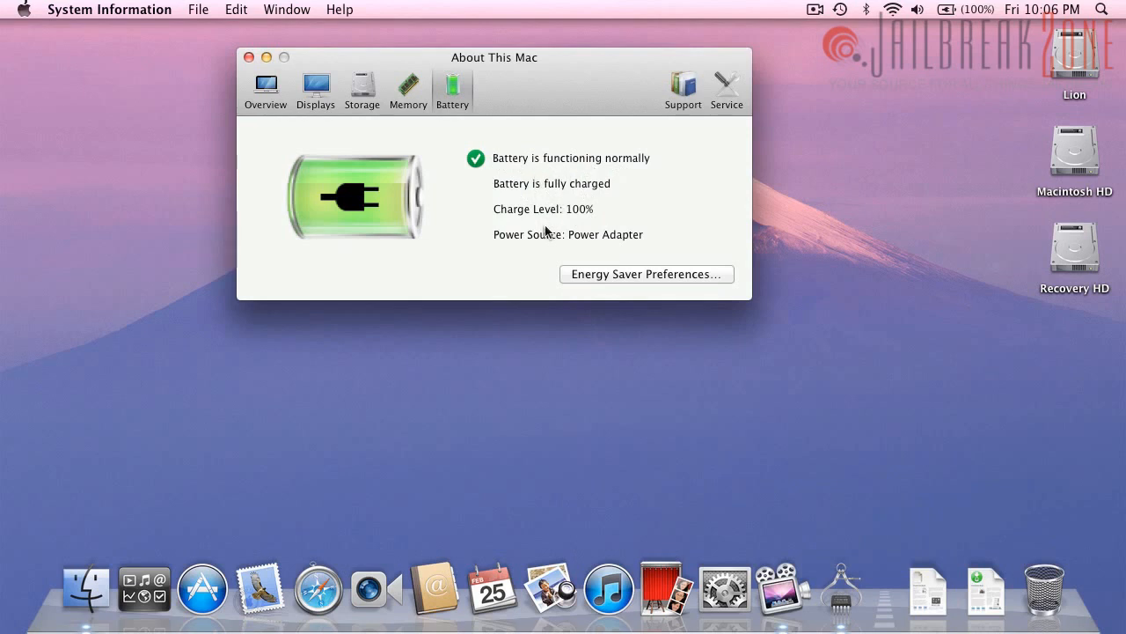
mouse_move(657, 234)
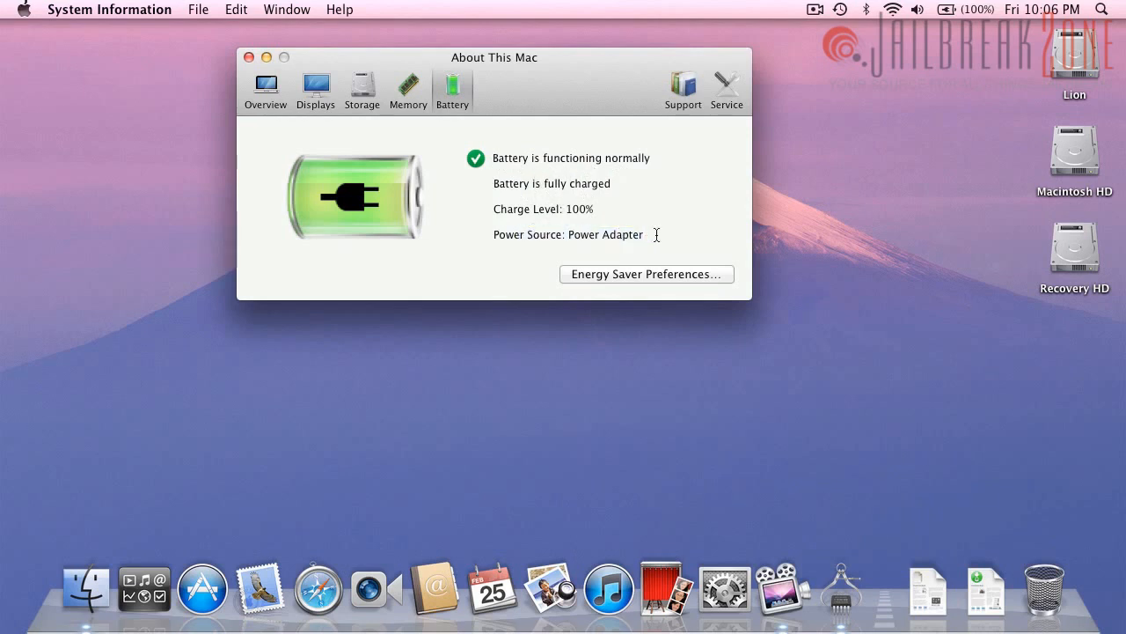
View the Support resources and Service warranty coverage status, then return to the Overview
click(683, 88)
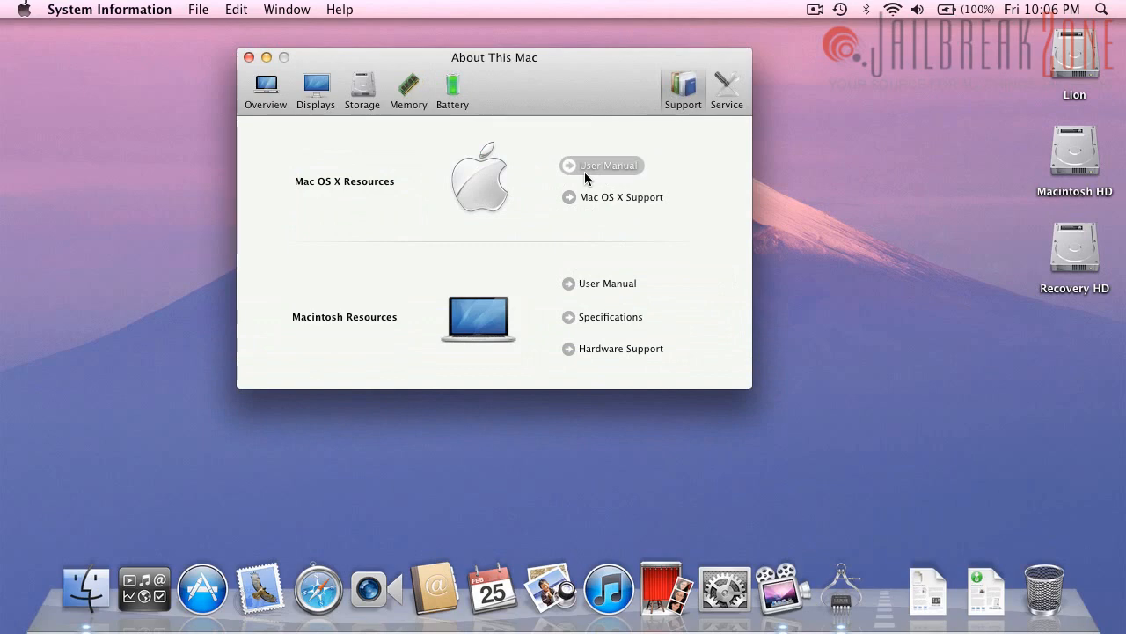
mouse_move(581, 285)
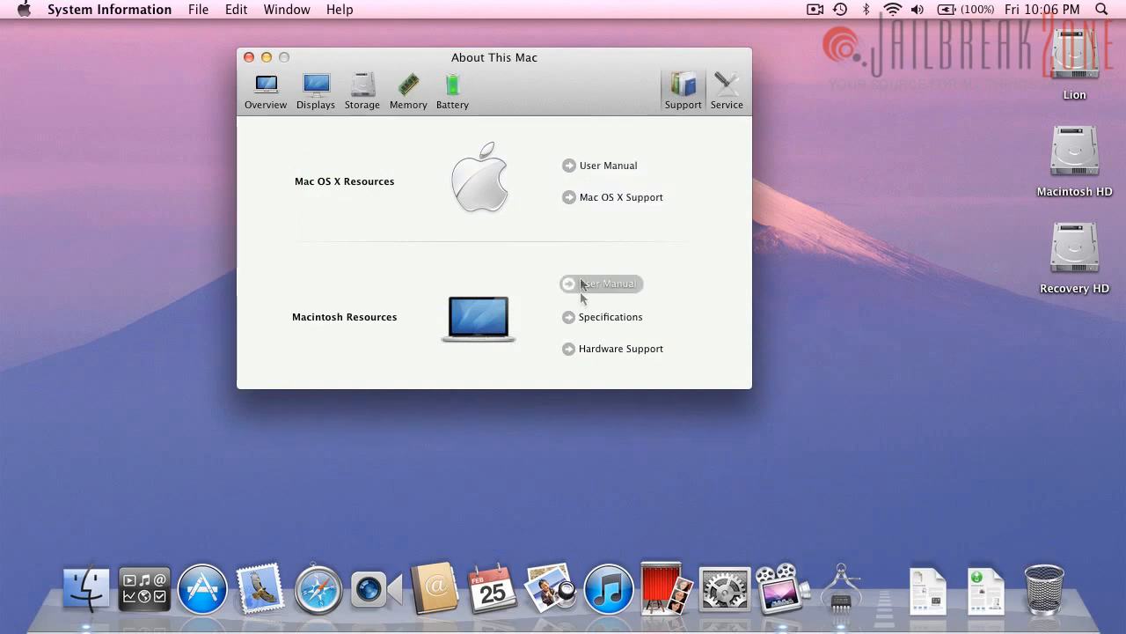
click(725, 88)
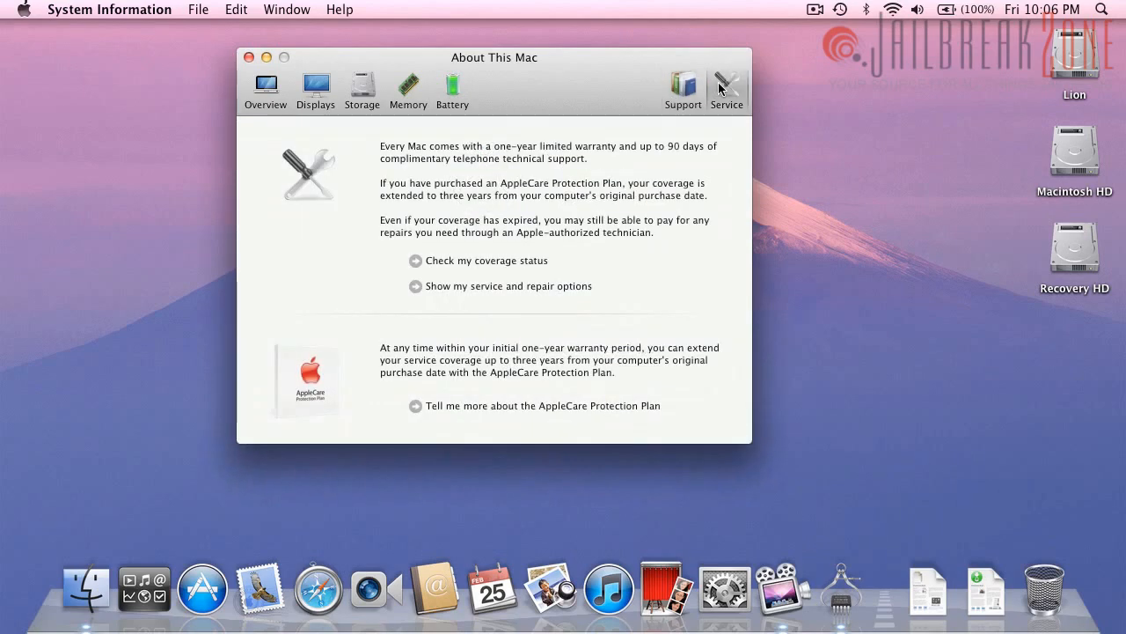
mouse_move(514, 238)
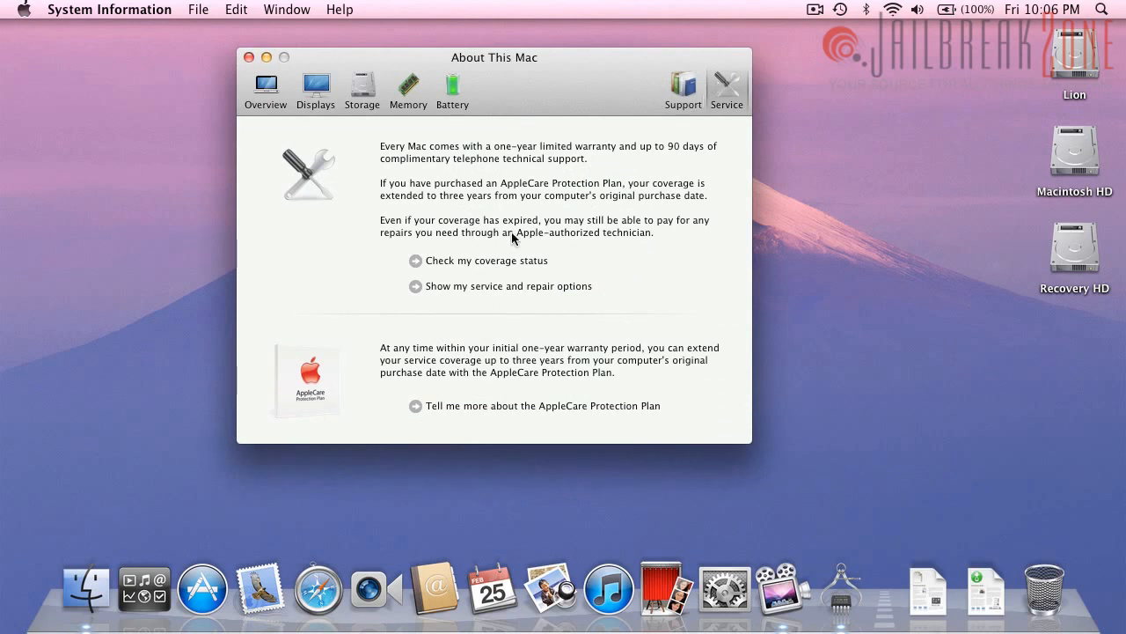
click(482, 261)
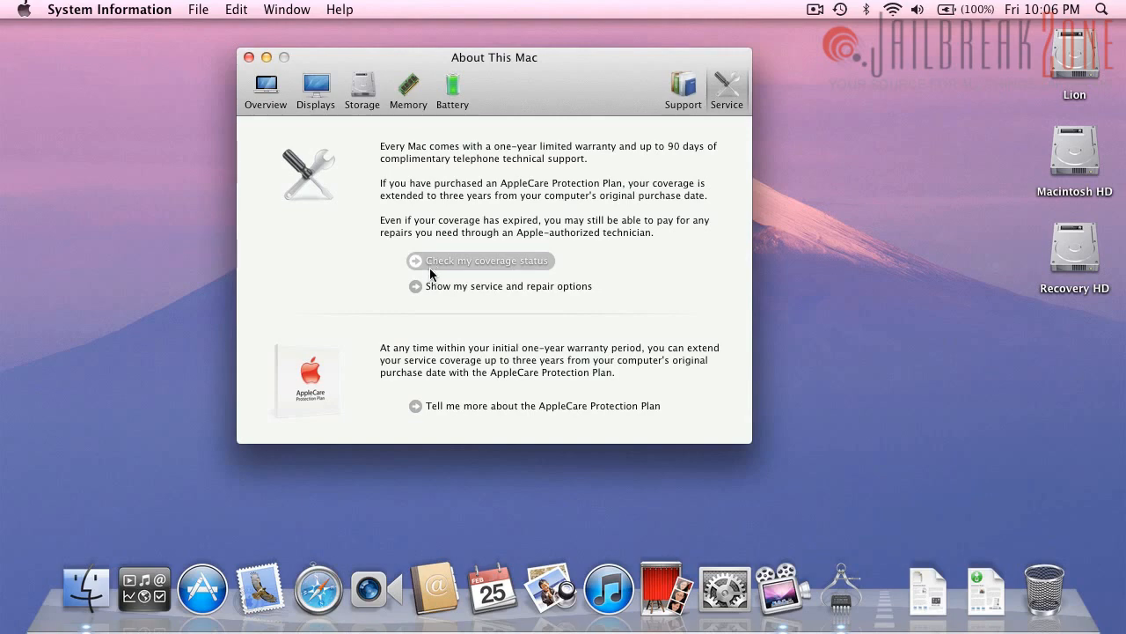
click(109, 11)
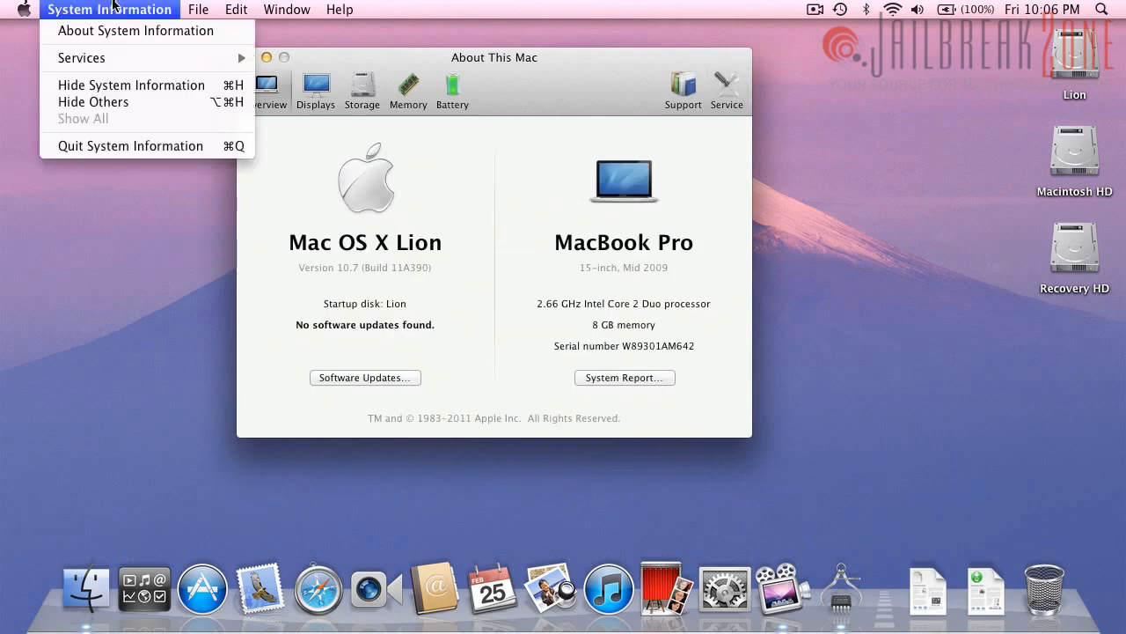
mouse_move(174, 19)
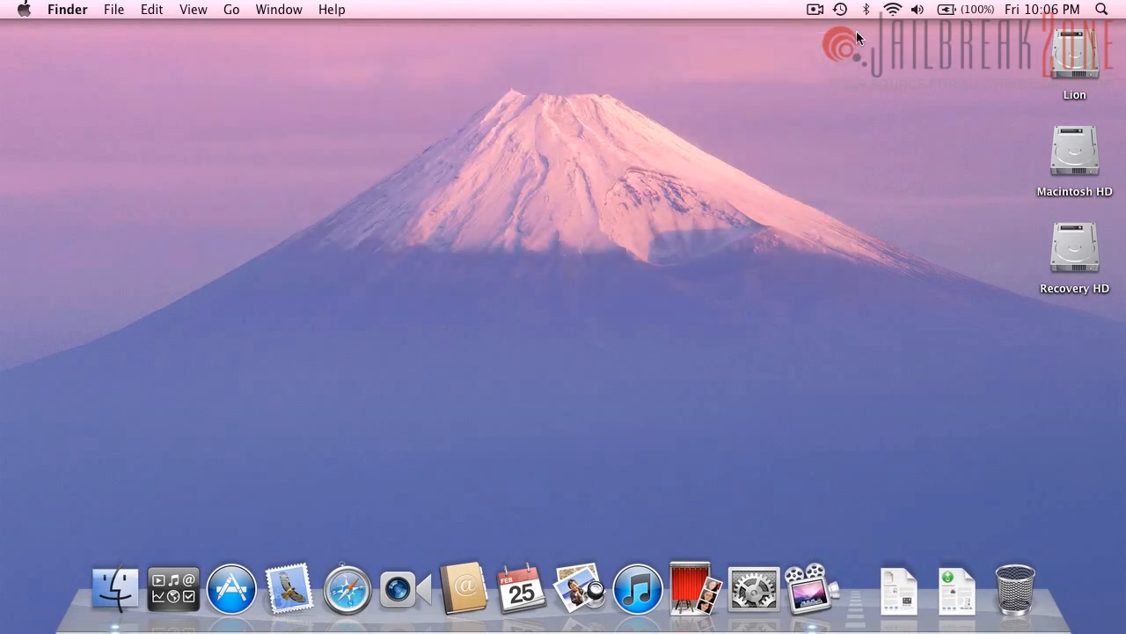
mouse_move(116, 586)
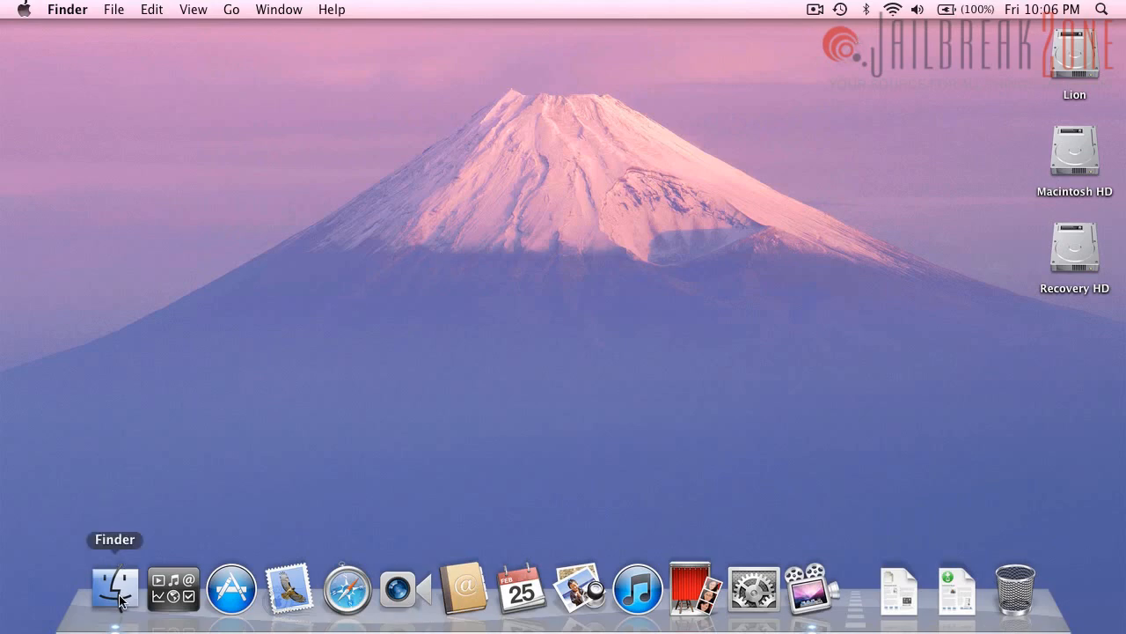
click(117, 588)
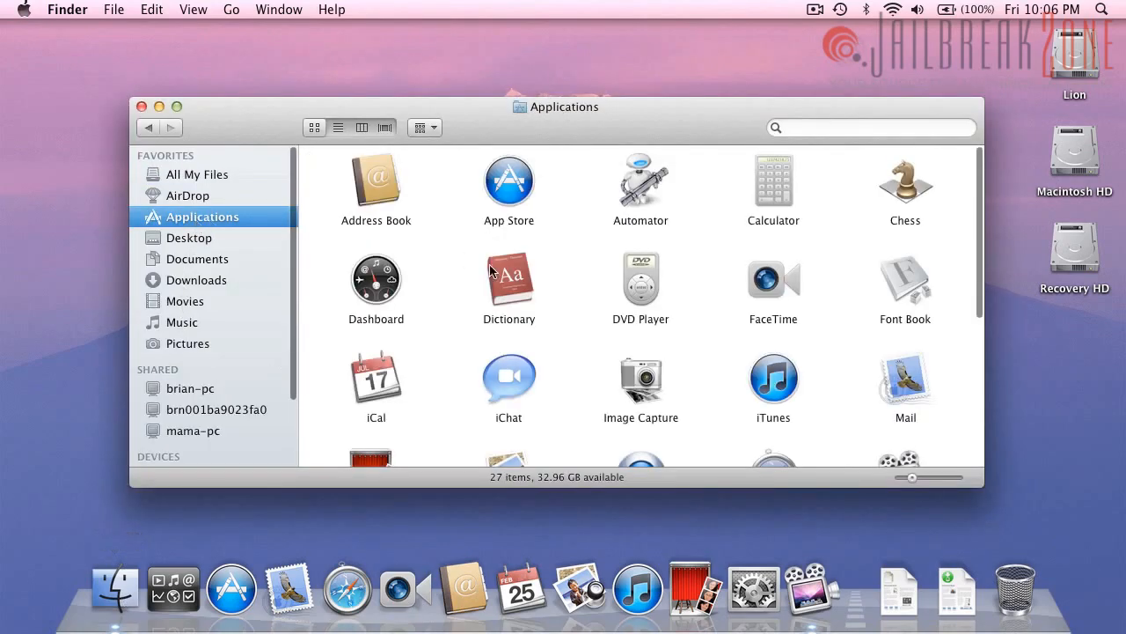
mouse_move(762, 310)
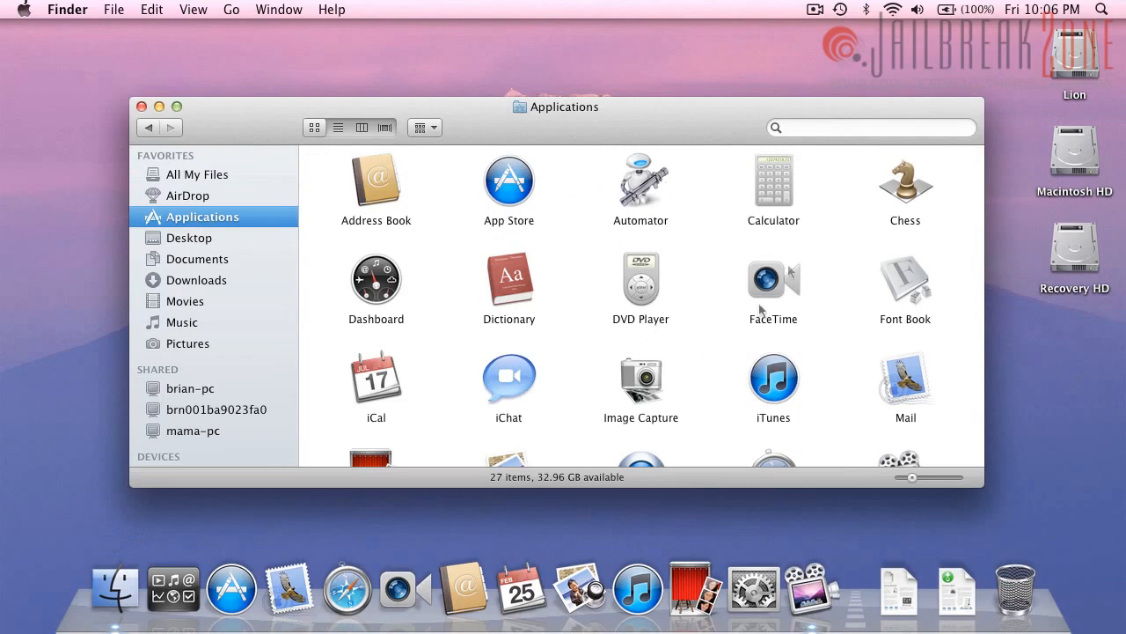
mouse_move(382, 385)
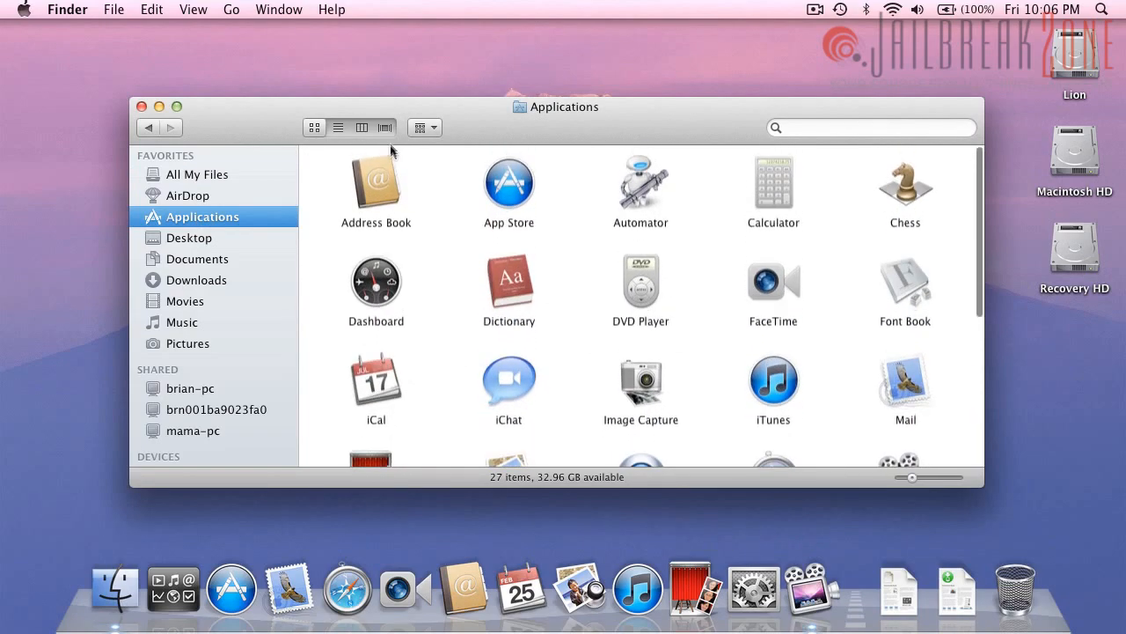
scroll(down, 3)
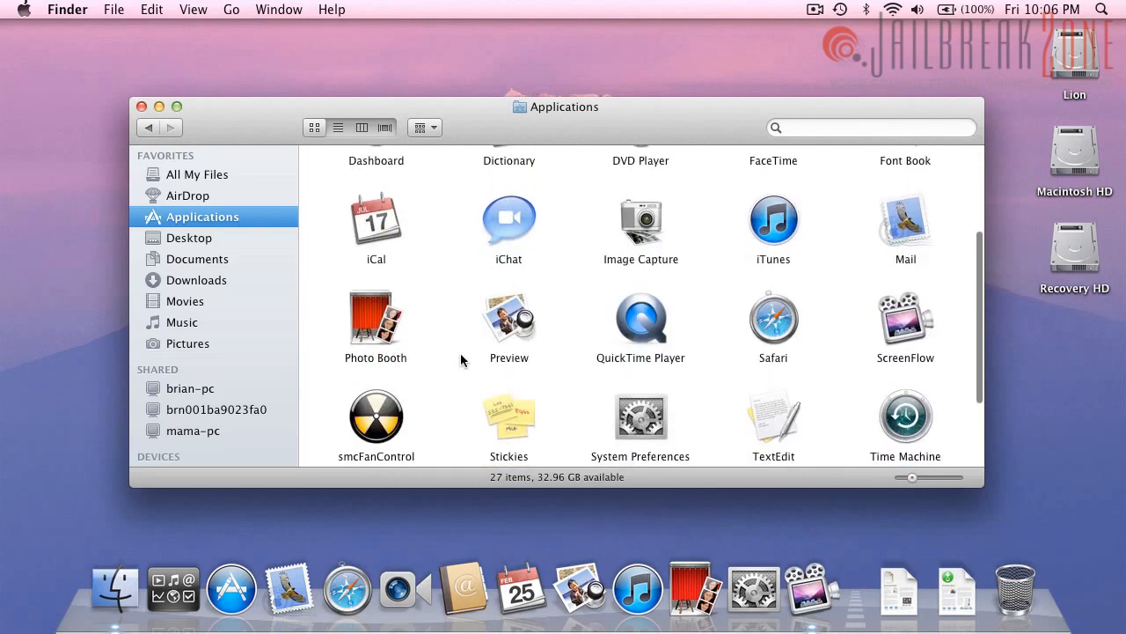
scroll(down, 3)
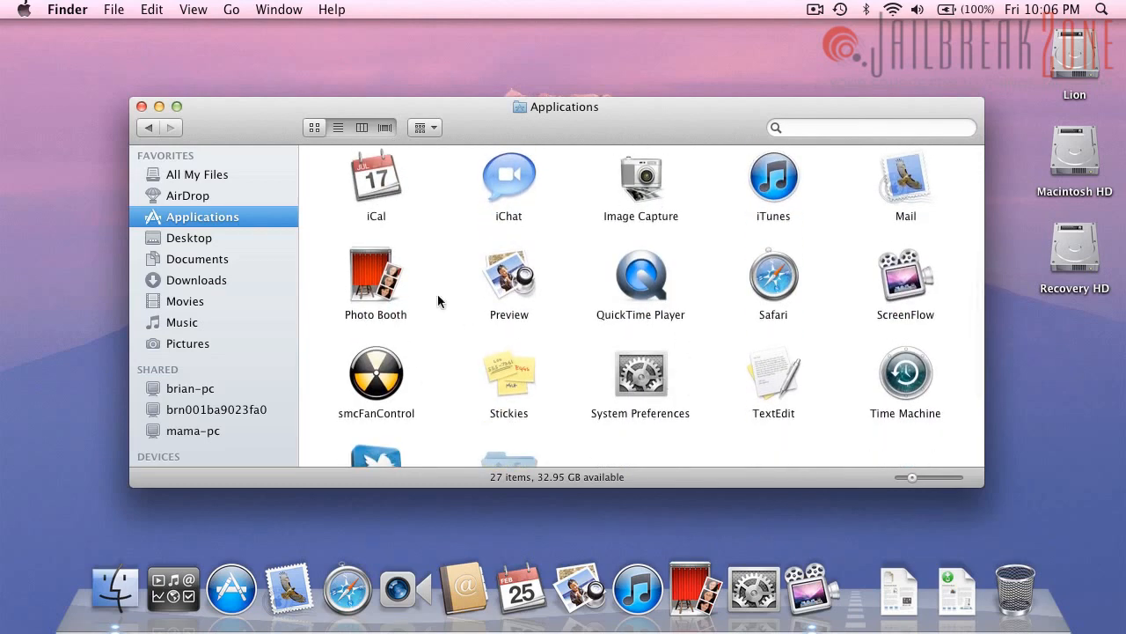
scroll(down, 3)
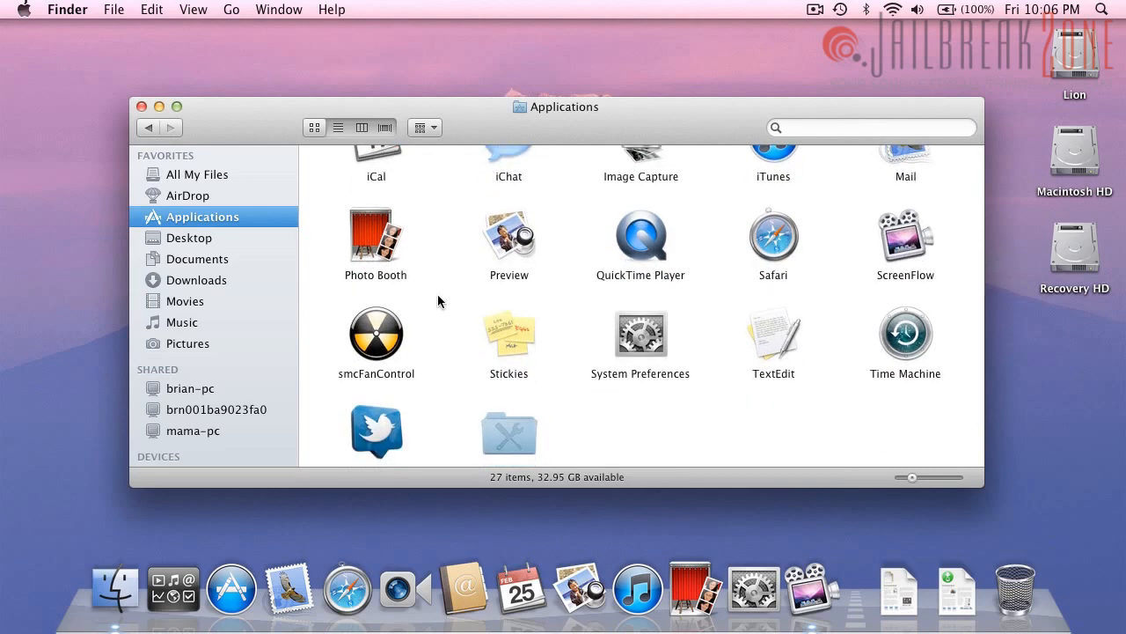
click(137, 108)
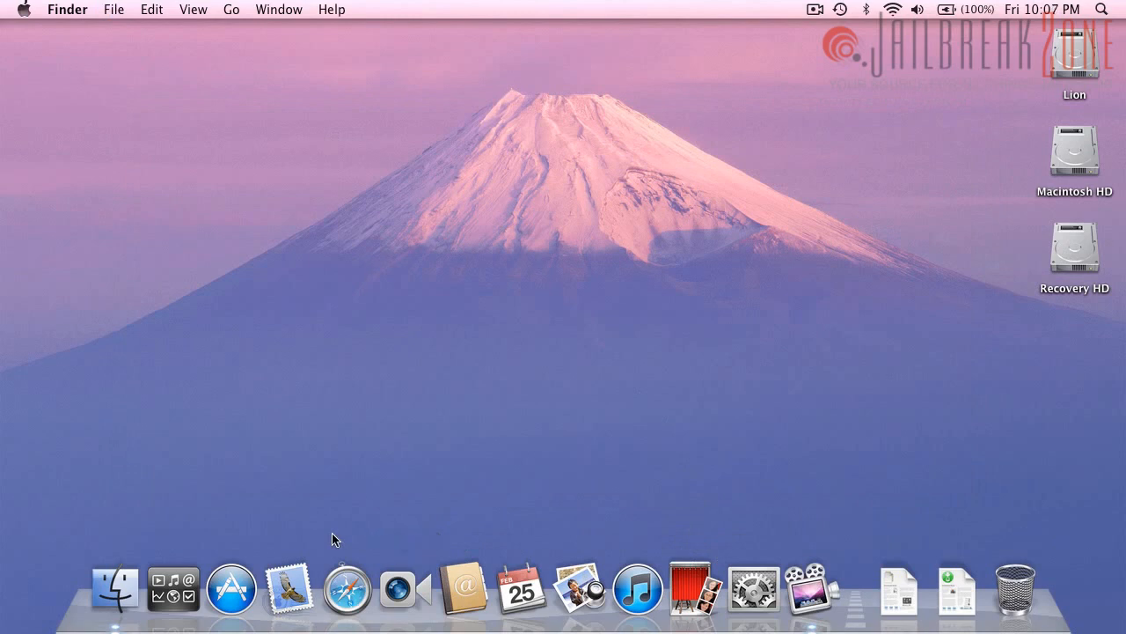
mouse_move(443, 243)
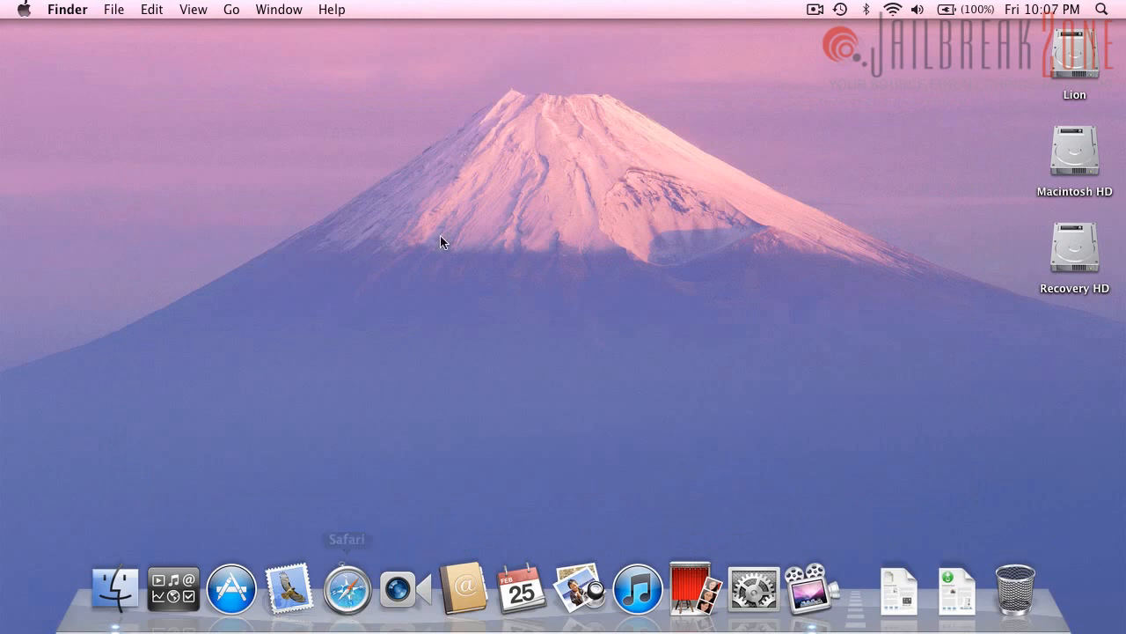
mouse_move(632, 282)
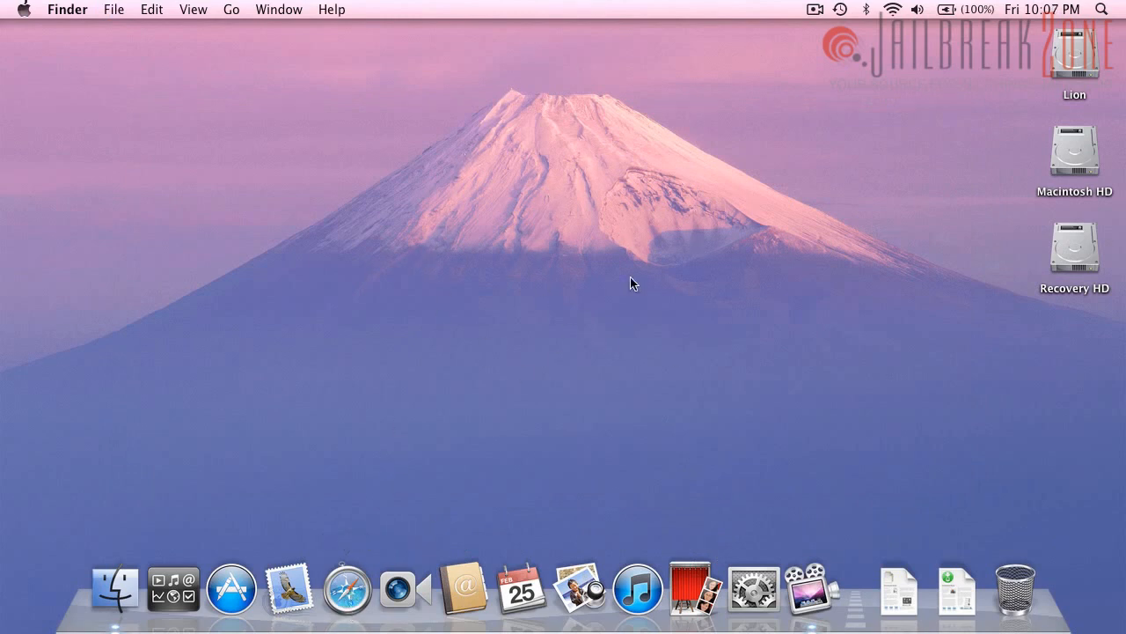
mouse_move(348, 588)
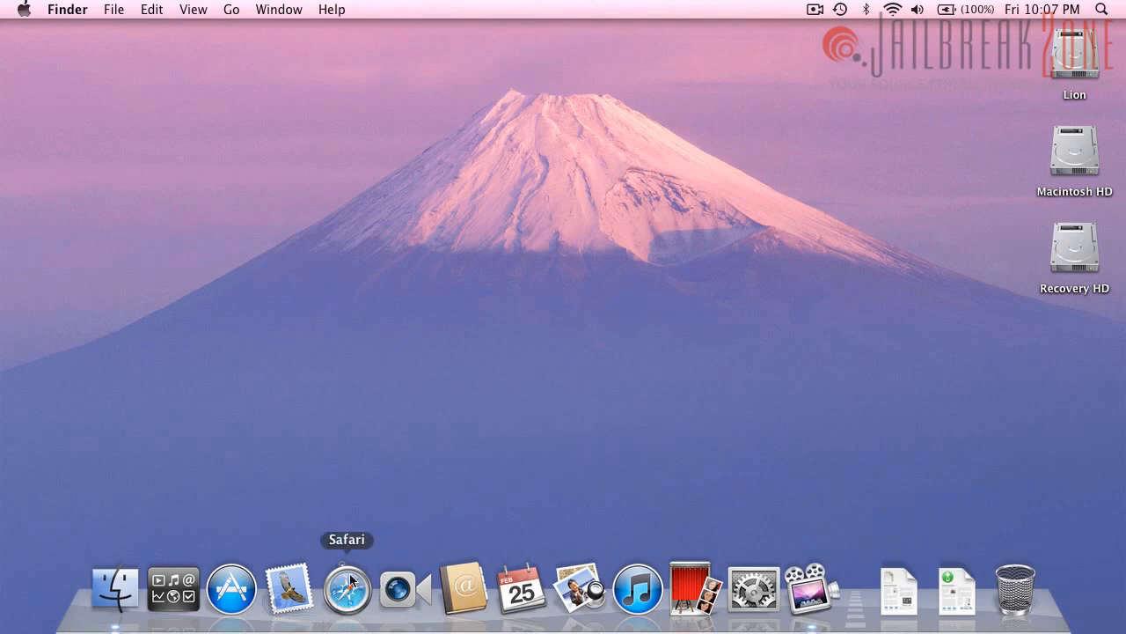
mouse_move(472, 55)
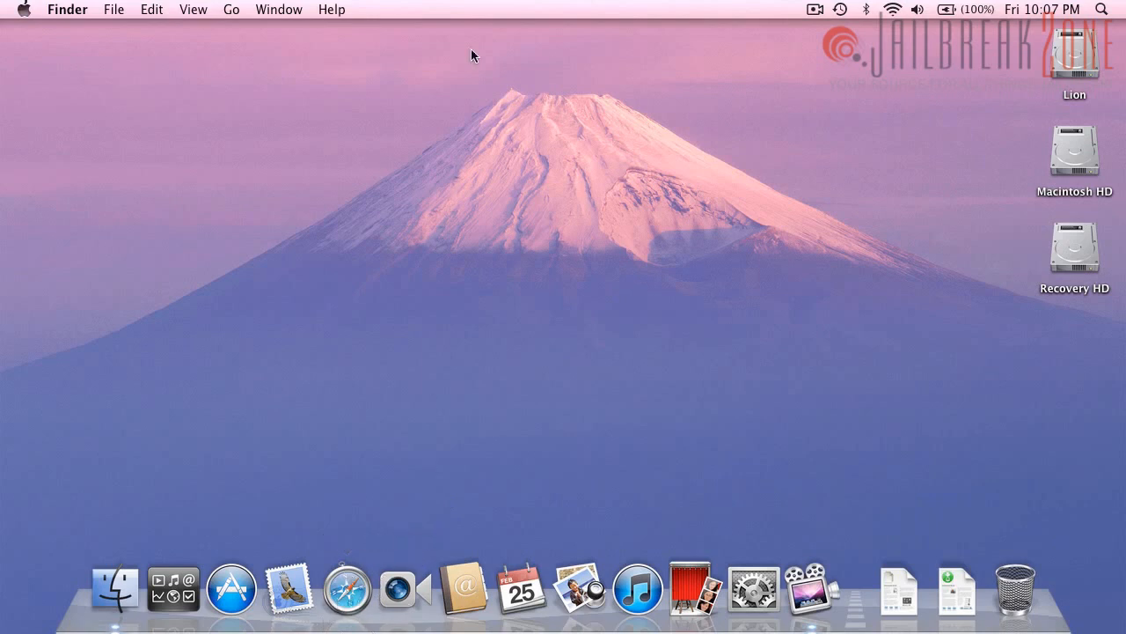
mouse_move(538, 314)
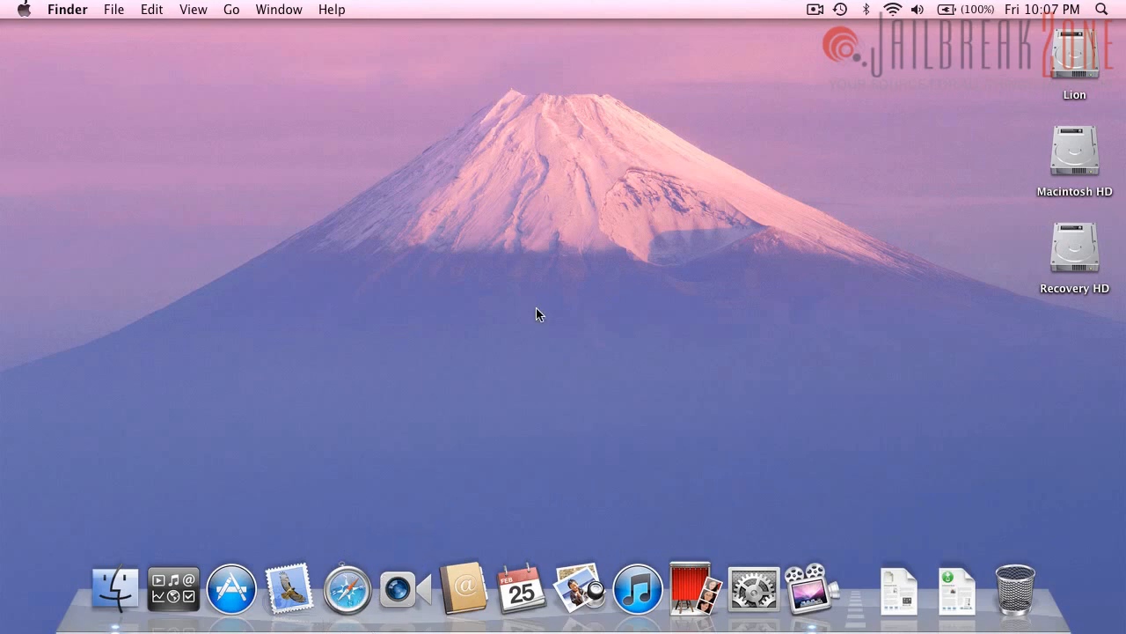